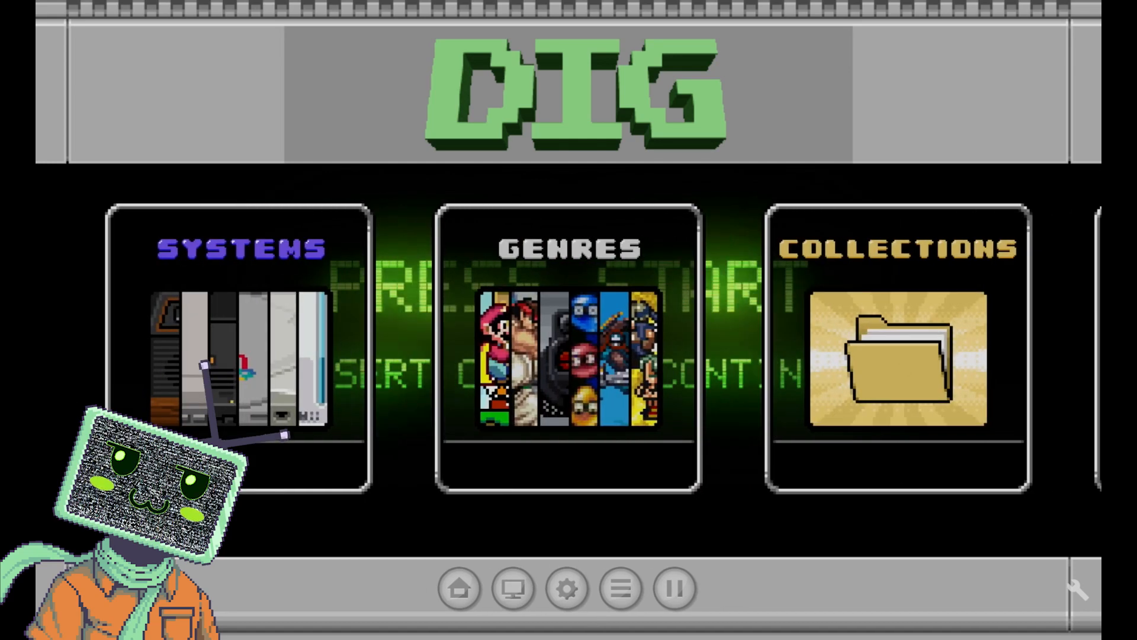
# Leave Dig's systems and genres menu for the Android TV home screen.
pyautogui.click(238, 344)
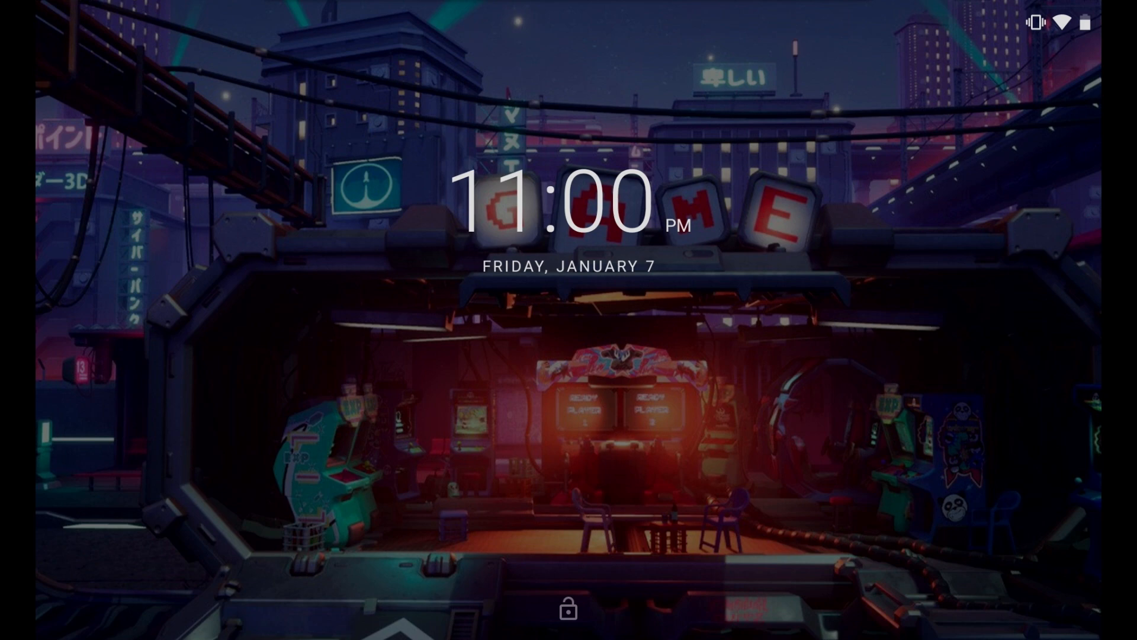
# Wake ATV Launcher Pro and scroll its Applications grid to the Play Store.
pyautogui.click(568, 607)
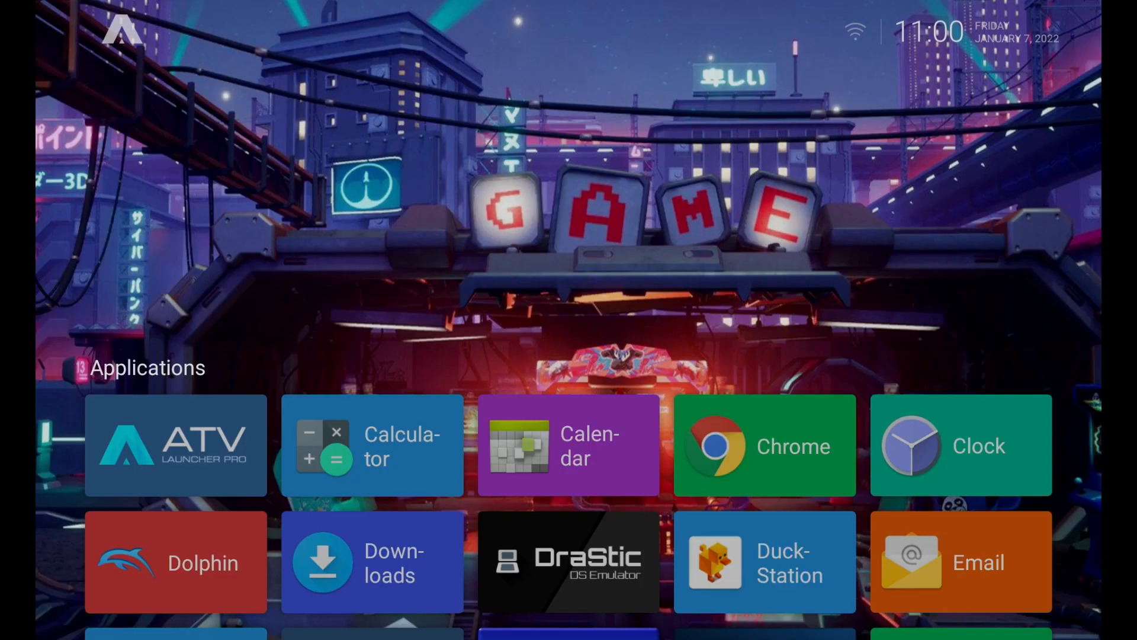
pyautogui.moveTo(568, 445)
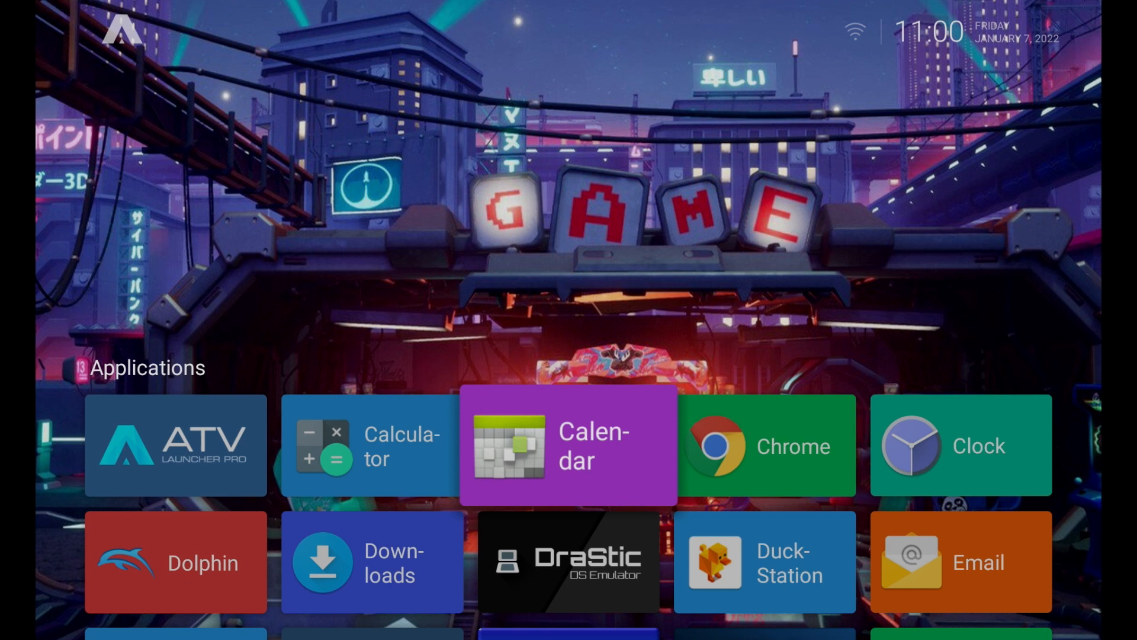
pyautogui.scroll(-3)
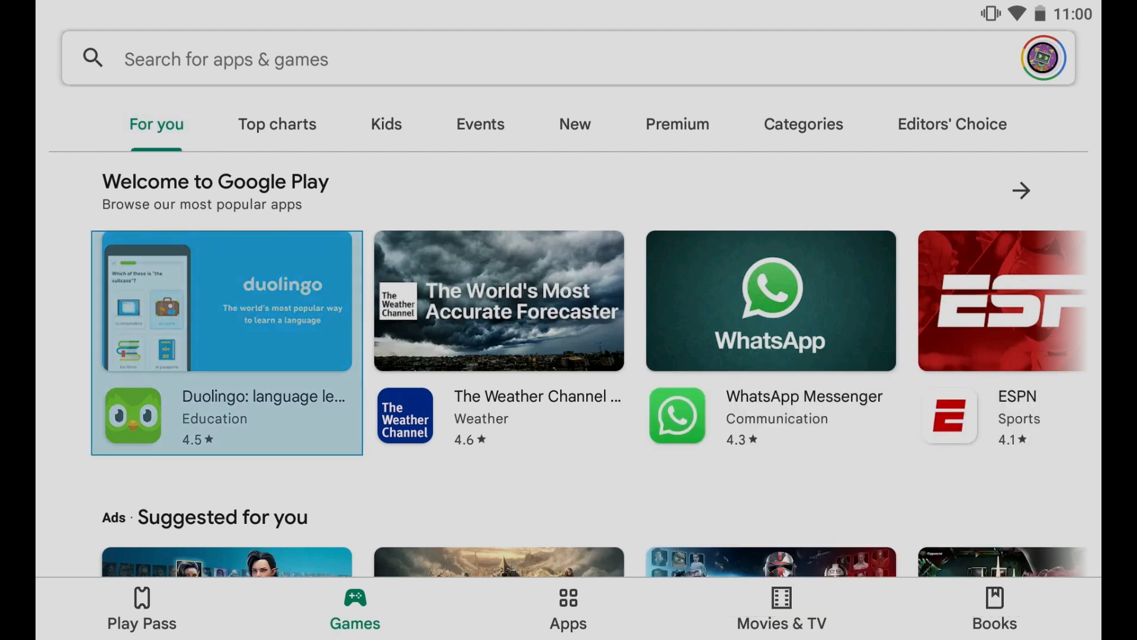
# Search Google Play for 'dig' and install Dig - Emulator Front-End.
pyautogui.scroll(-3)
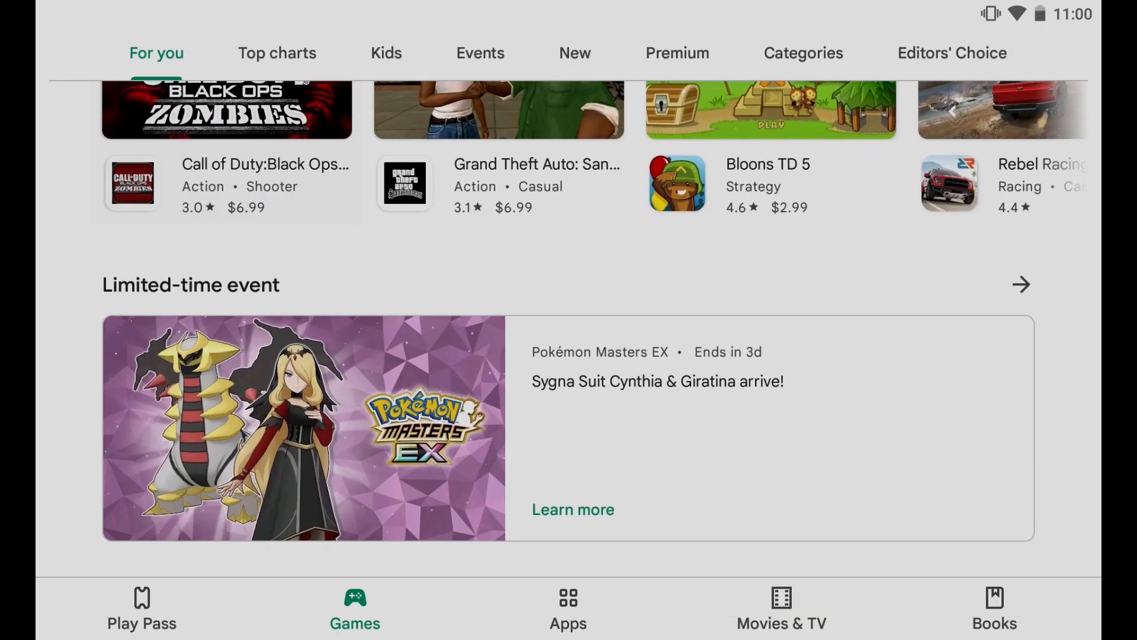
pyautogui.click(575, 52)
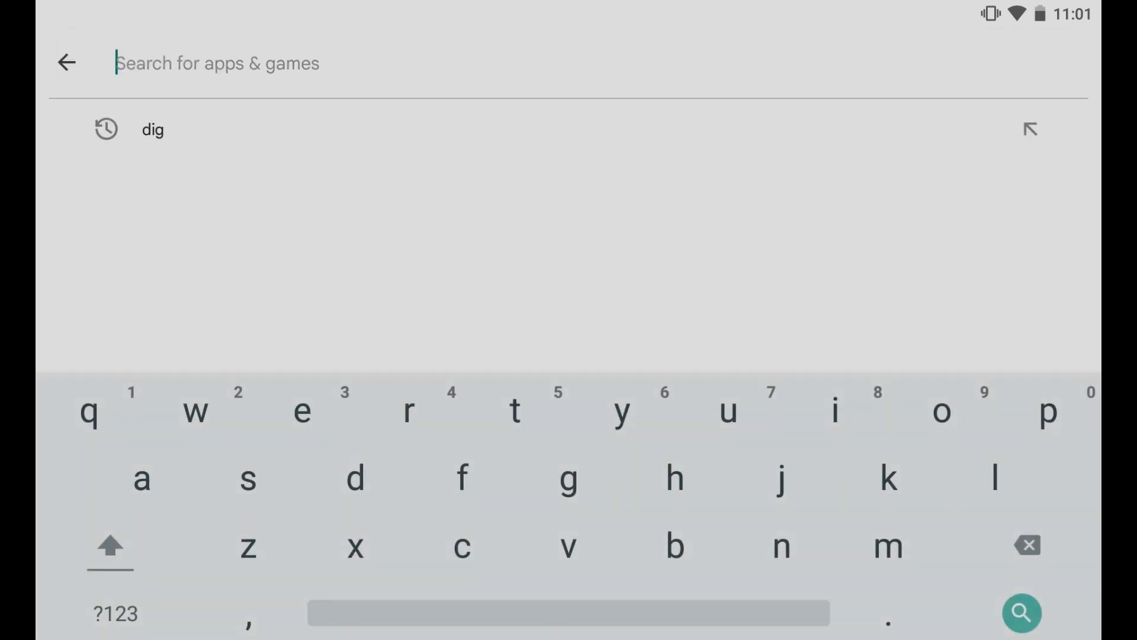
pyautogui.click(152, 129)
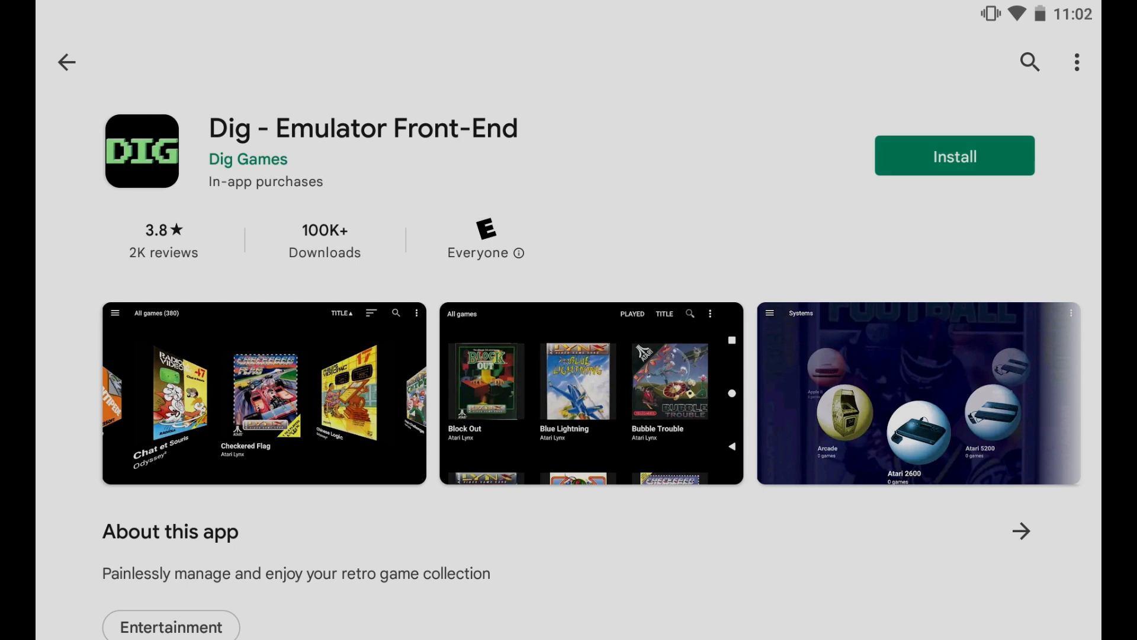
pyautogui.click(953, 155)
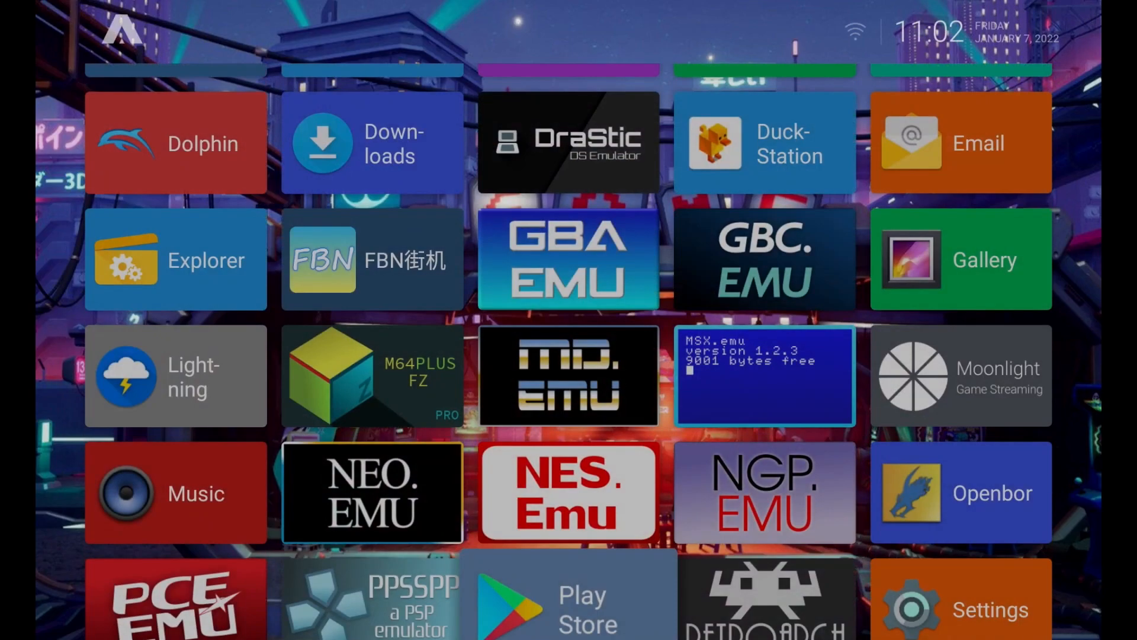
# Mark two duplicate Dig tiles as hidden in Launcher Settings > Hidden Tiles.
pyautogui.scroll(-3)
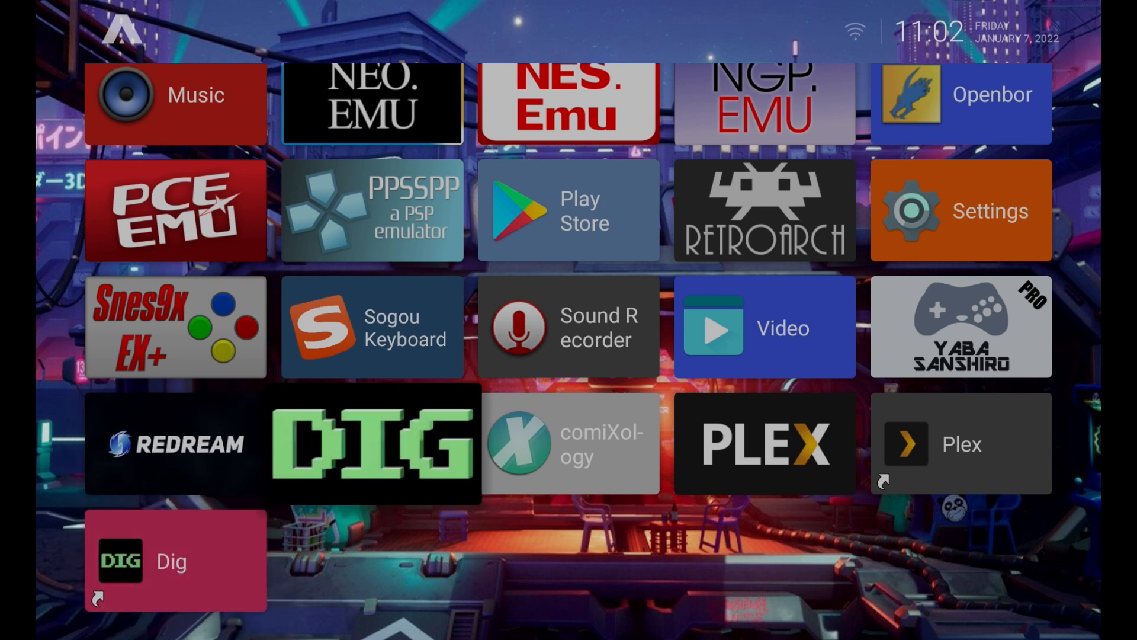
pyautogui.scroll(-3)
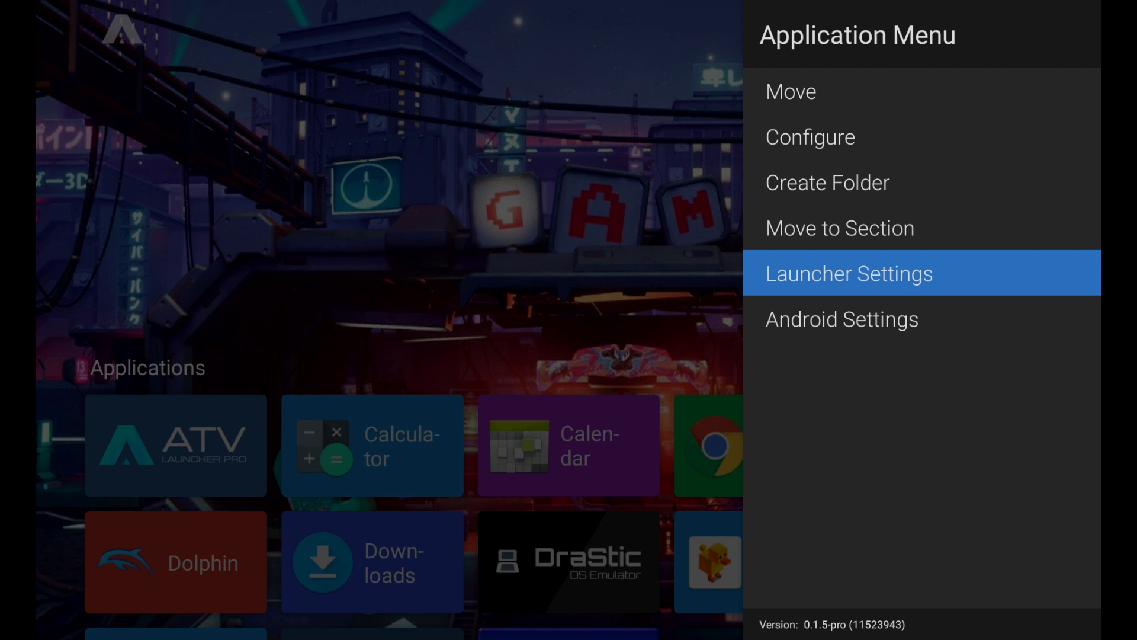
pyautogui.click(848, 273)
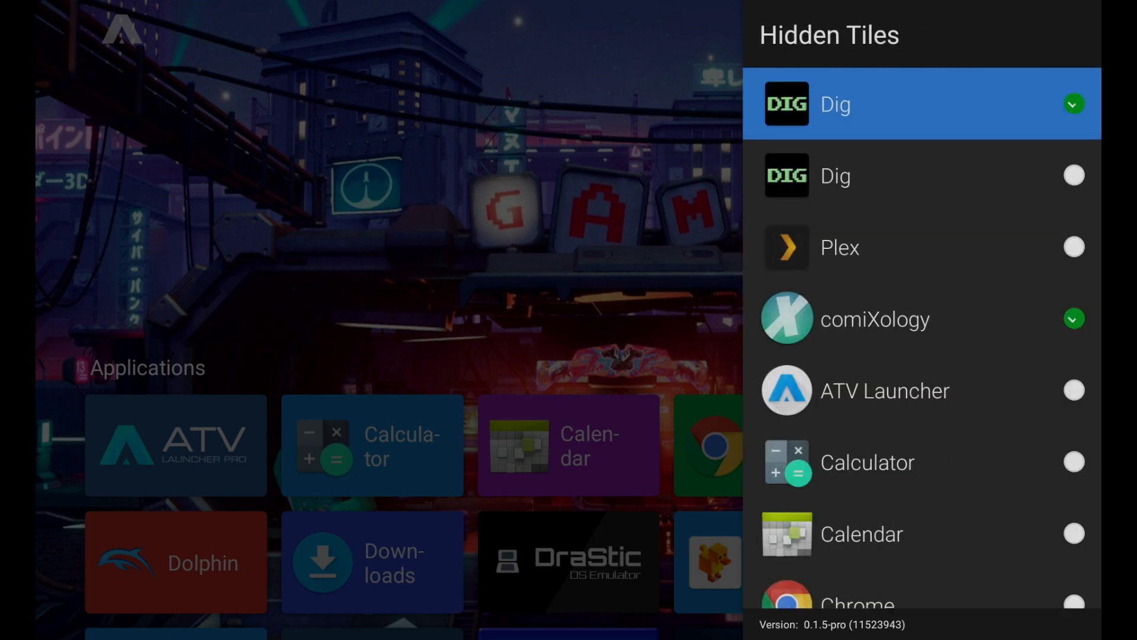
pyautogui.click(1073, 103)
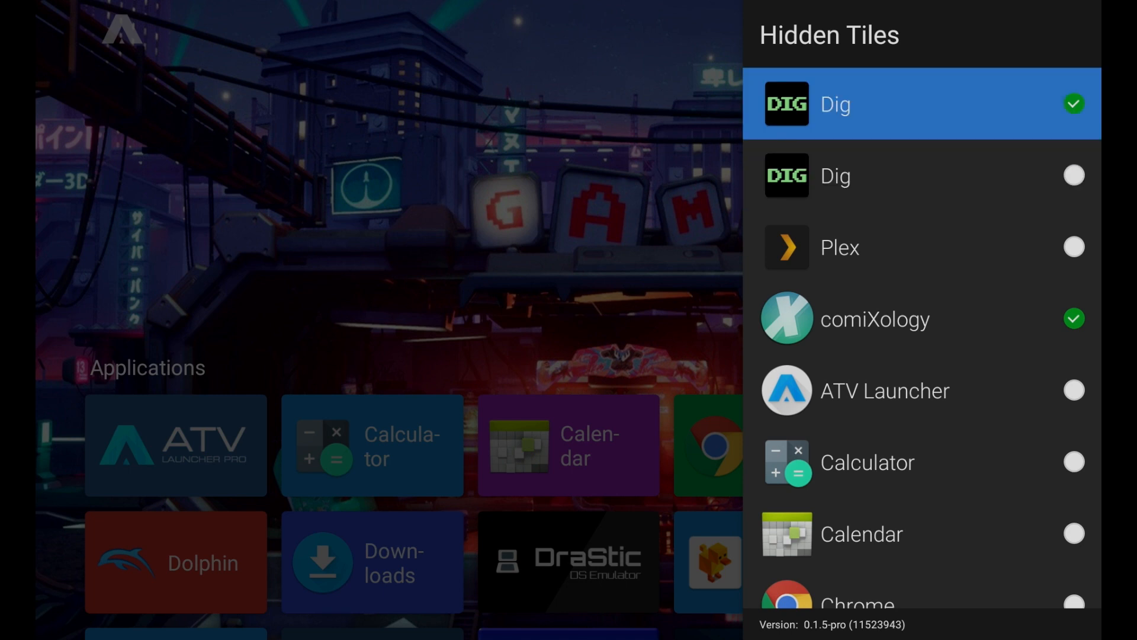
pyautogui.click(921, 175)
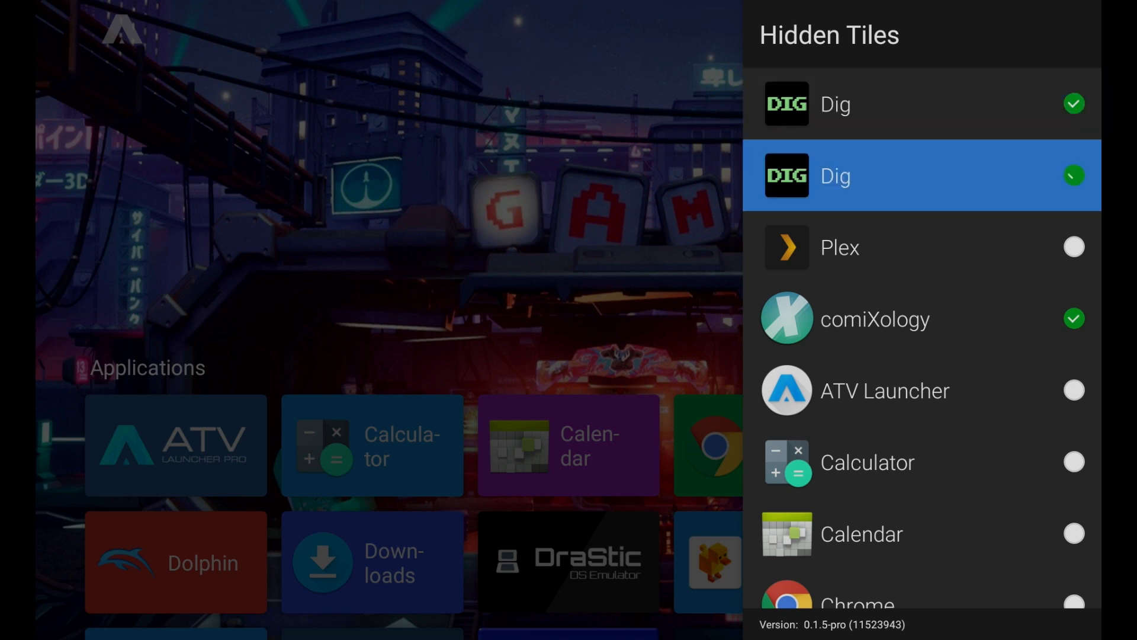
pyautogui.click(1074, 175)
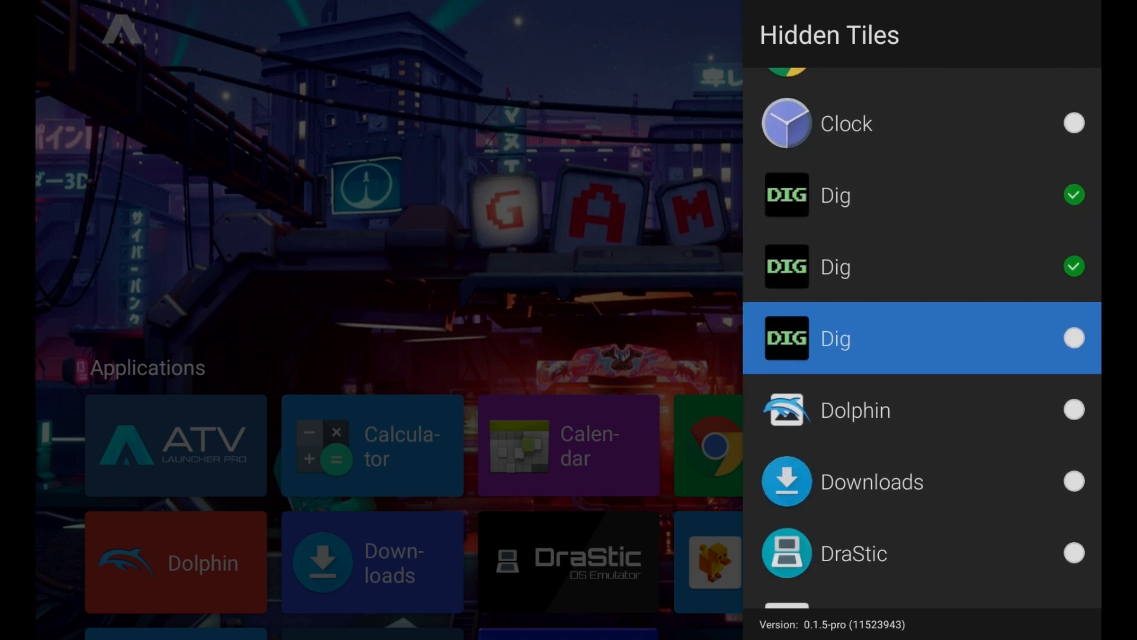
pyautogui.click(1073, 337)
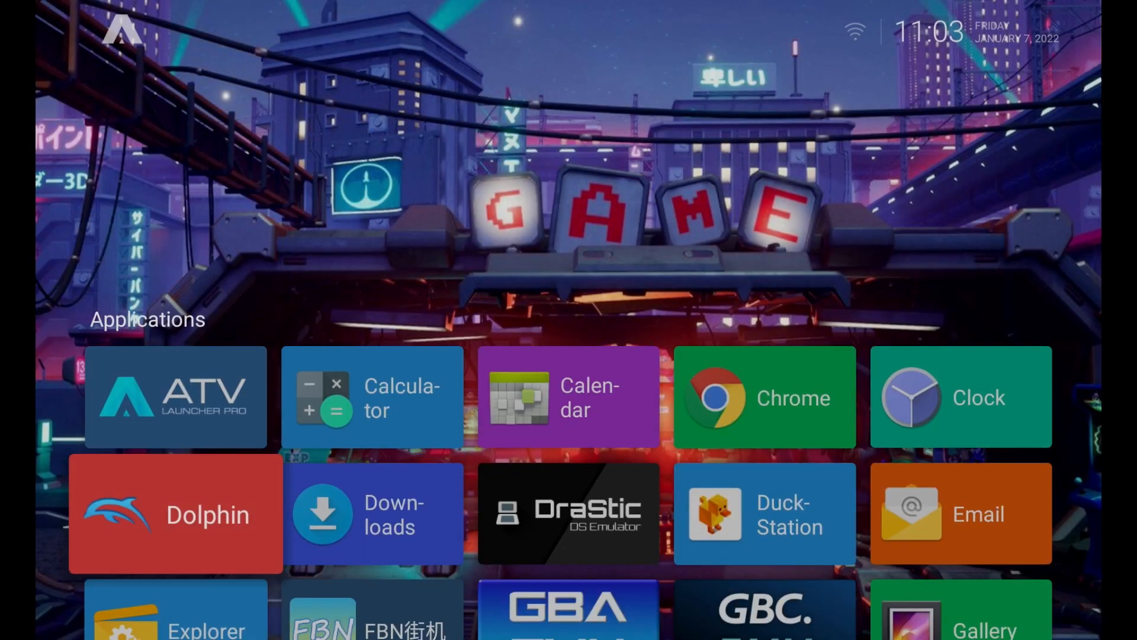
# Adjust Hidden Tiles so one Dig tile sits beside comiXology and Plex.
pyautogui.scroll(-3)
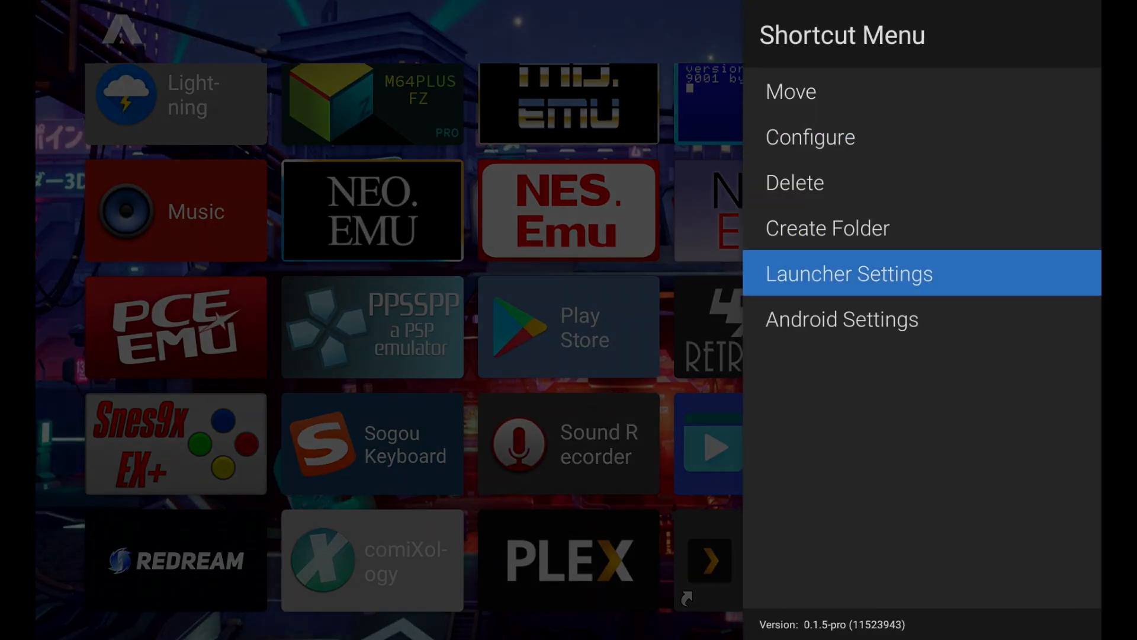
pyautogui.click(848, 274)
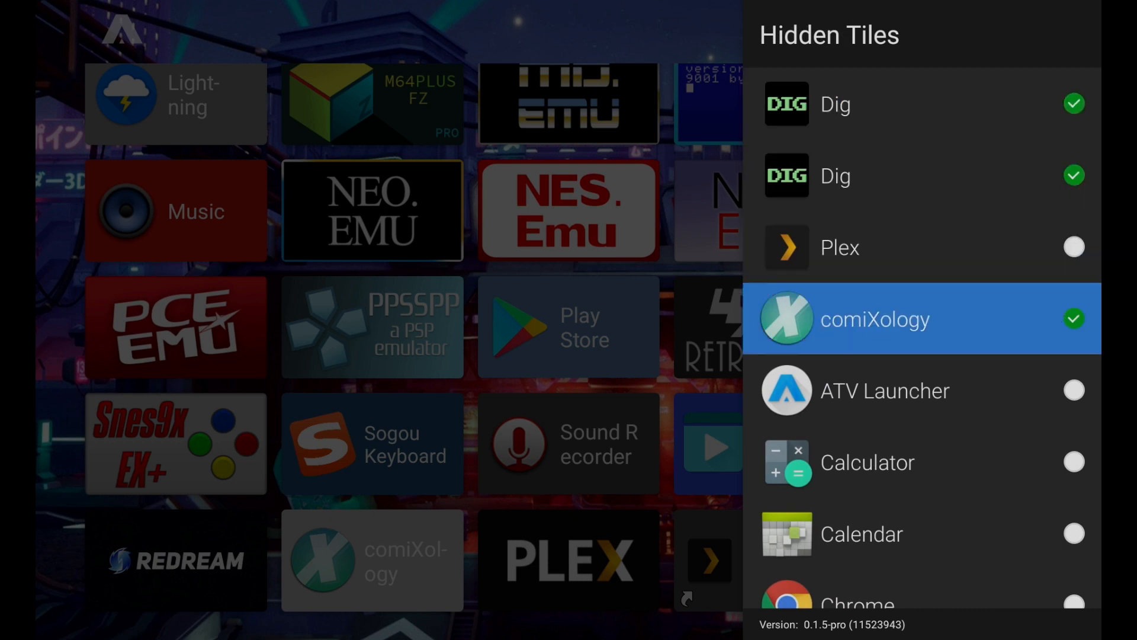
pyautogui.scroll(-3)
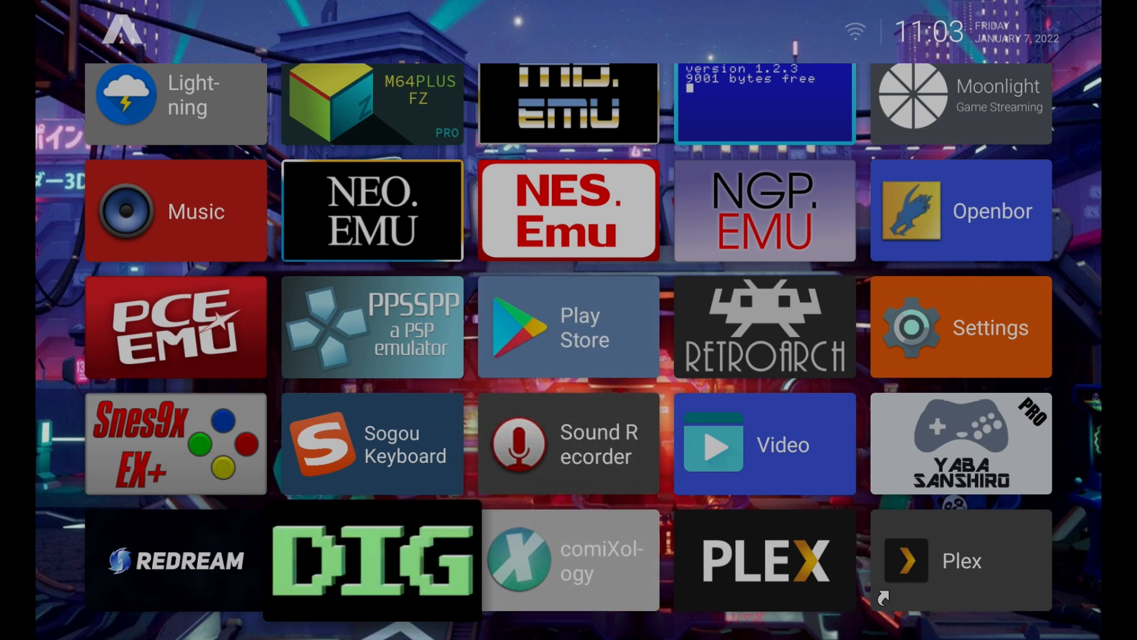
# Launch DIG, allow storage access, and choose LATER on the ROM scan prompt.
pyautogui.click(372, 560)
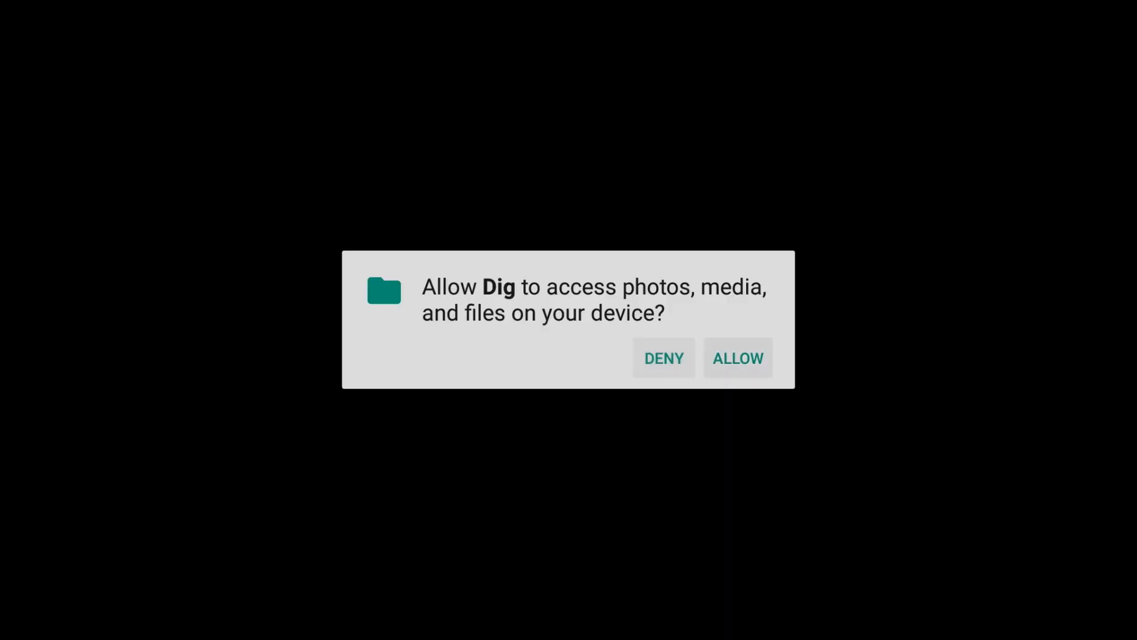
pyautogui.click(737, 358)
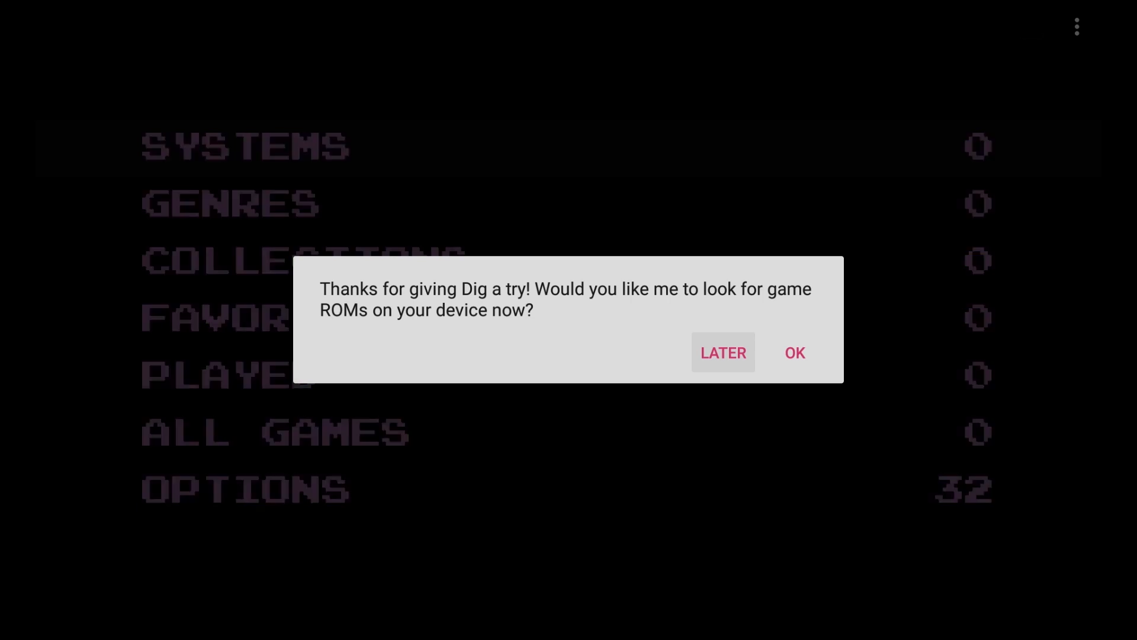
pyautogui.click(722, 353)
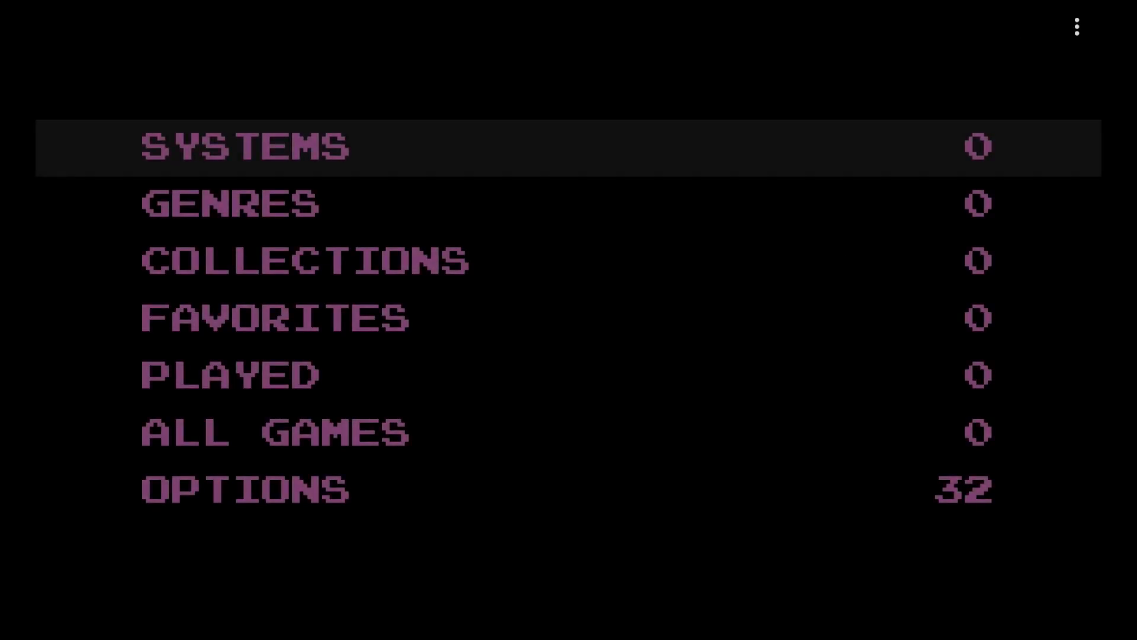
# Open Dig's options and browse the theme gallery toward Riivive v1.1 - Huntzman.
pyautogui.press('Down')
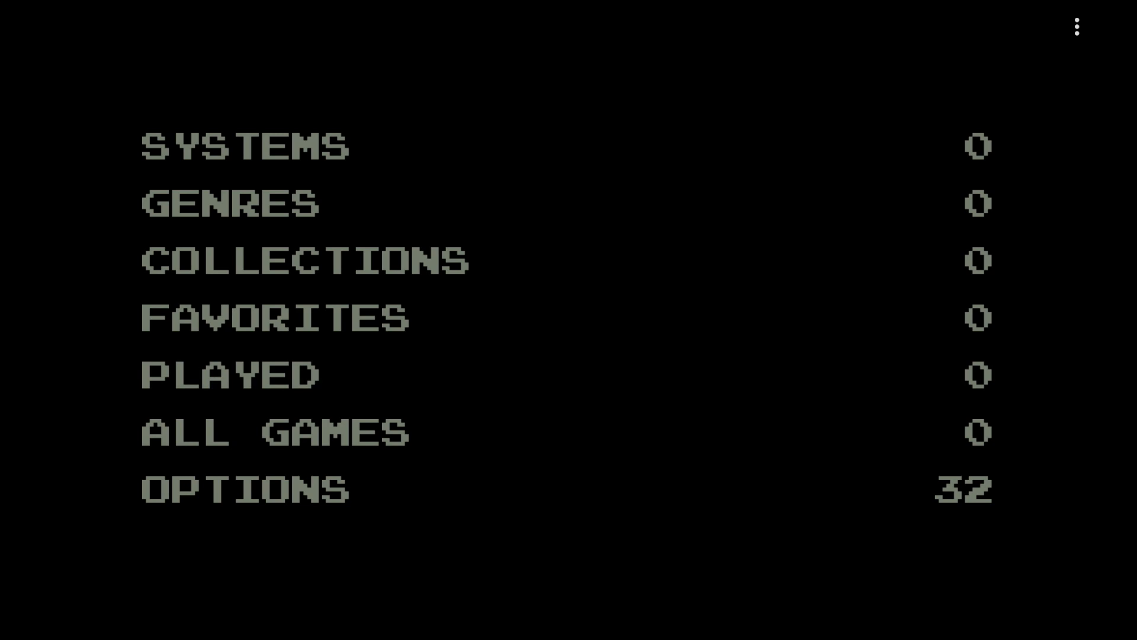
pyautogui.click(244, 488)
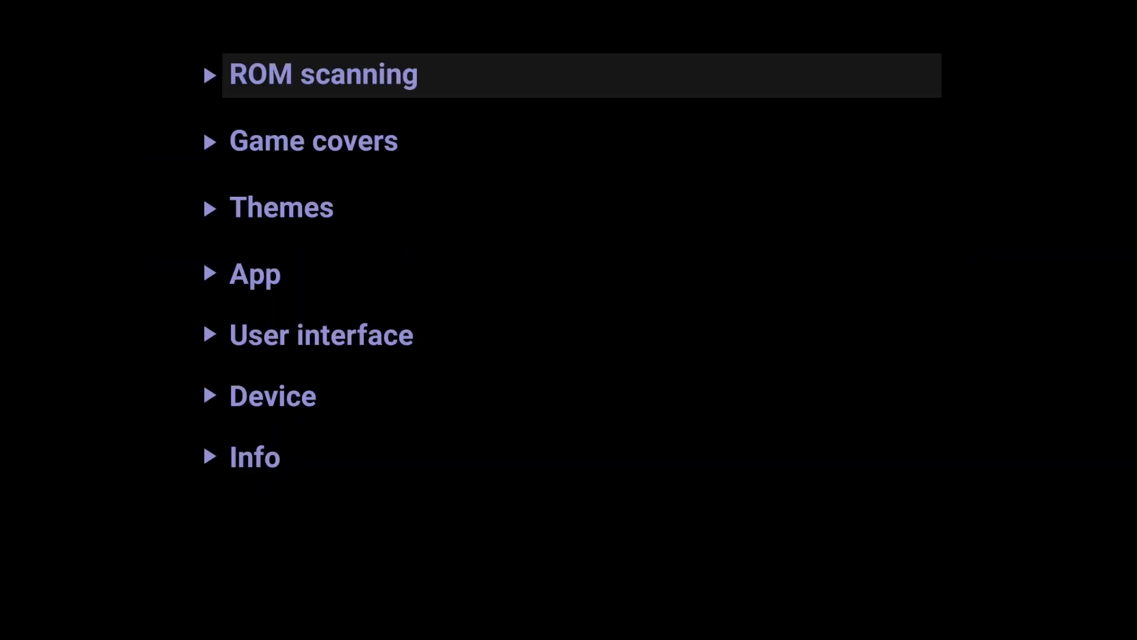
pyautogui.click(323, 74)
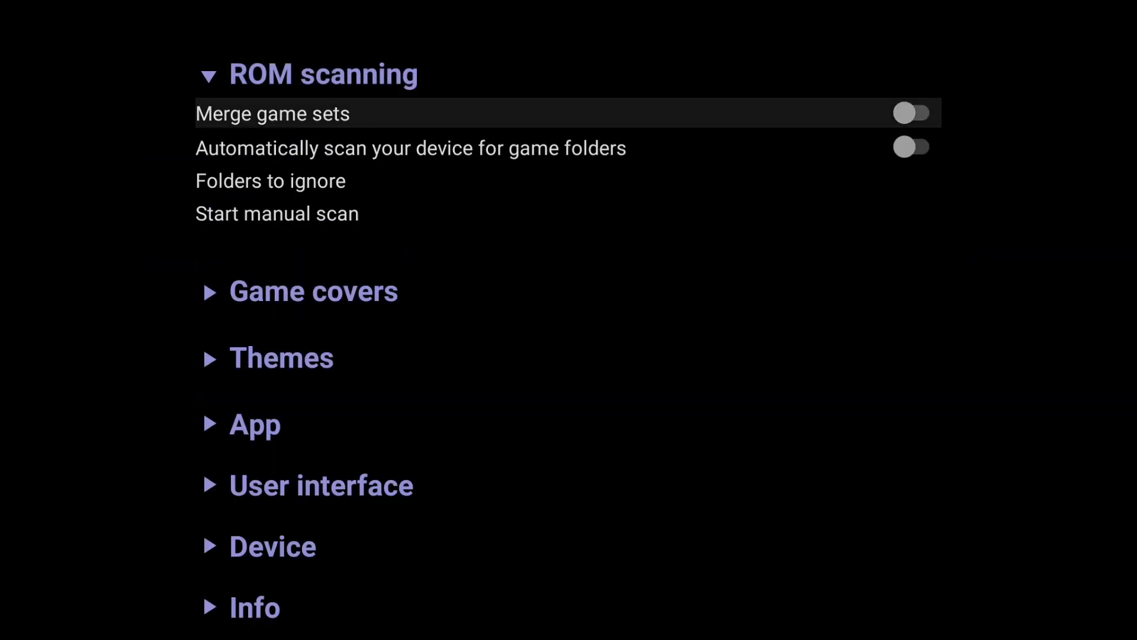
pyautogui.moveTo(410, 148)
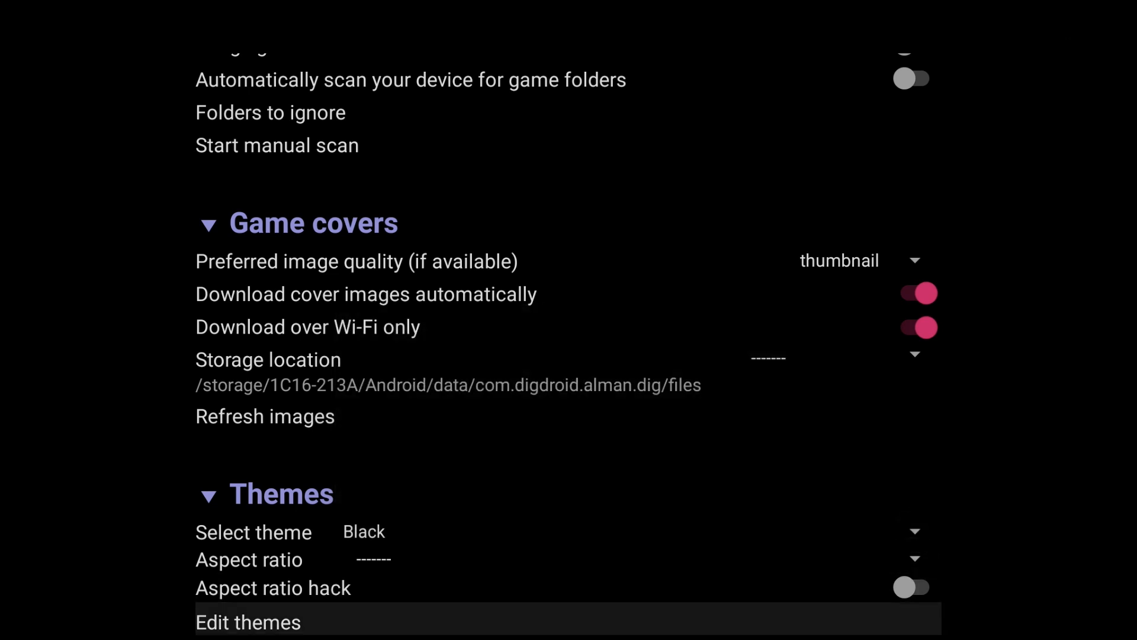
pyautogui.click(248, 621)
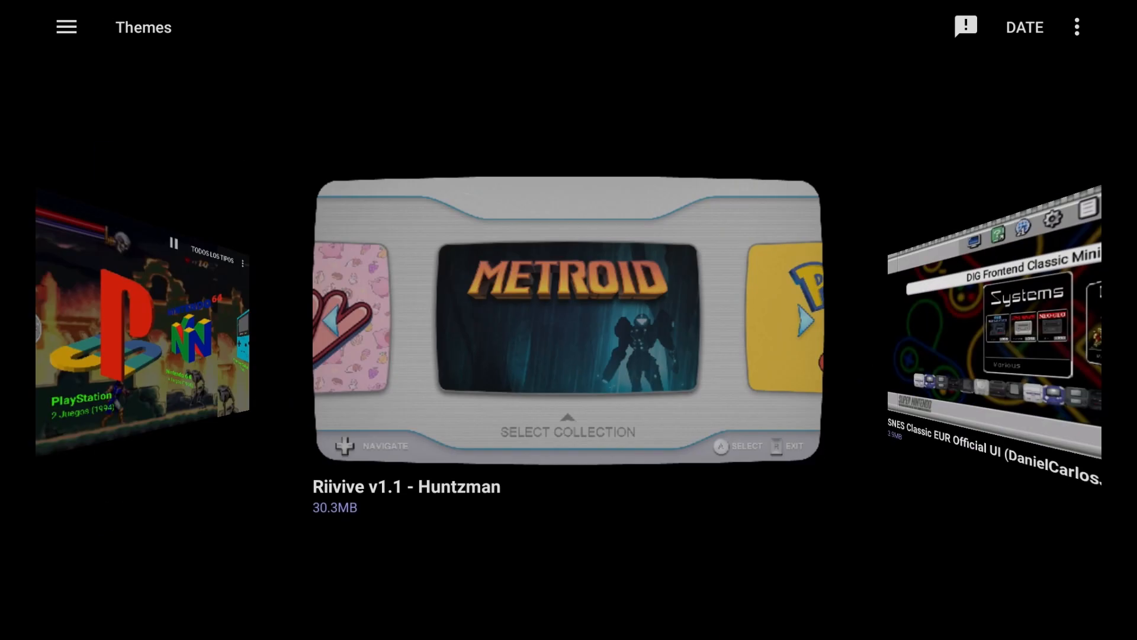
# Open the Riivive v1.1 - Huntzman forum page on digdroid.com in the external browser.
pyautogui.click(965, 26)
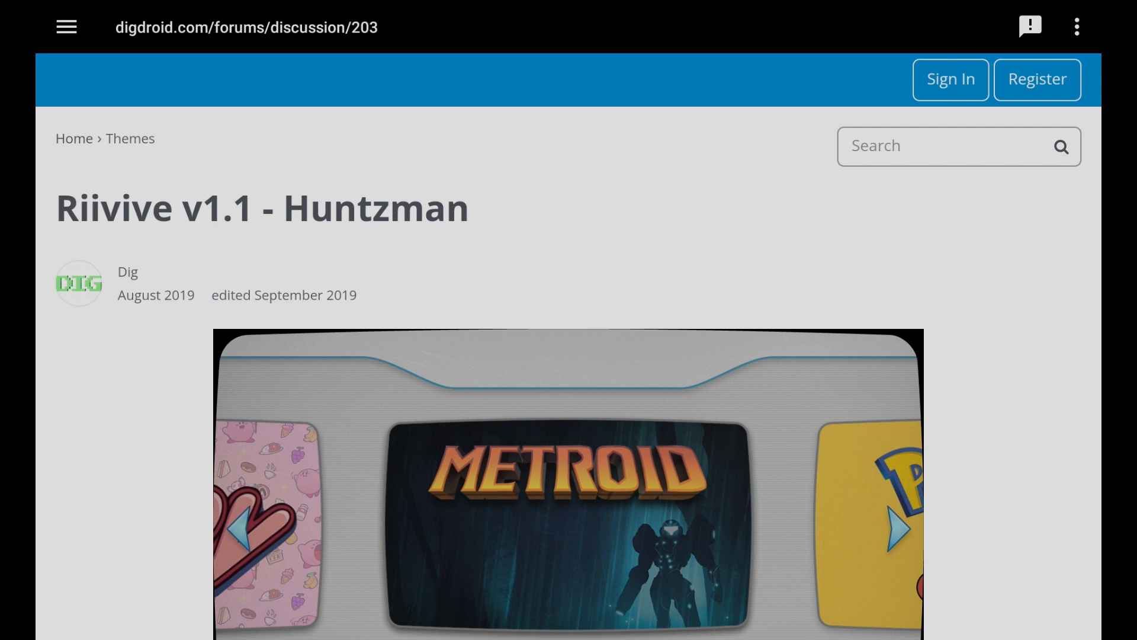
pyautogui.click(1076, 26)
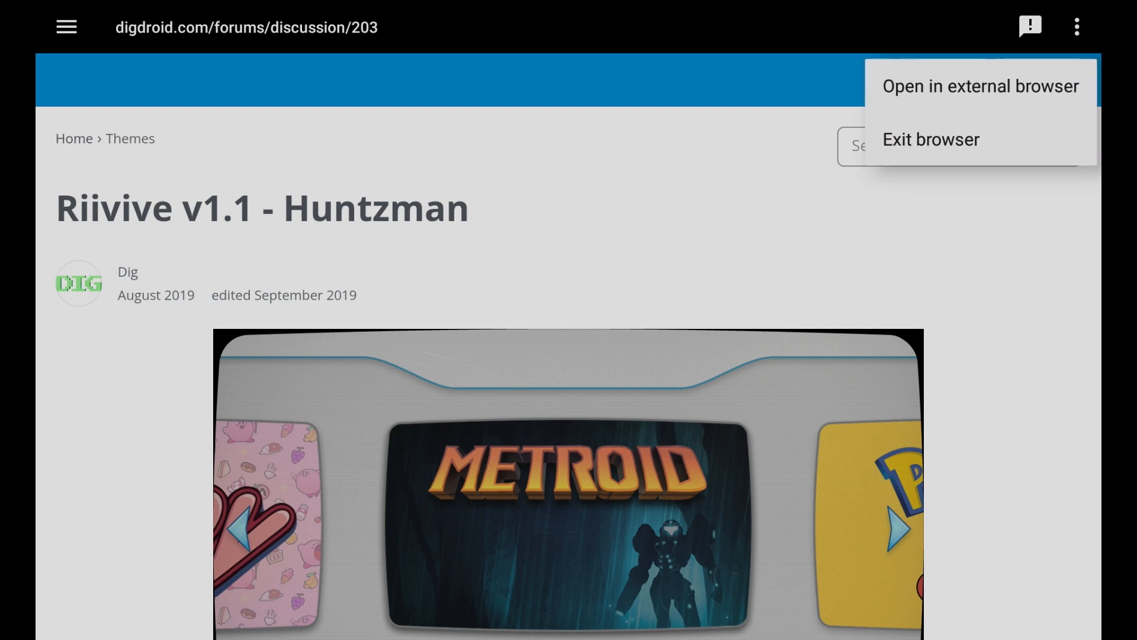
pyautogui.click(980, 85)
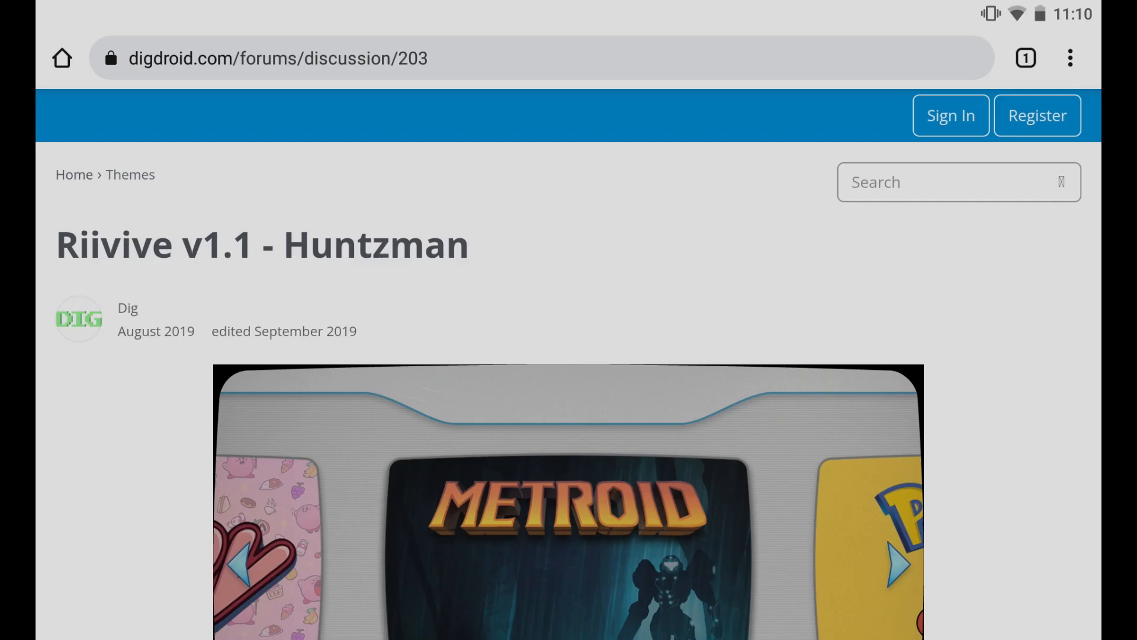
# Download Riivive v1.1 Huntzman.zip into Downloads and dismiss the completion notice.
pyautogui.scroll(-3)
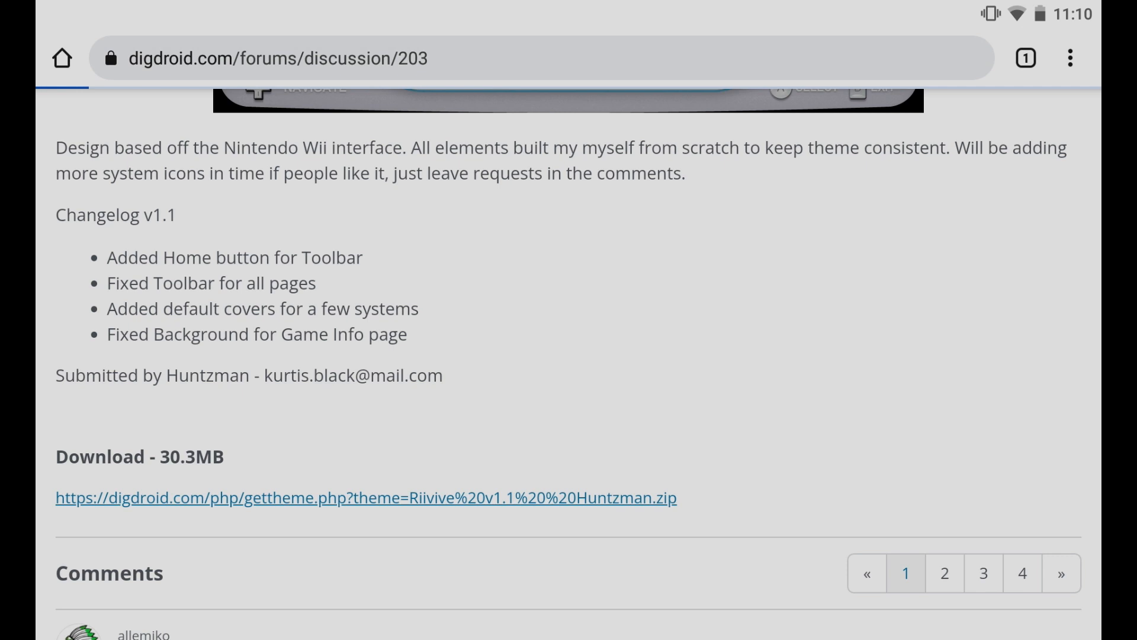
pyautogui.click(365, 498)
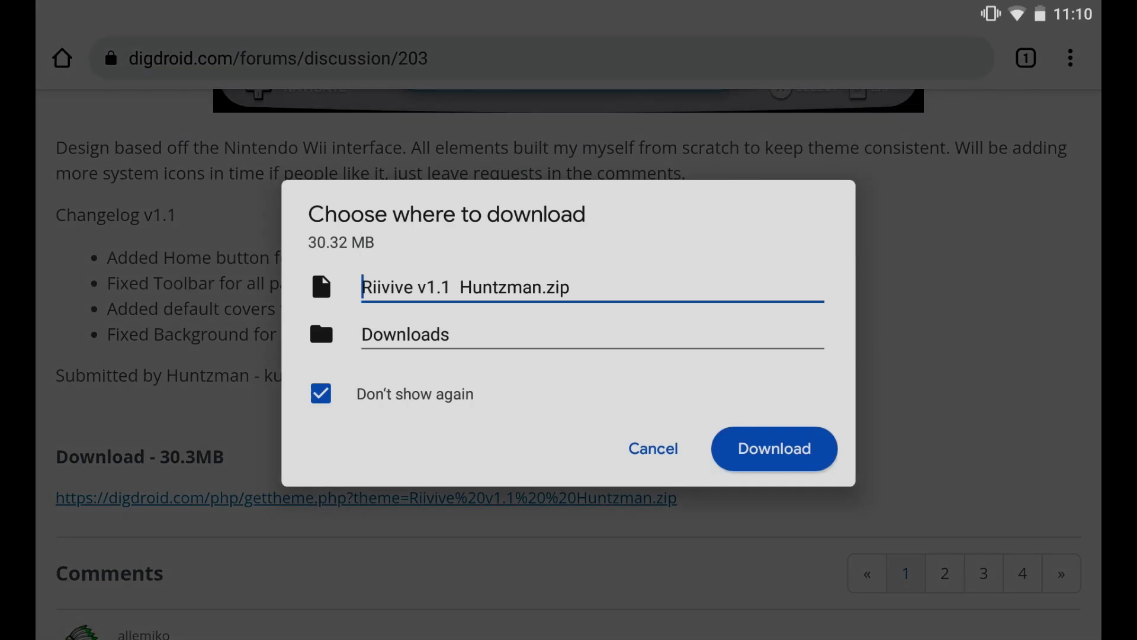
pyautogui.click(773, 449)
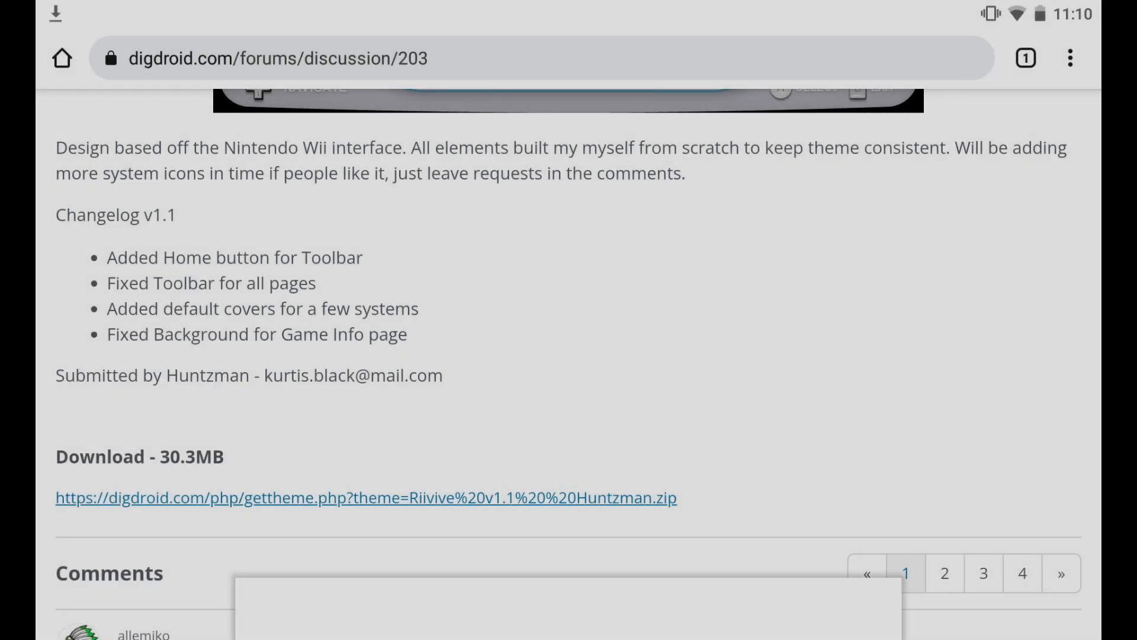
pyautogui.click(366, 498)
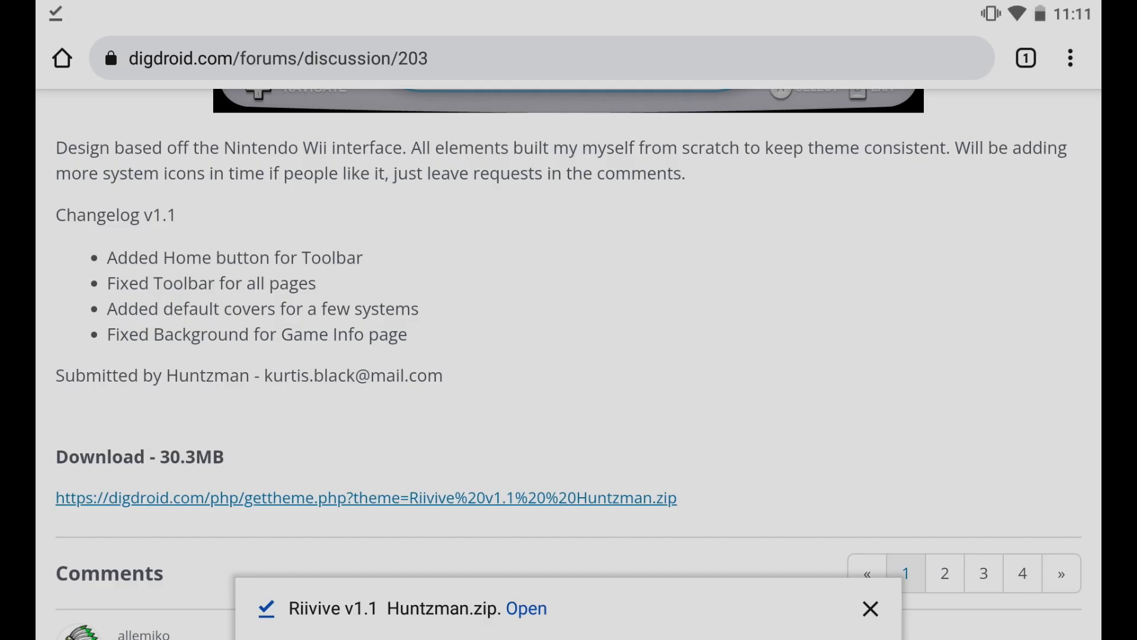
pyautogui.click(869, 609)
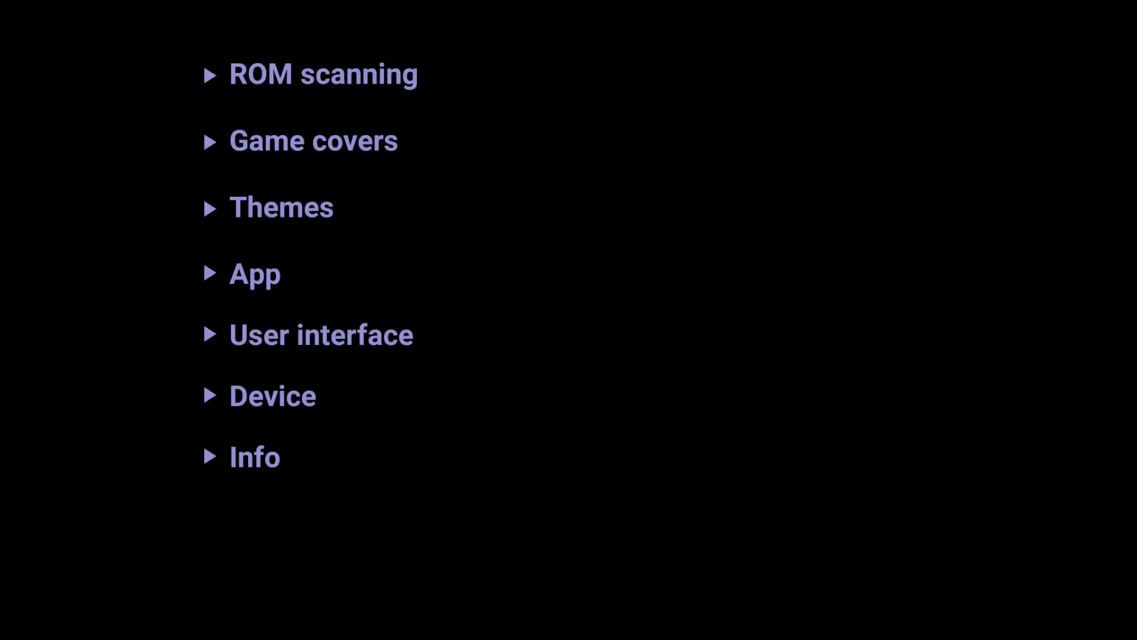
# Install the theme from /storage/emulated/0/Download/Riivive v1.1 Huntzman.zip and confirm.
pyautogui.click(282, 208)
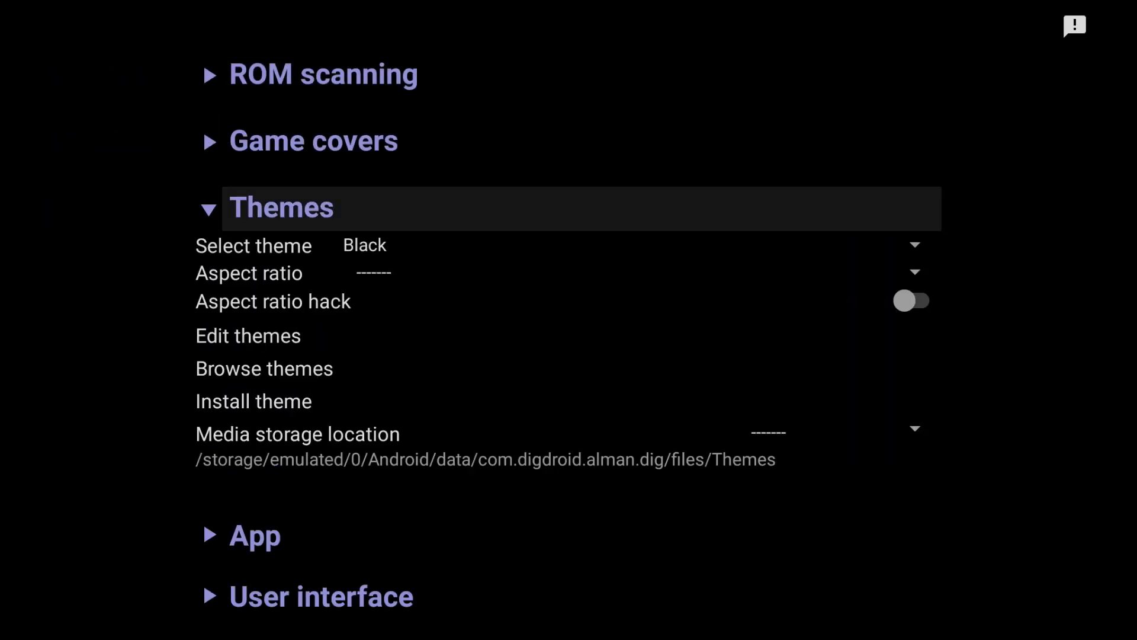
pyautogui.moveTo(254, 401)
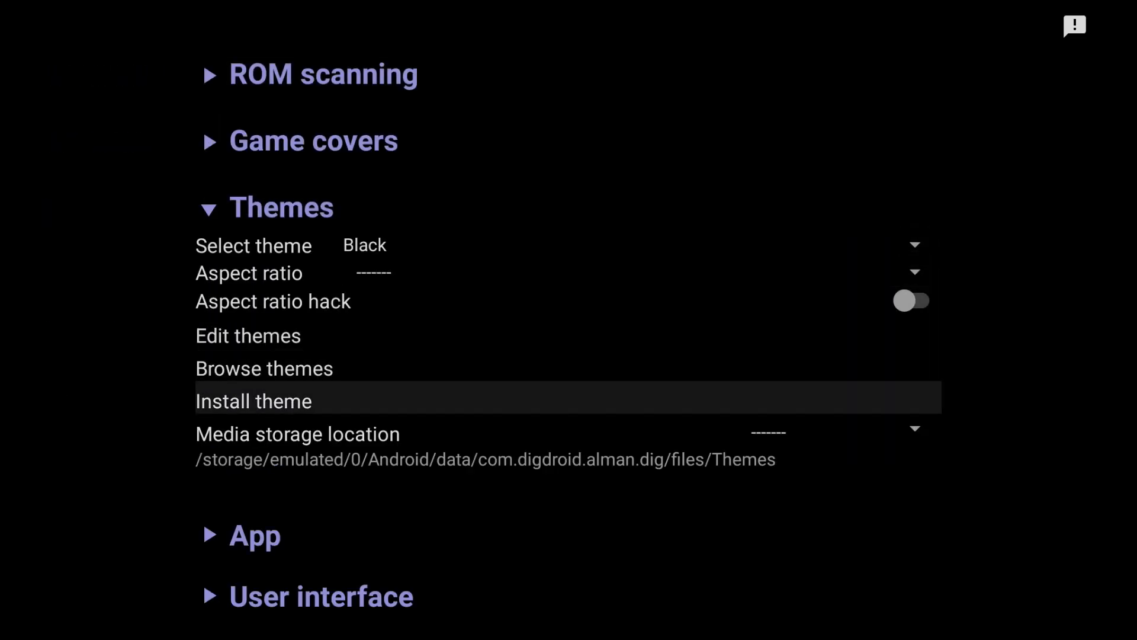
pyautogui.click(253, 401)
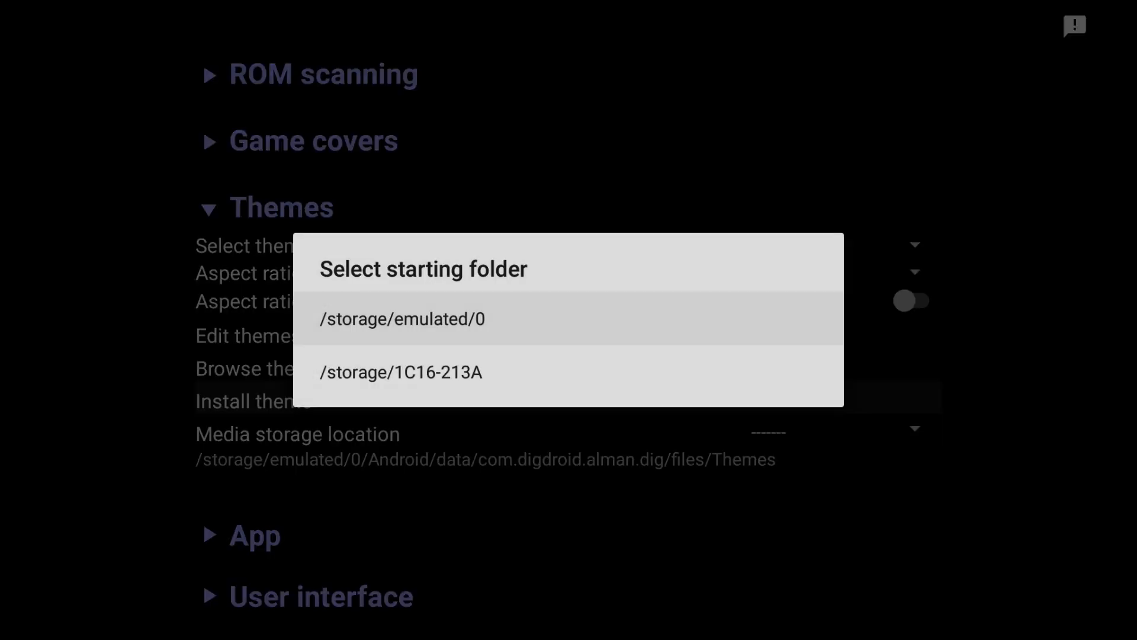
pyautogui.click(402, 318)
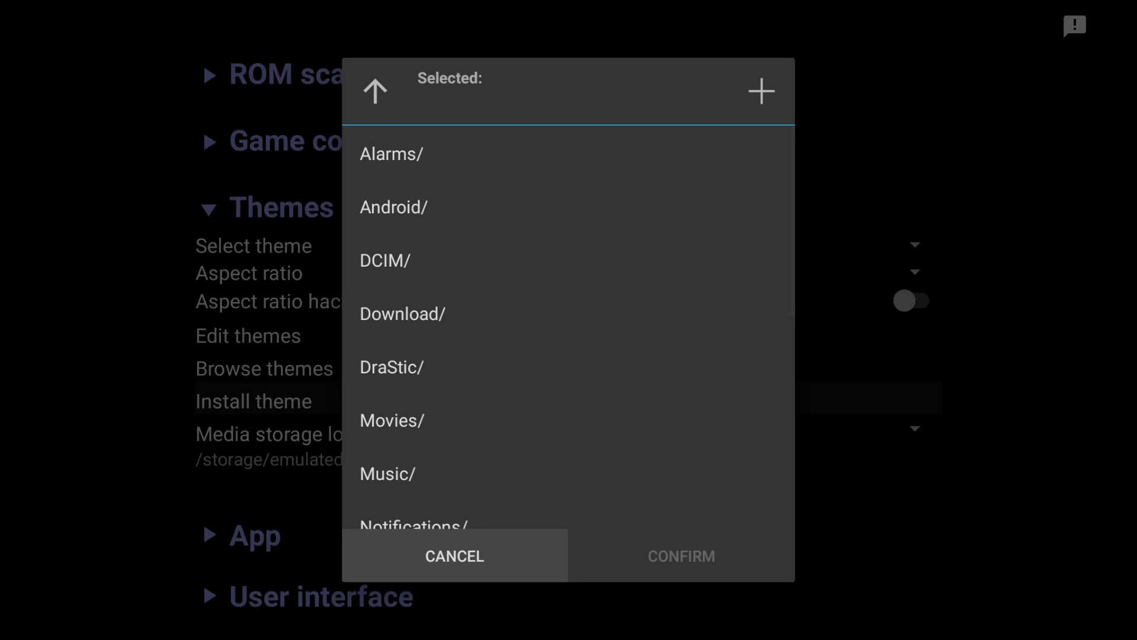
pyautogui.click(401, 313)
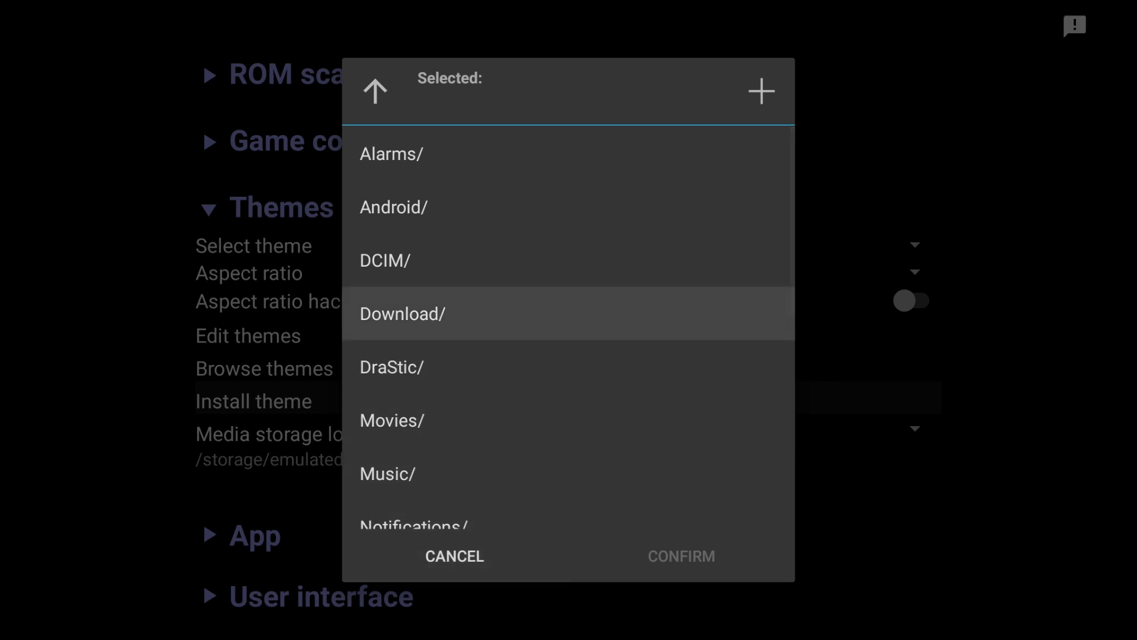
pyautogui.click(401, 313)
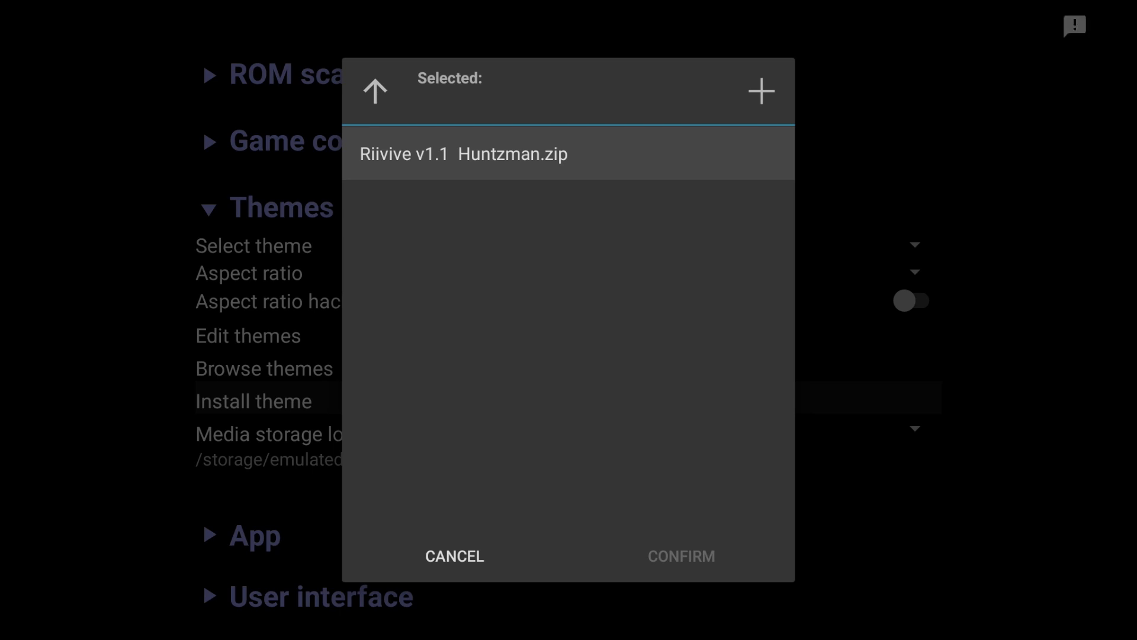
pyautogui.click(463, 153)
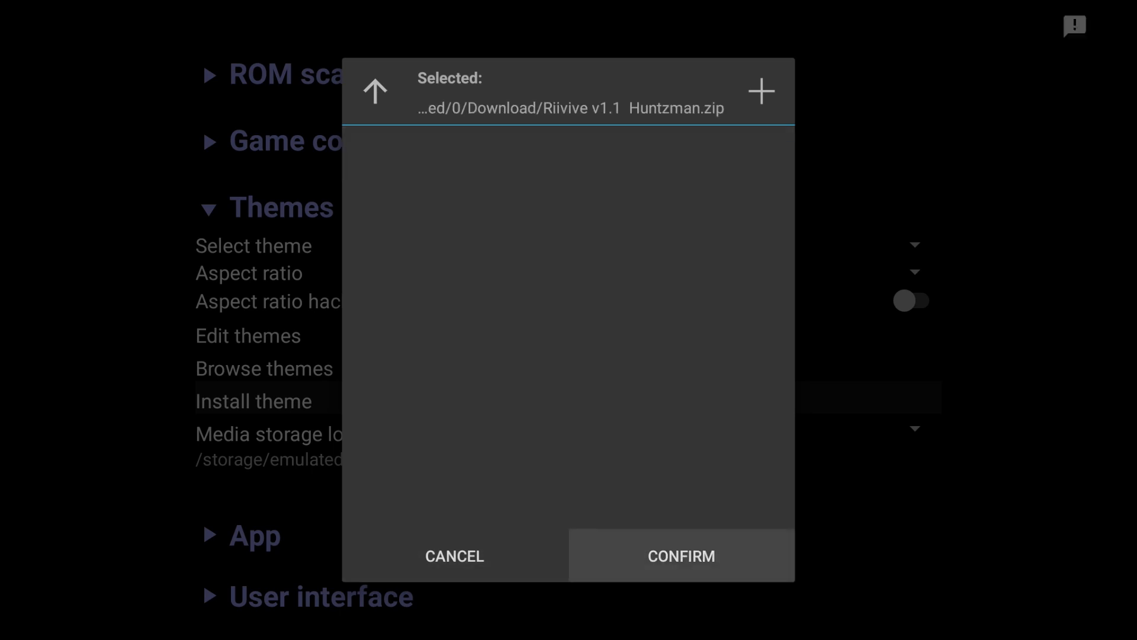
pyautogui.click(679, 555)
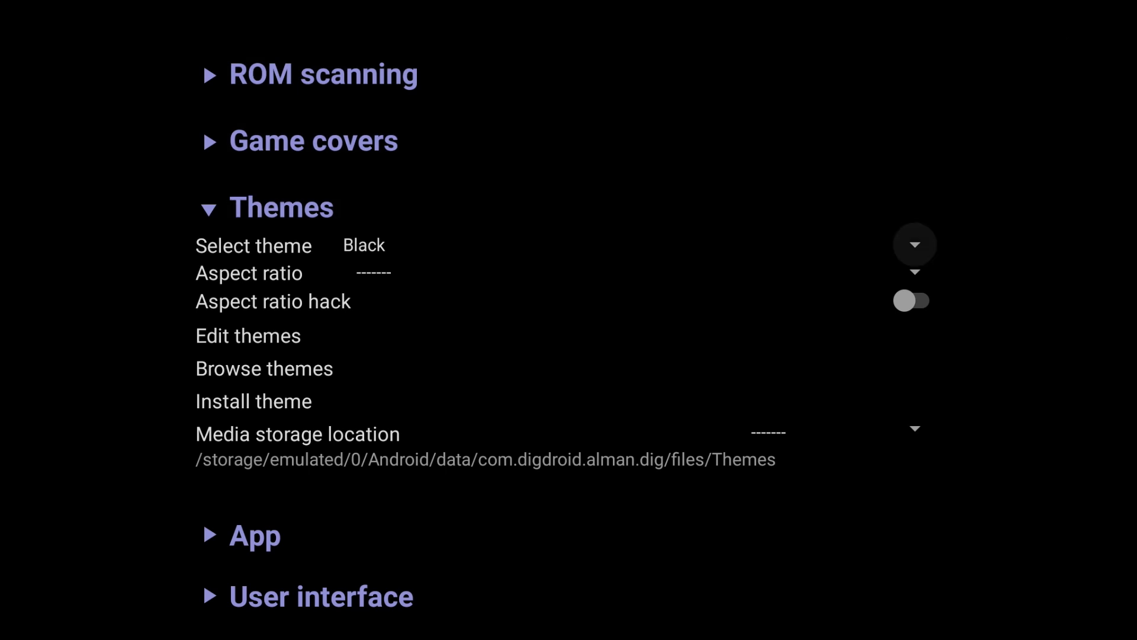
# Pick Riivive from the installed themes list, replacing the Black theme.
pyautogui.click(362, 245)
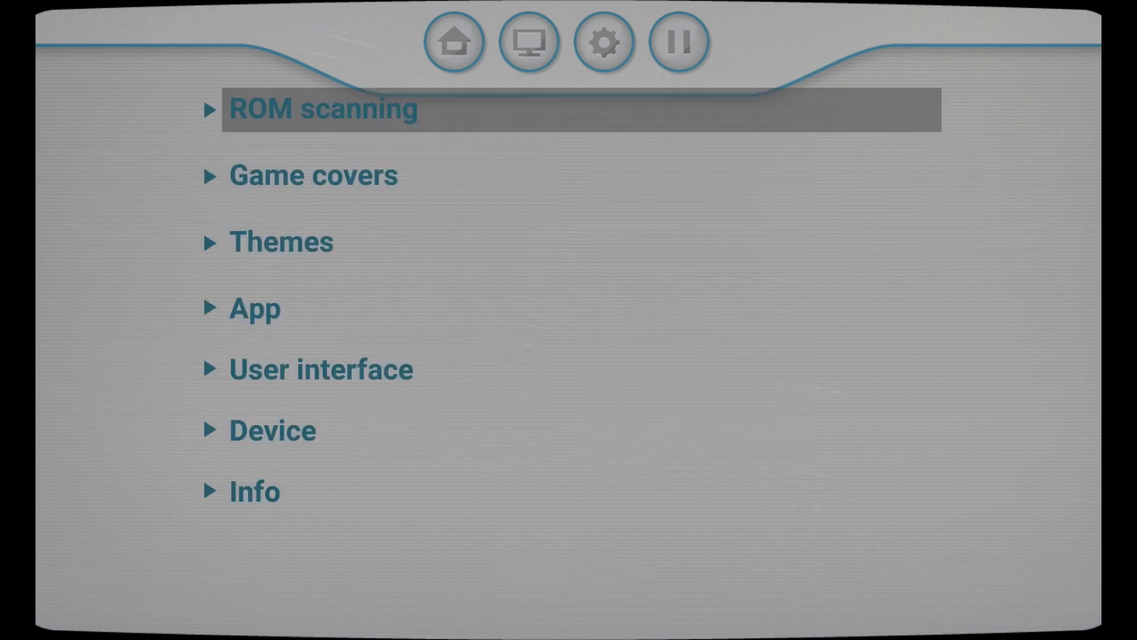
# Run a manual ROM scan on a chosen folder of /storage/1C16-213A.
pyautogui.click(323, 109)
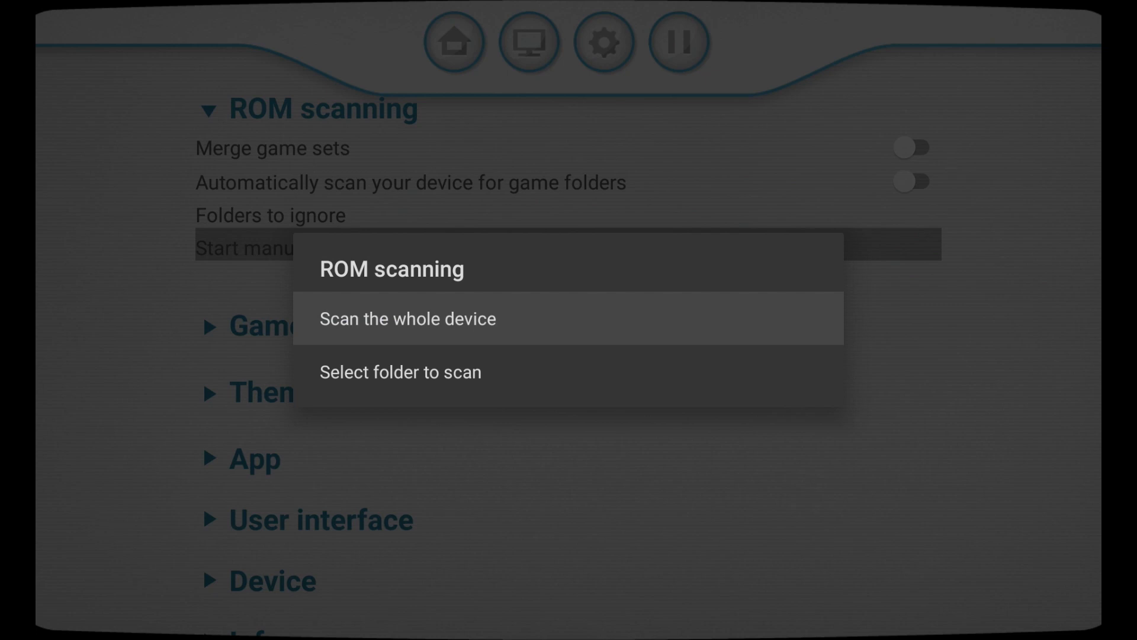
pyautogui.click(400, 372)
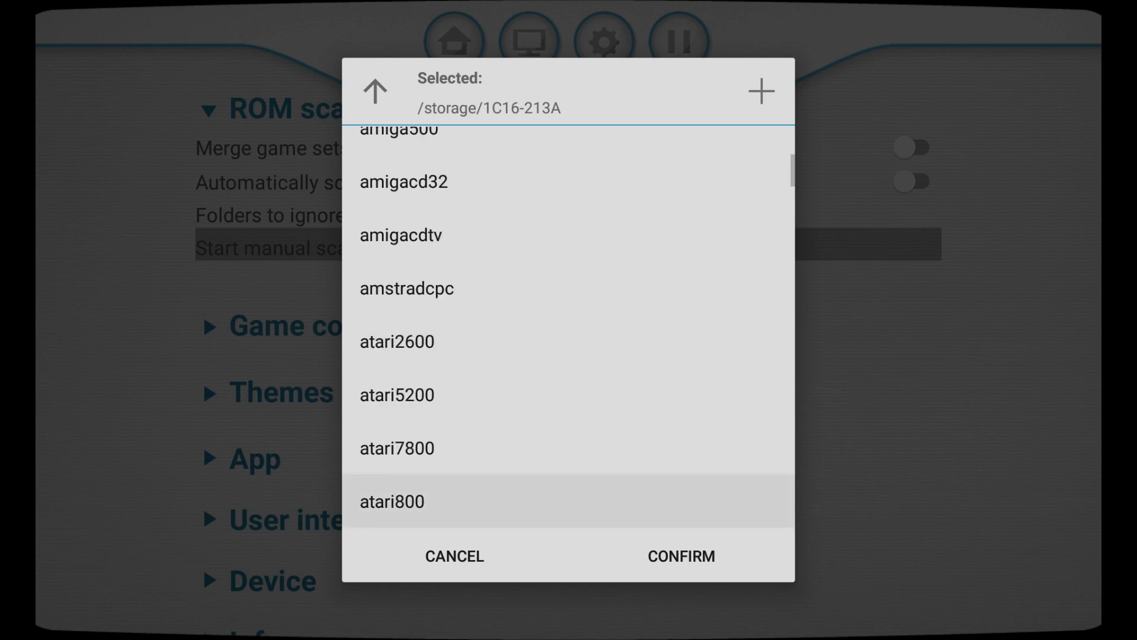
pyautogui.scroll(-3)
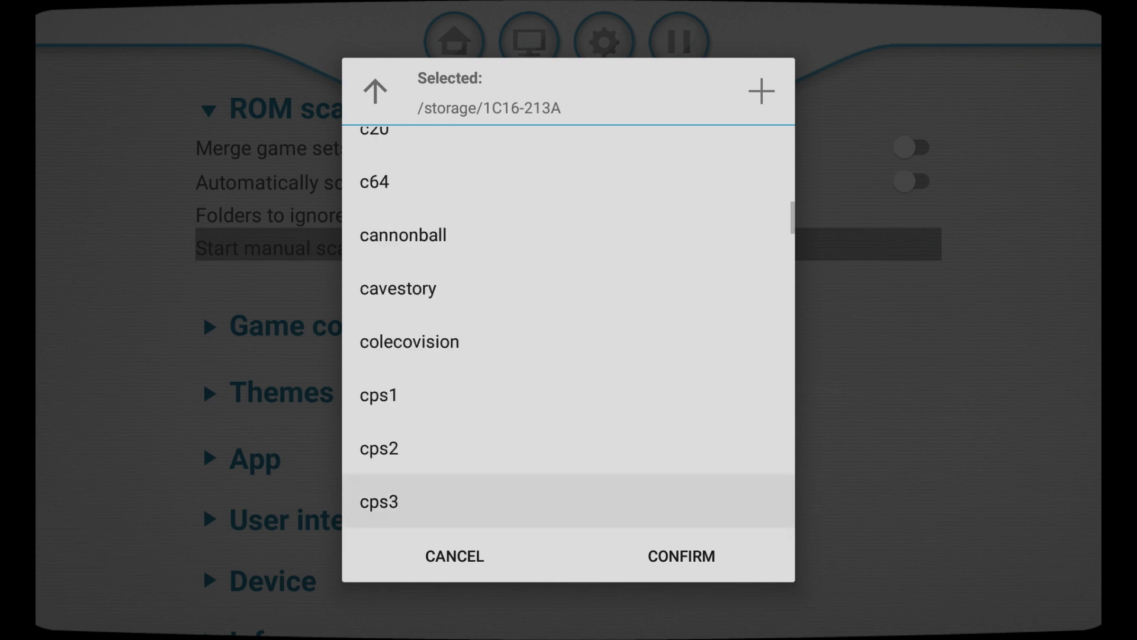
pyautogui.scroll(-3)
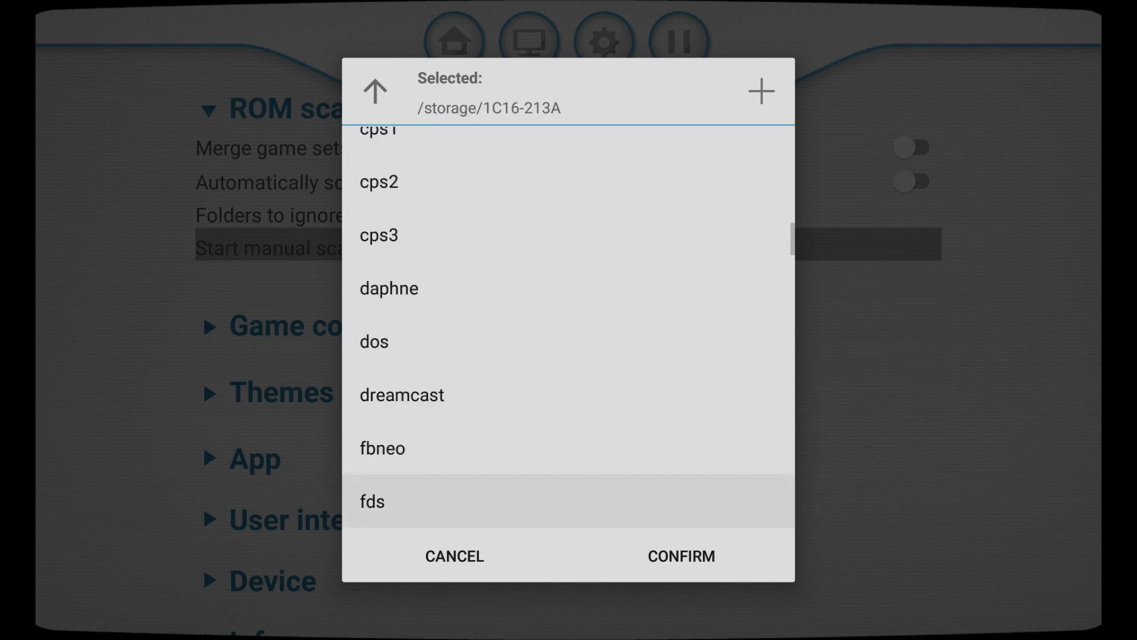
pyautogui.scroll(-3)
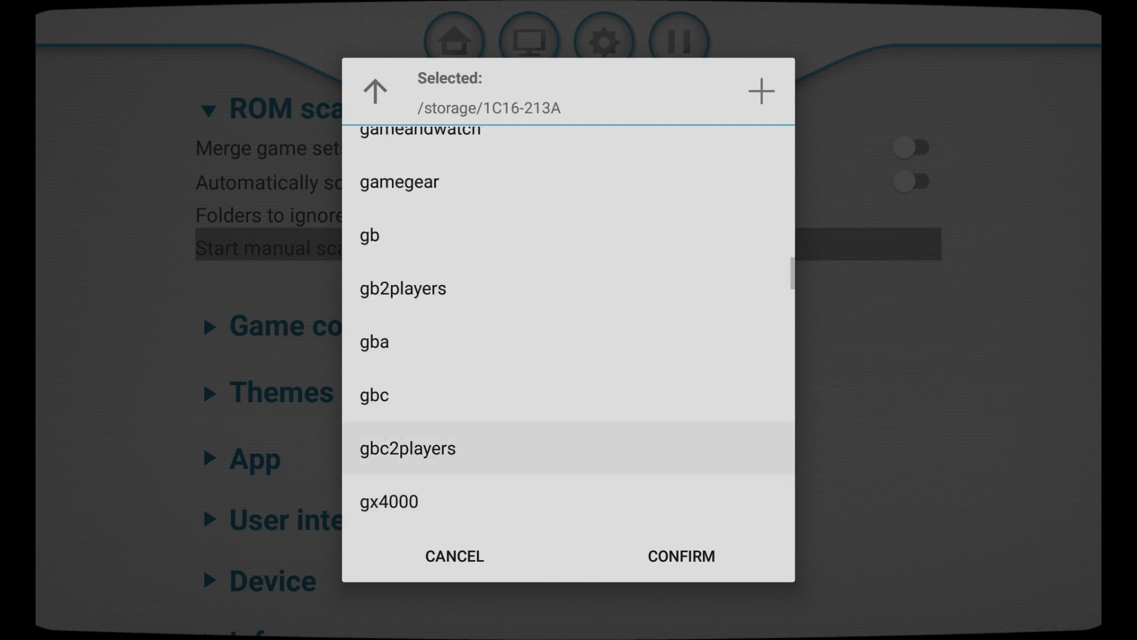
pyautogui.click(369, 235)
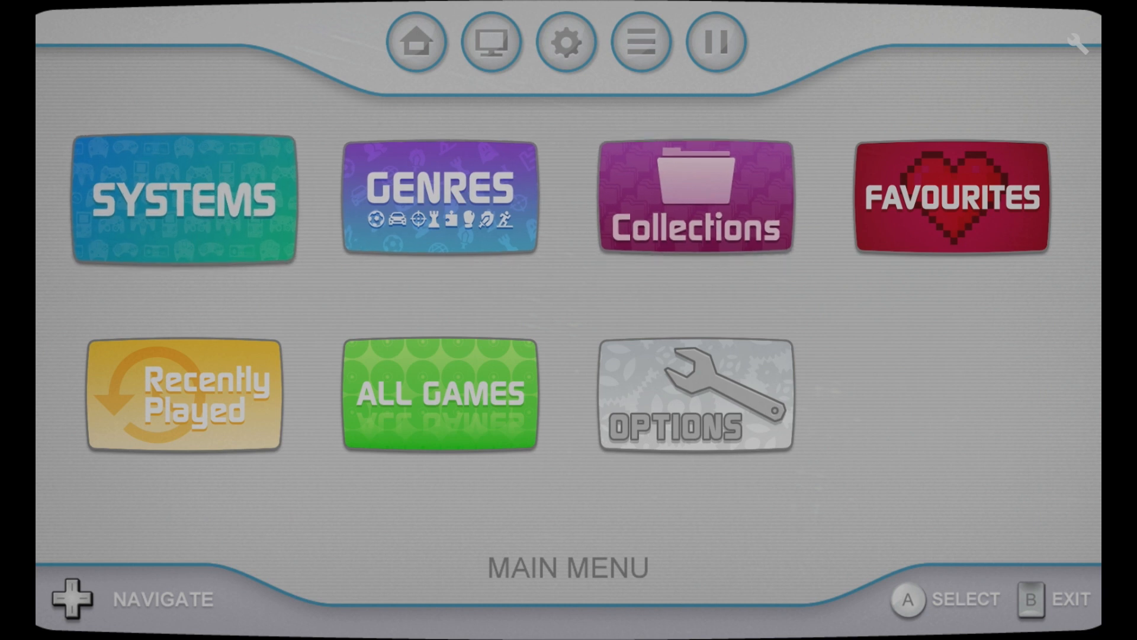
# Leave the options screen for the Riivive-themed home menu.
pyautogui.click(185, 199)
pyautogui.write('d')
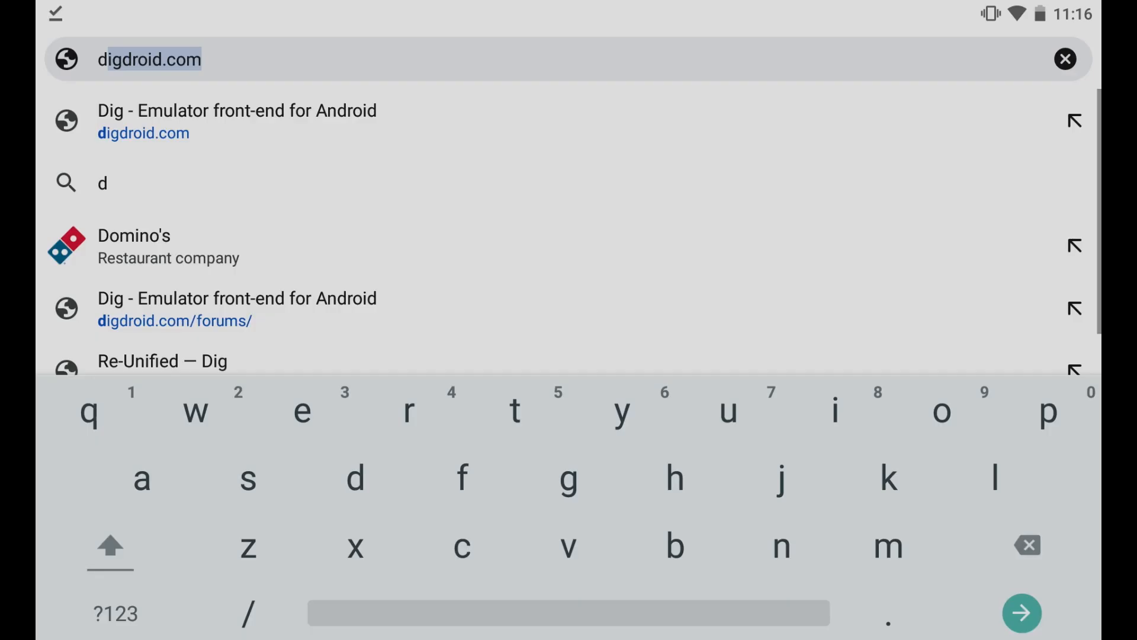
# Open digdroid.com's Retro Redux 2.1 thread and scroll to its 172MB download link.
pyautogui.click(237, 308)
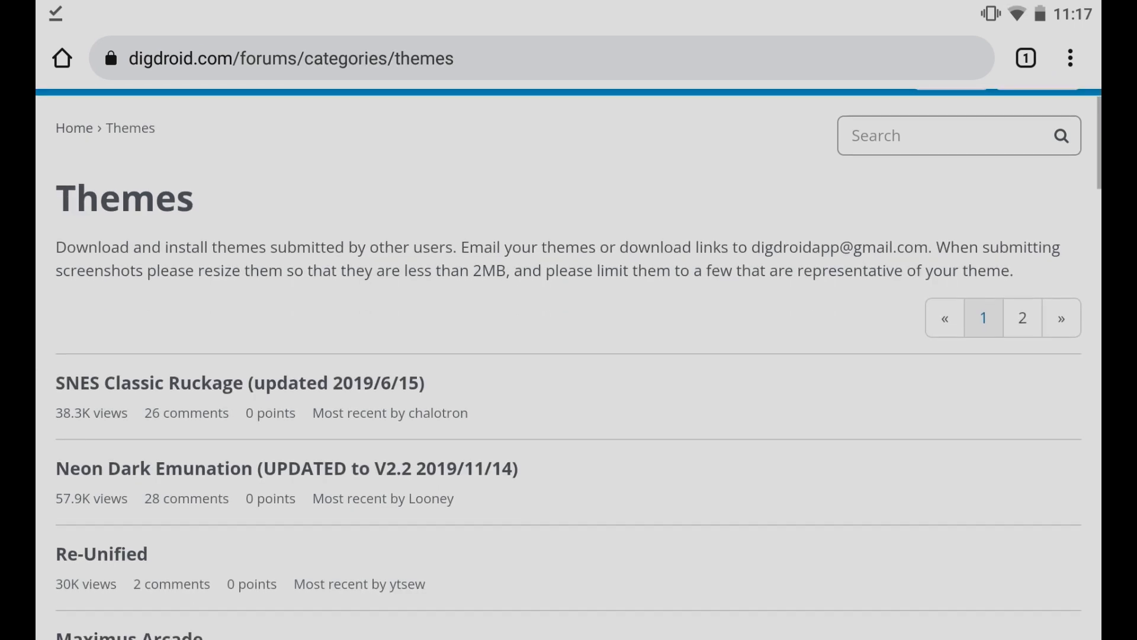
pyautogui.scroll(-3)
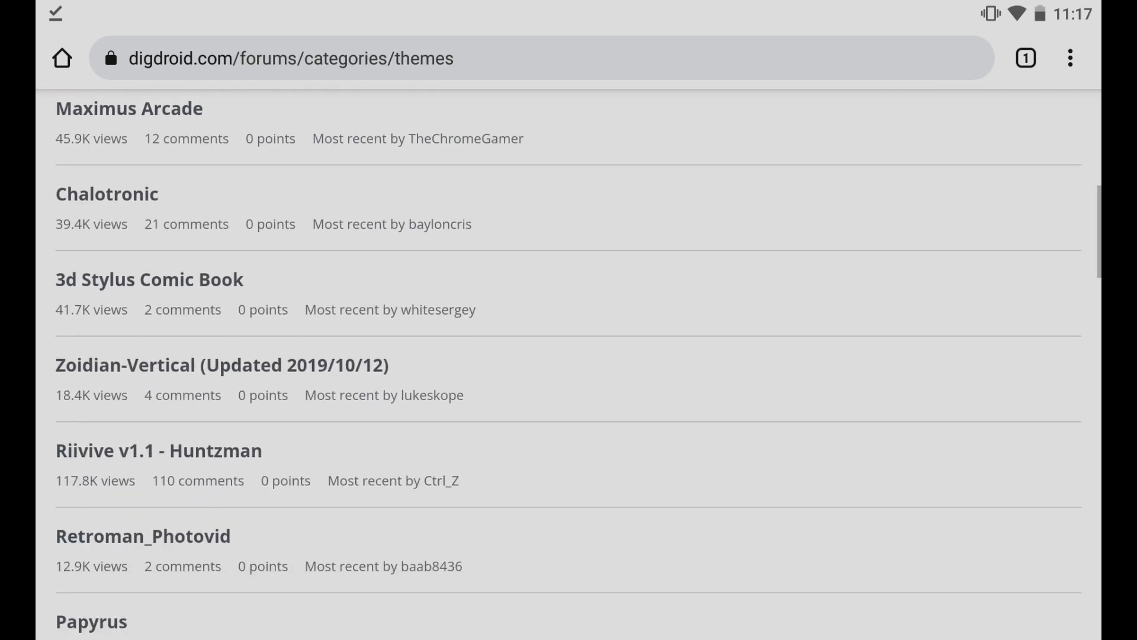
pyautogui.scroll(-3)
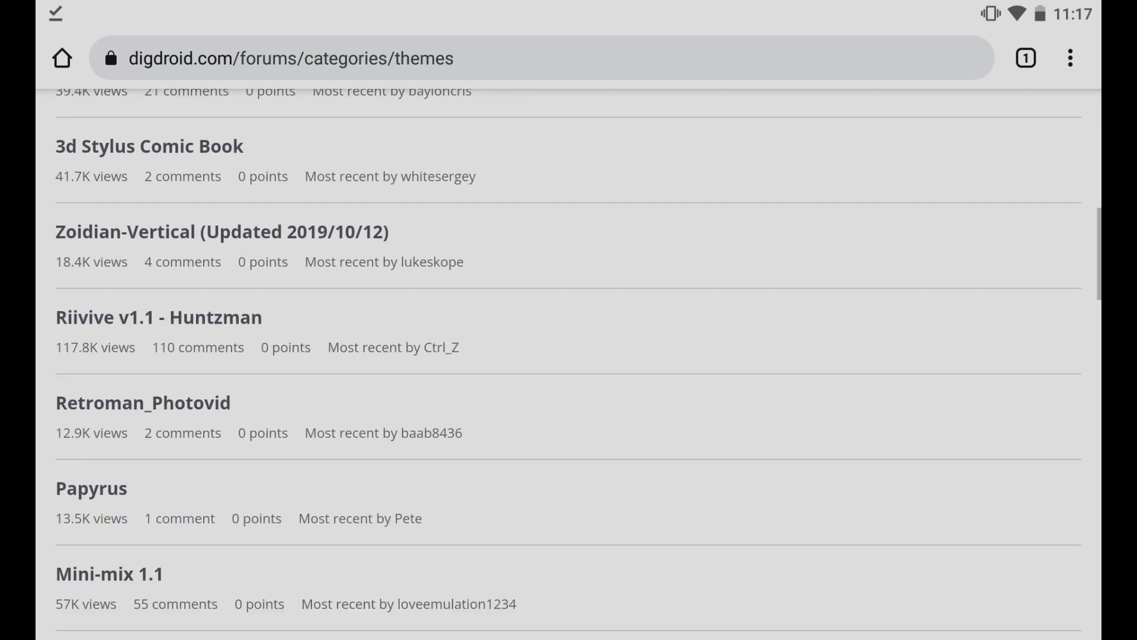
pyautogui.scroll(-3)
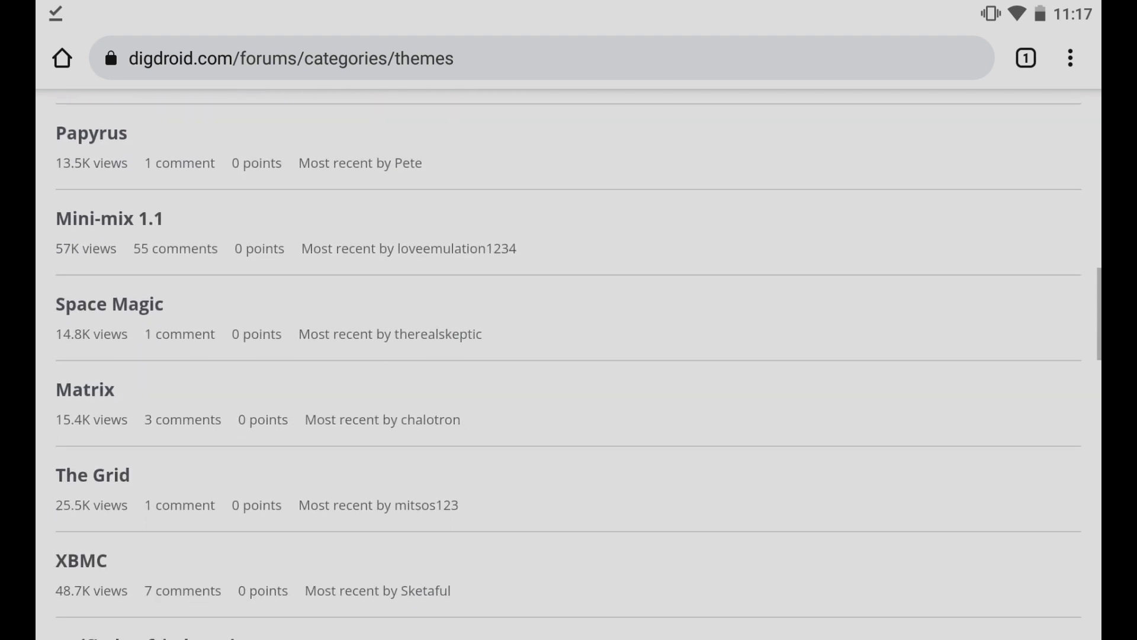
pyautogui.scroll(-3)
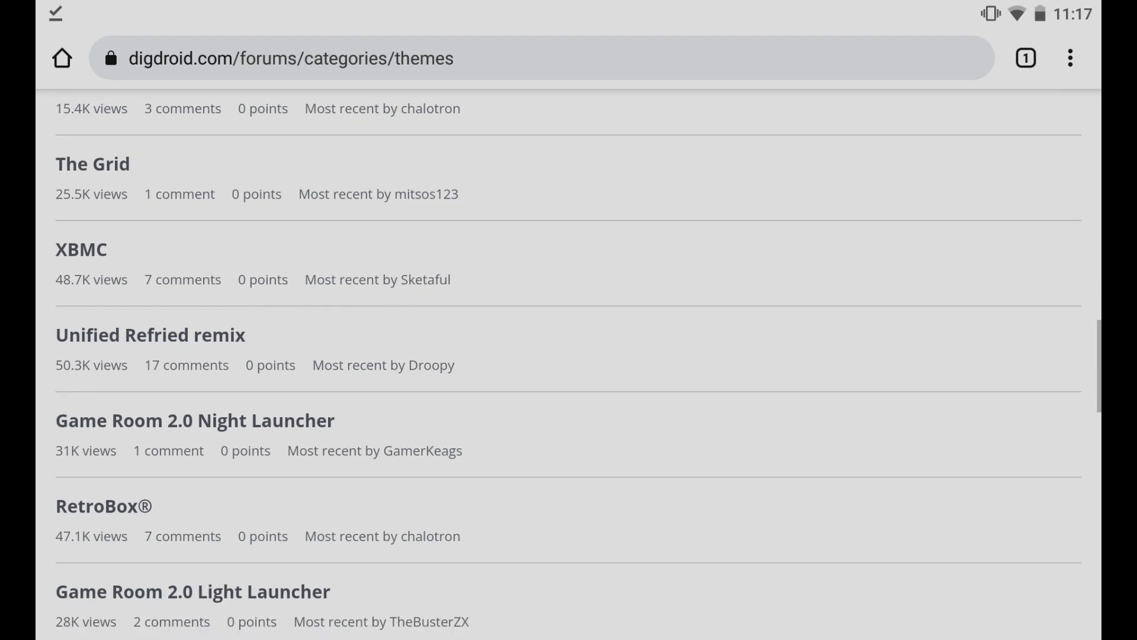
pyautogui.scroll(-3)
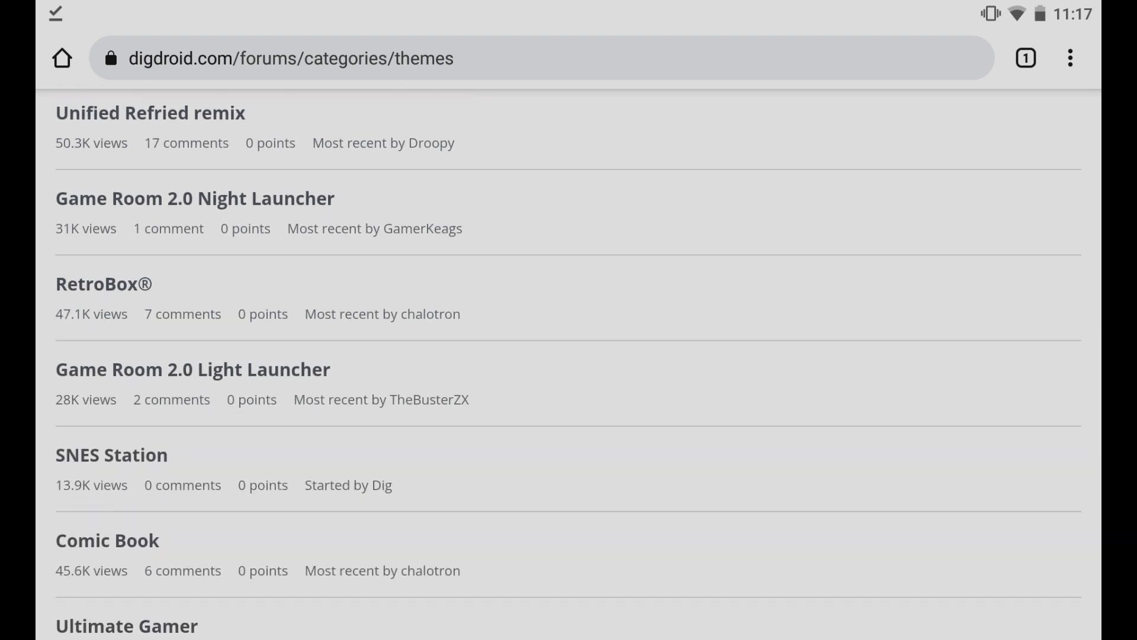
pyautogui.scroll(3)
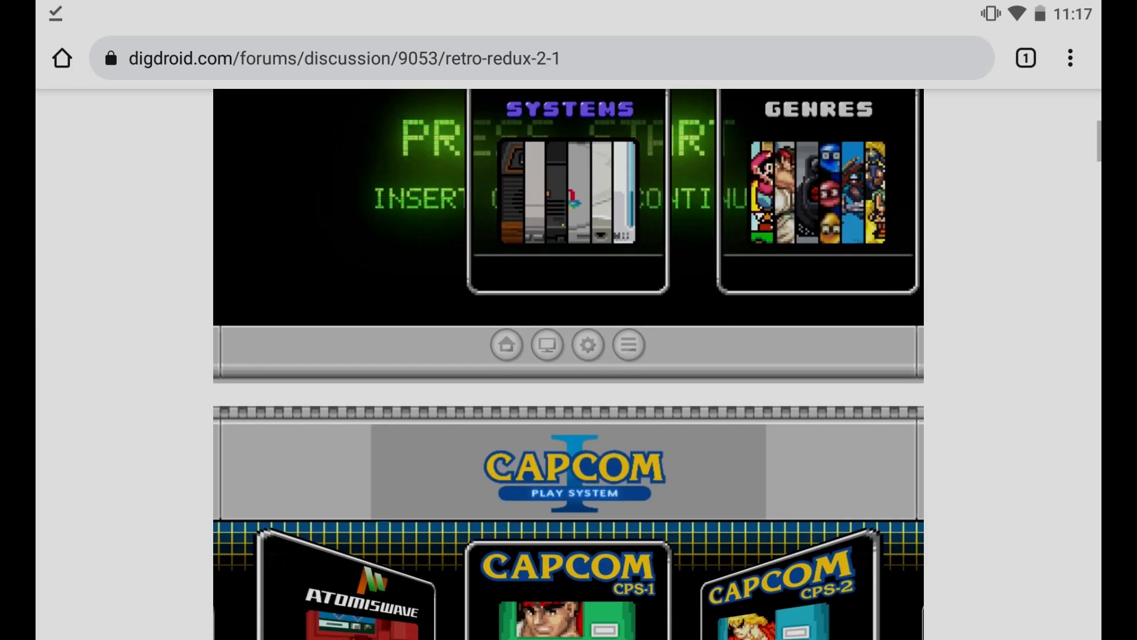
pyautogui.scroll(-3)
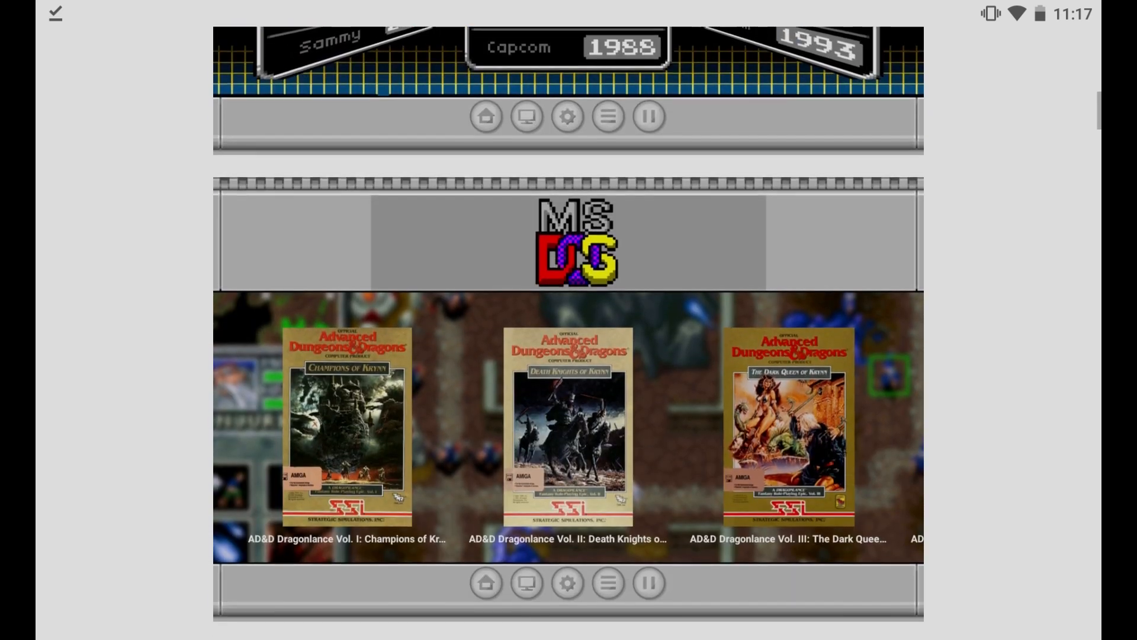
pyautogui.scroll(-3)
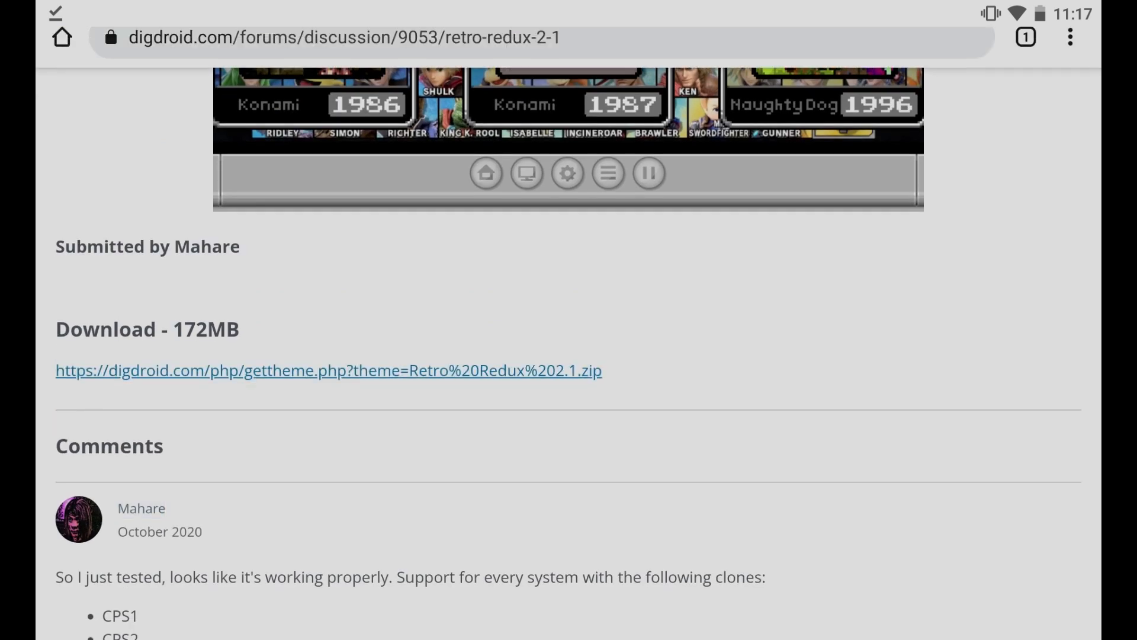
# Accept WeTransfer's terms and download Retro Redux 2.1.zip (172 MB).
pyautogui.click(327, 369)
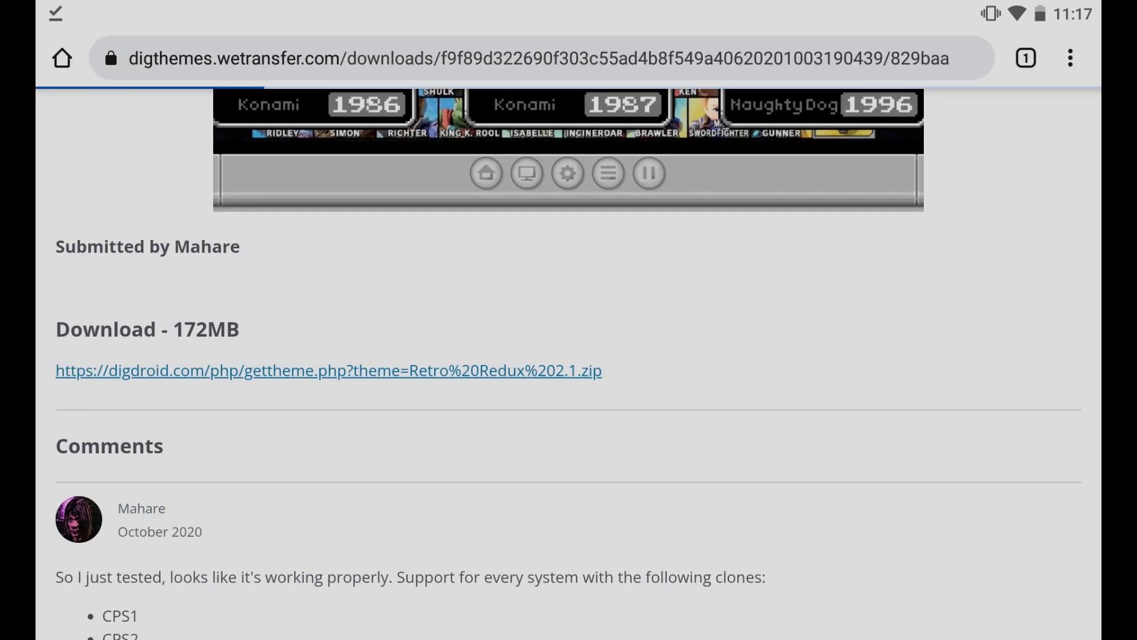
pyautogui.click(329, 369)
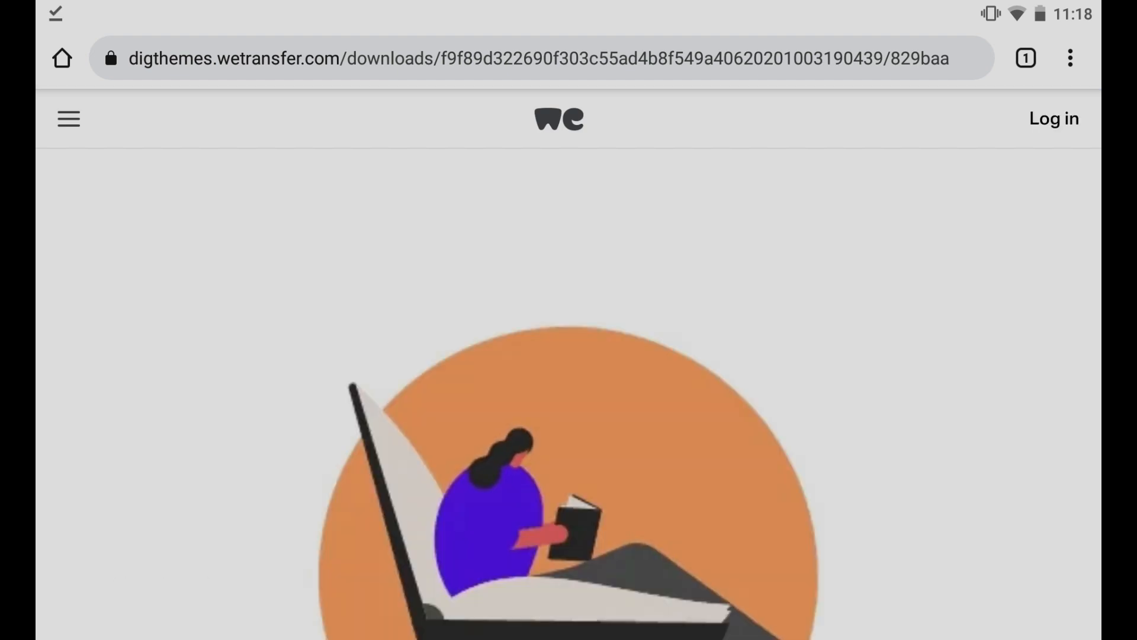
pyautogui.scroll(-3)
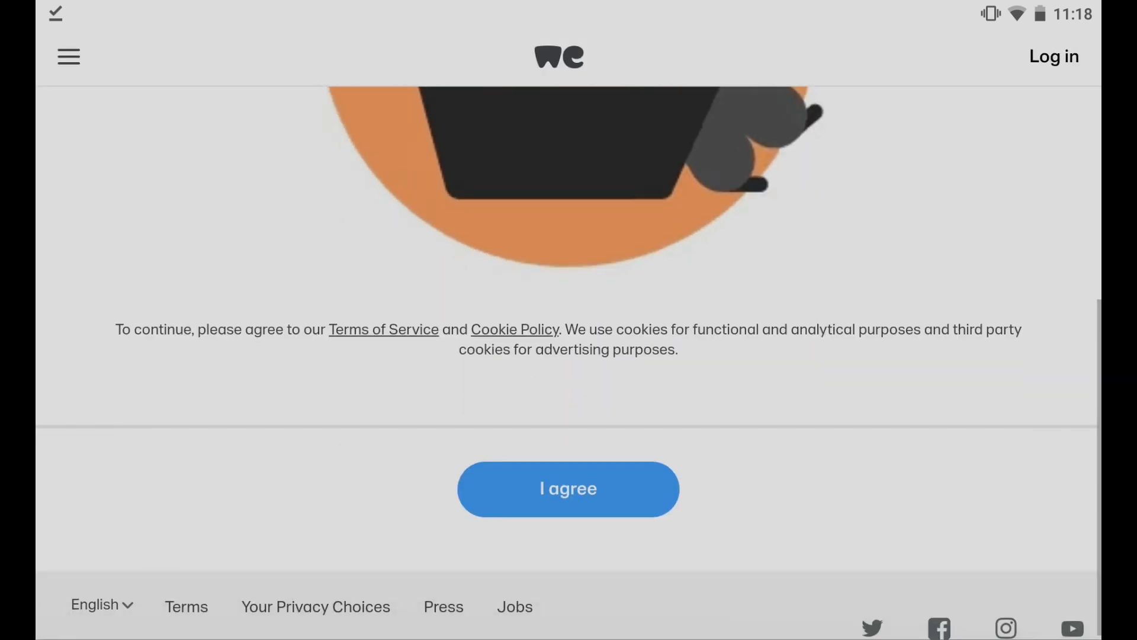
pyautogui.click(568, 488)
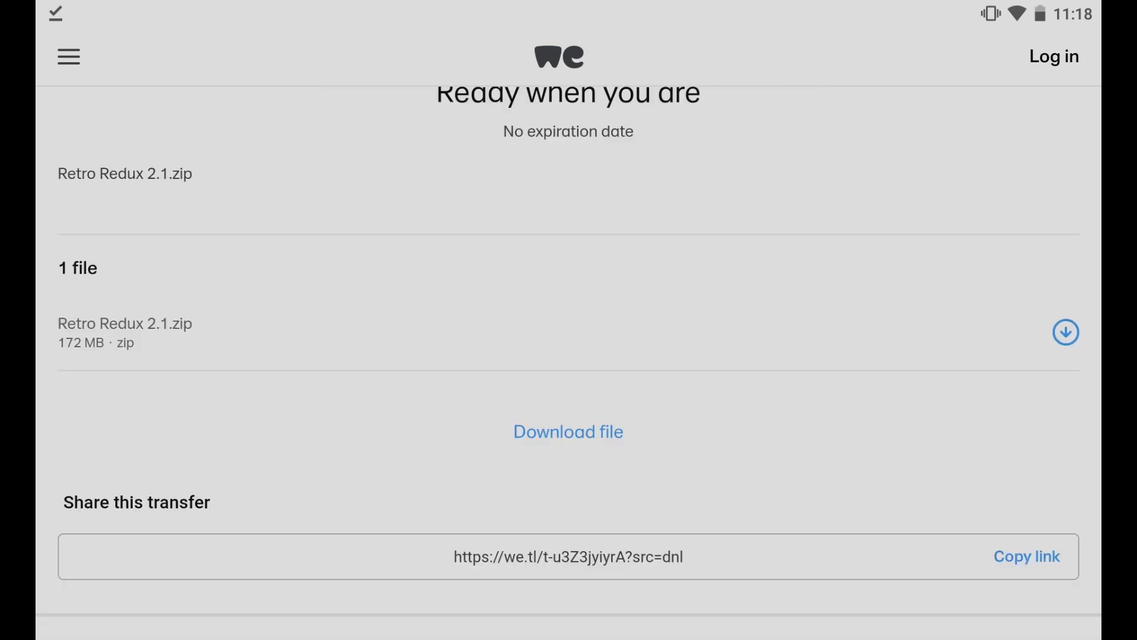
pyautogui.click(568, 431)
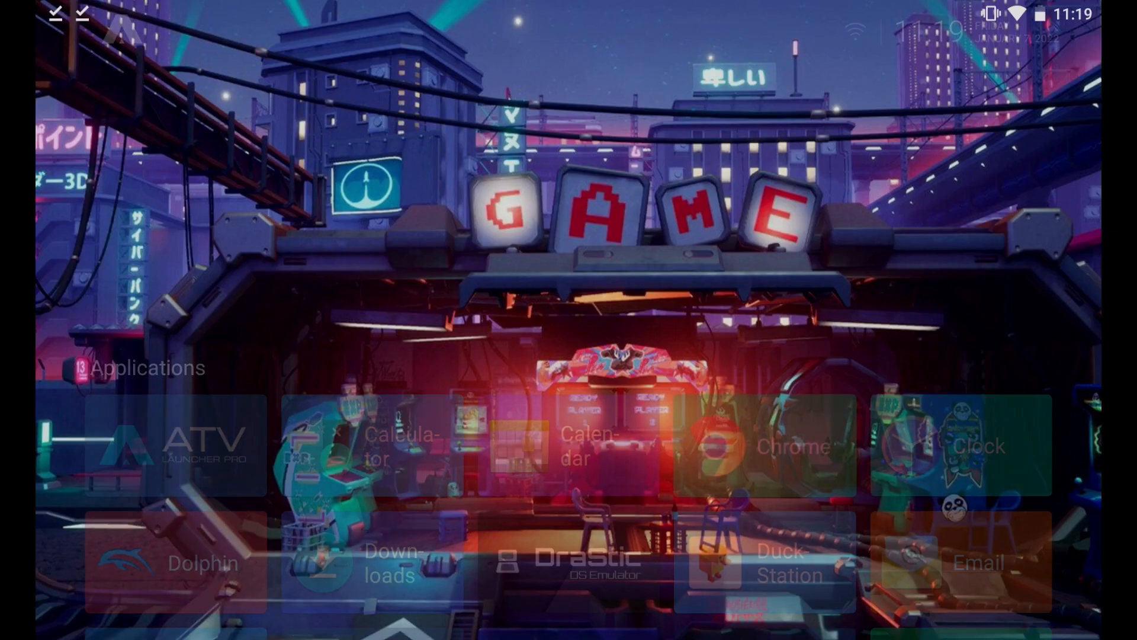
# Install the Retro Redux 2.1 zip from storage and select it as the theme.
pyautogui.scroll(-3)
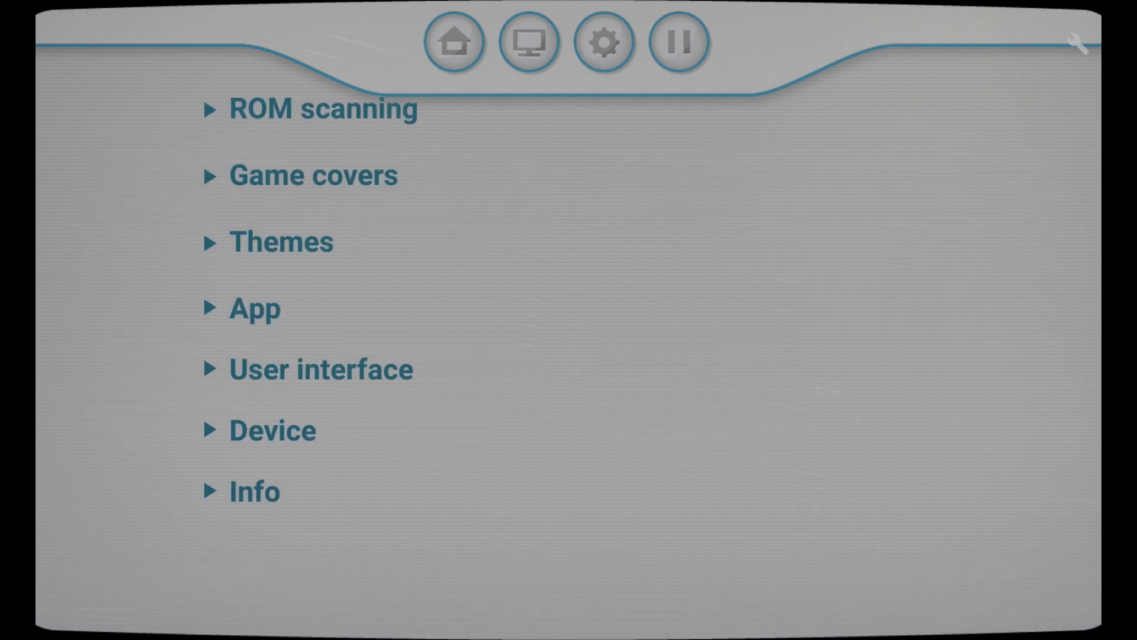
pyautogui.click(281, 242)
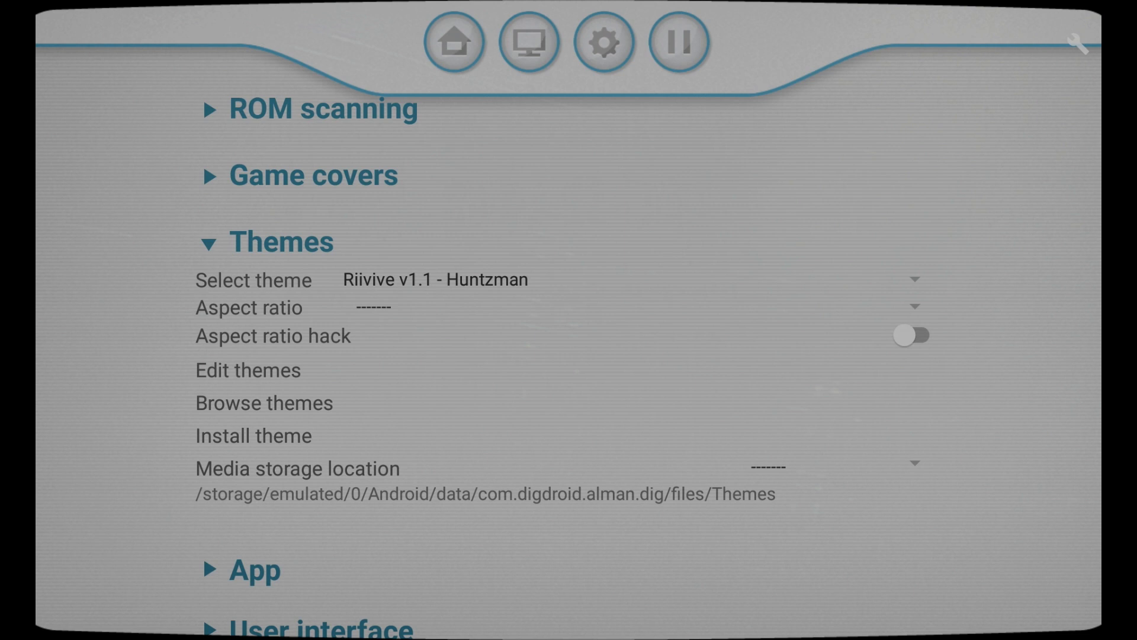
pyautogui.click(264, 403)
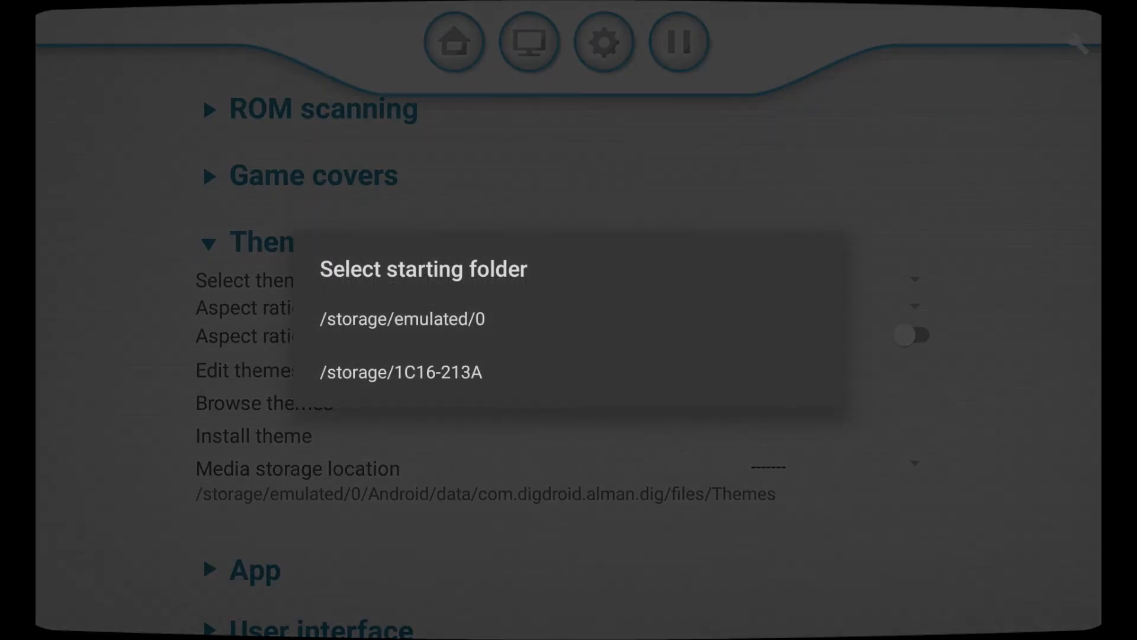
pyautogui.click(401, 319)
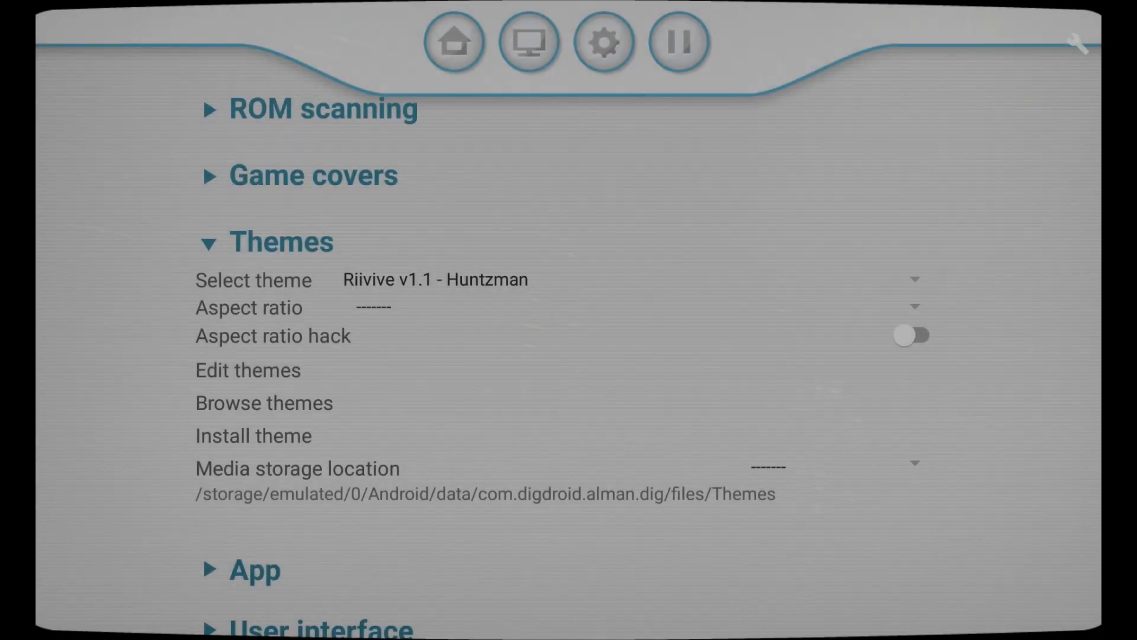
pyautogui.click(913, 279)
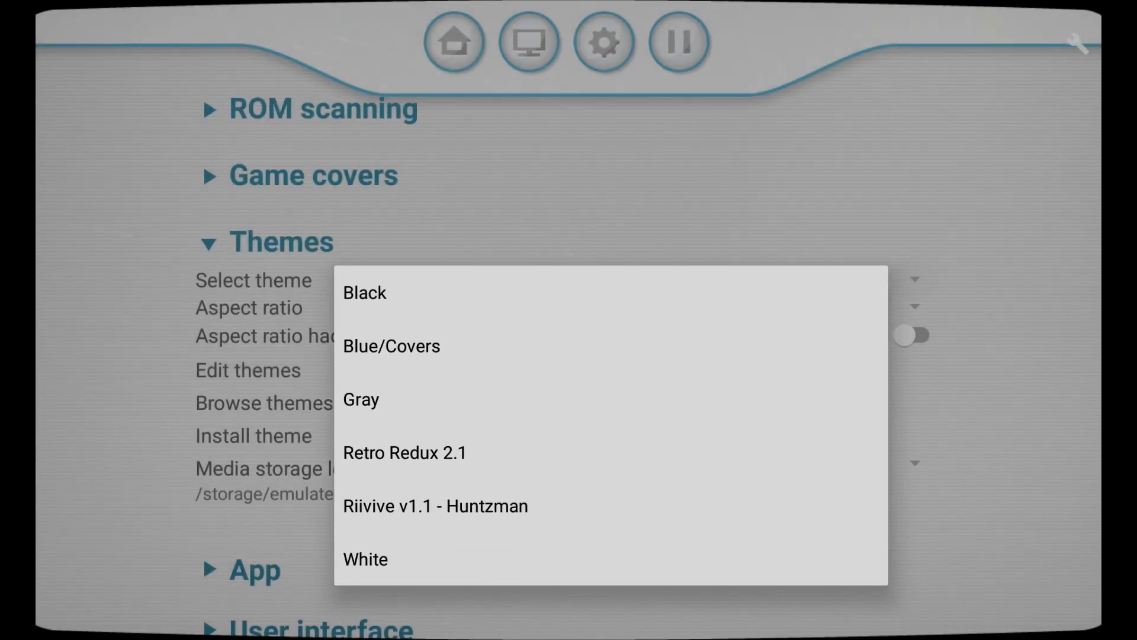
pyautogui.click(404, 452)
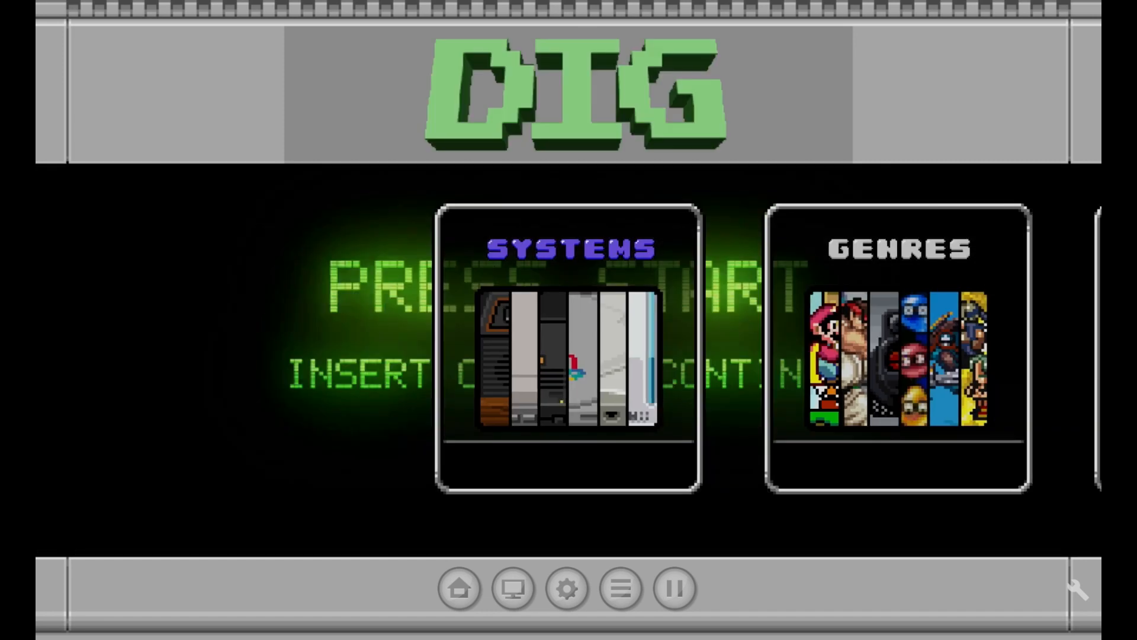
# From Config, start a manual ROM scan, confirm the warning, then collapse ROM scanning.
pyautogui.hscroll(-3)
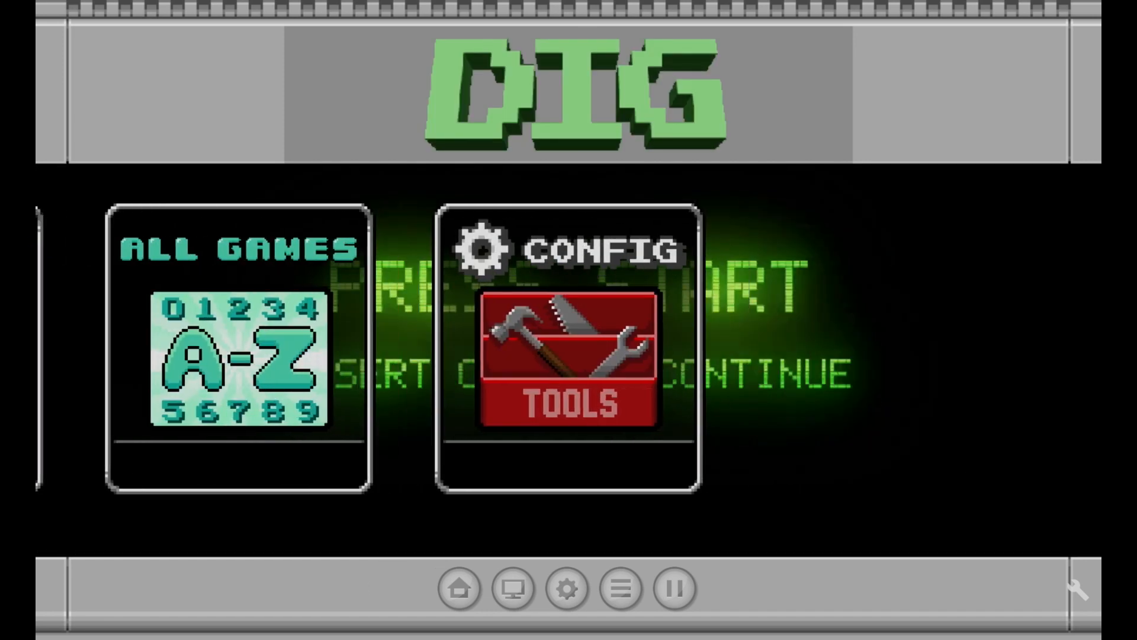
pyautogui.click(568, 348)
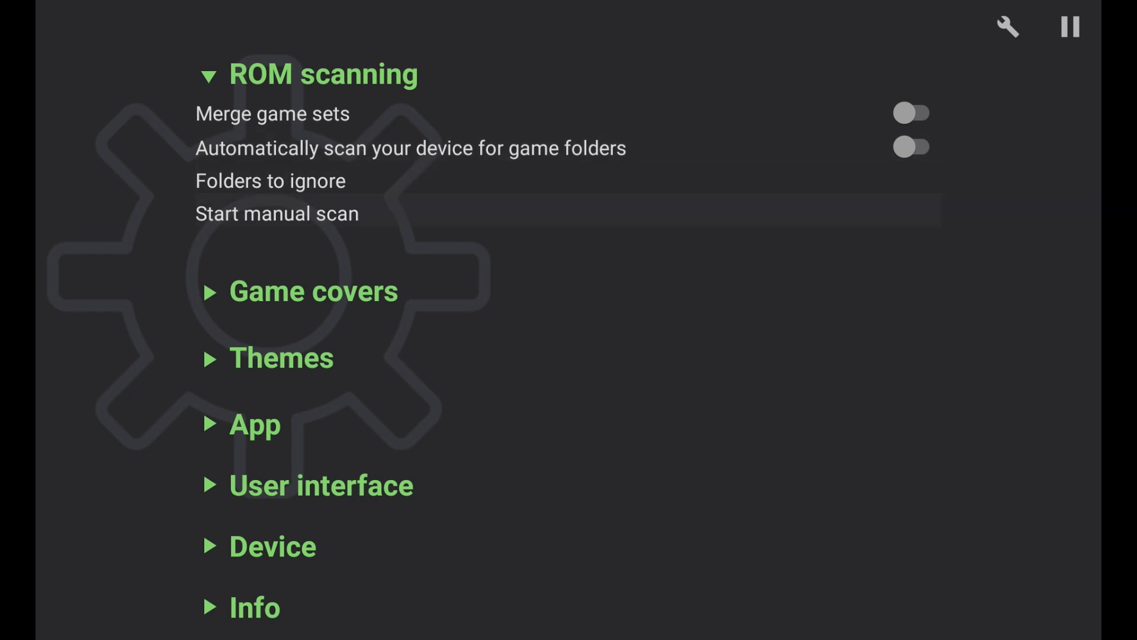
pyautogui.click(277, 213)
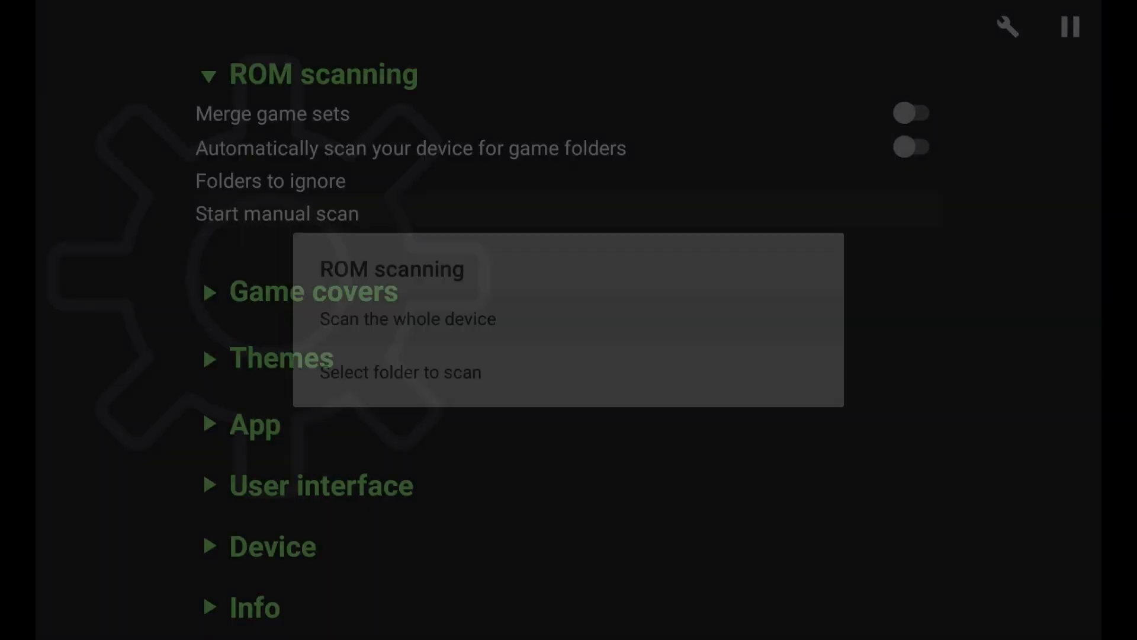
pyautogui.click(408, 319)
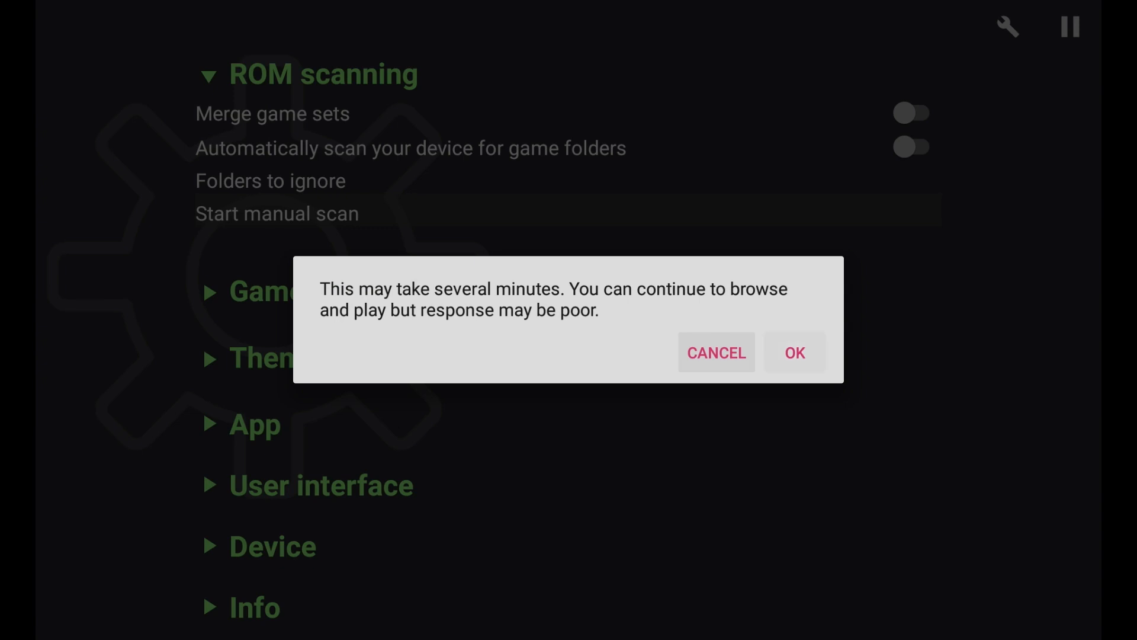
pyautogui.click(715, 353)
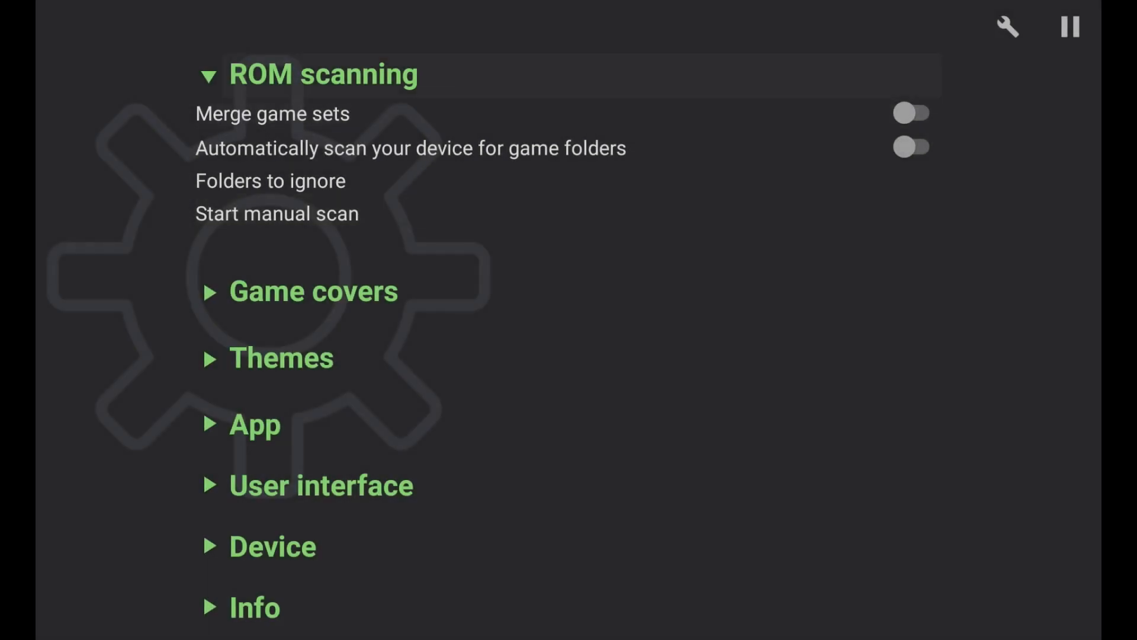
pyautogui.click(323, 74)
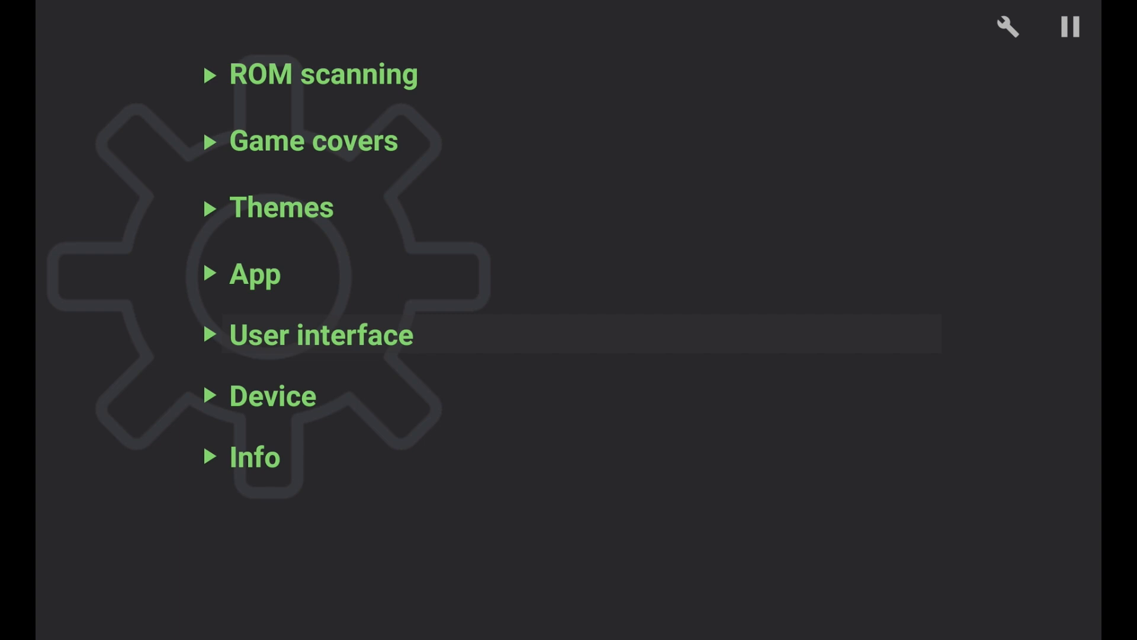
# Exit settings to the Retro Redux systems carousel showing Game Boy Advance, Dreamcast and Game Gear.
pyautogui.click(254, 275)
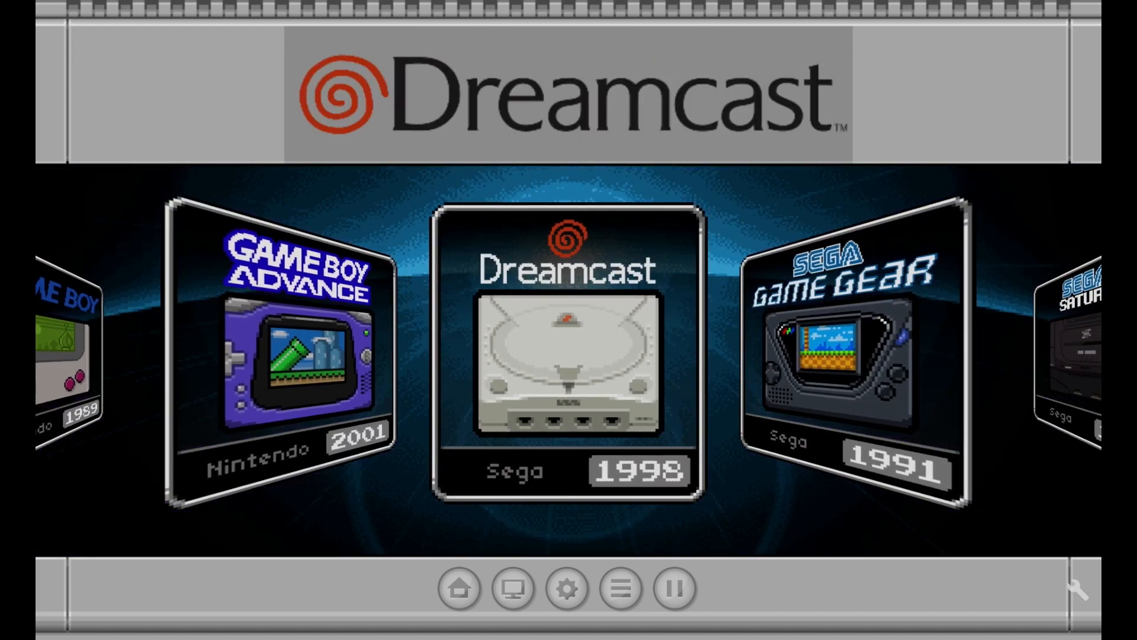
# Back out of the Game Boy Advance list and center Nintendo GameCube in the carousel.
pyautogui.hscroll(-3)
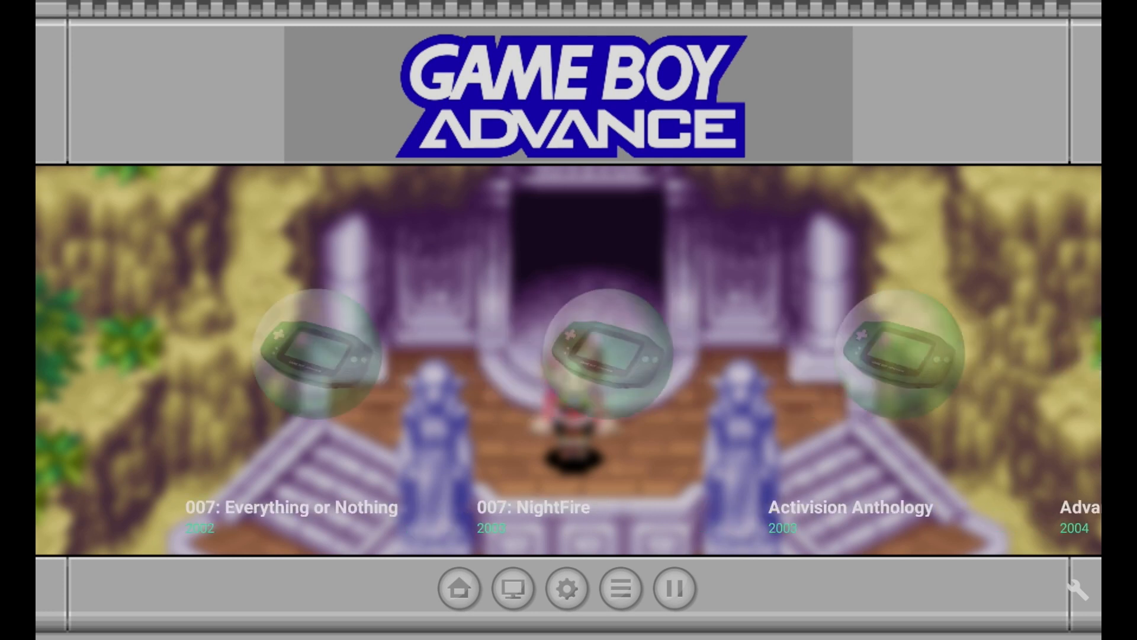
pyautogui.hscroll(3)
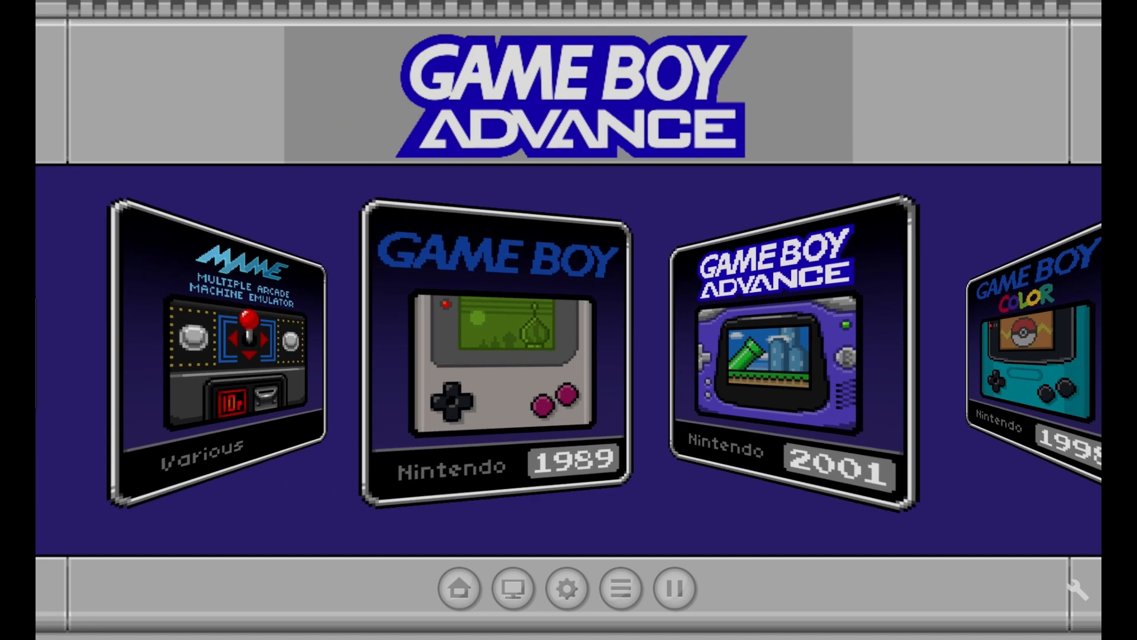
pyautogui.hscroll(3)
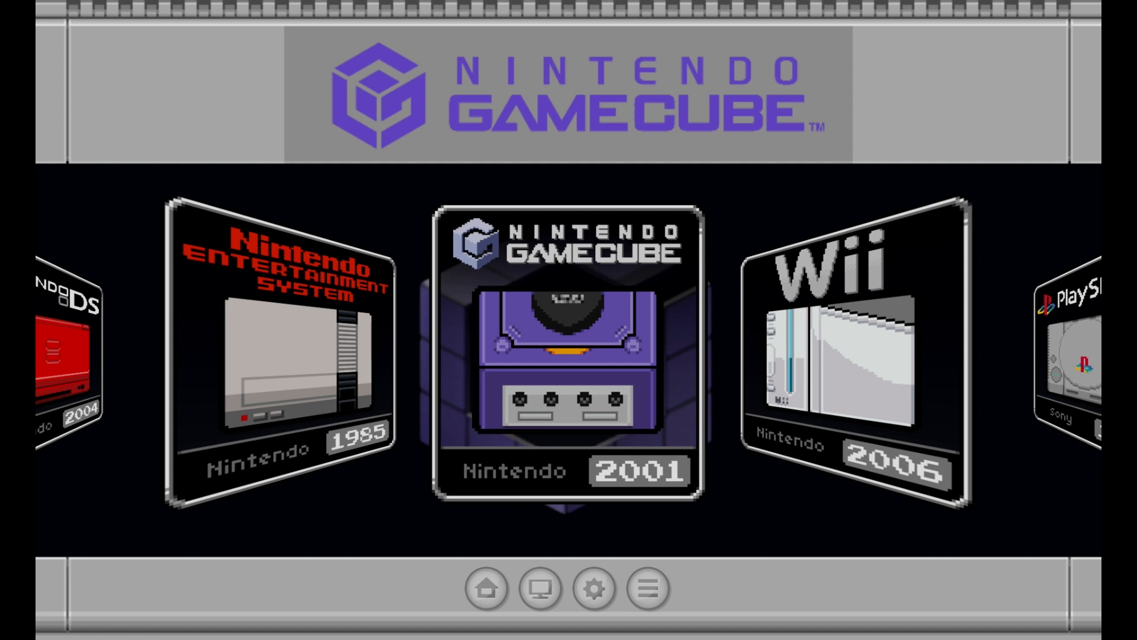
# Open the GameCube game list and select Chibi-Robo! Plug into Adventure!
pyautogui.click(568, 352)
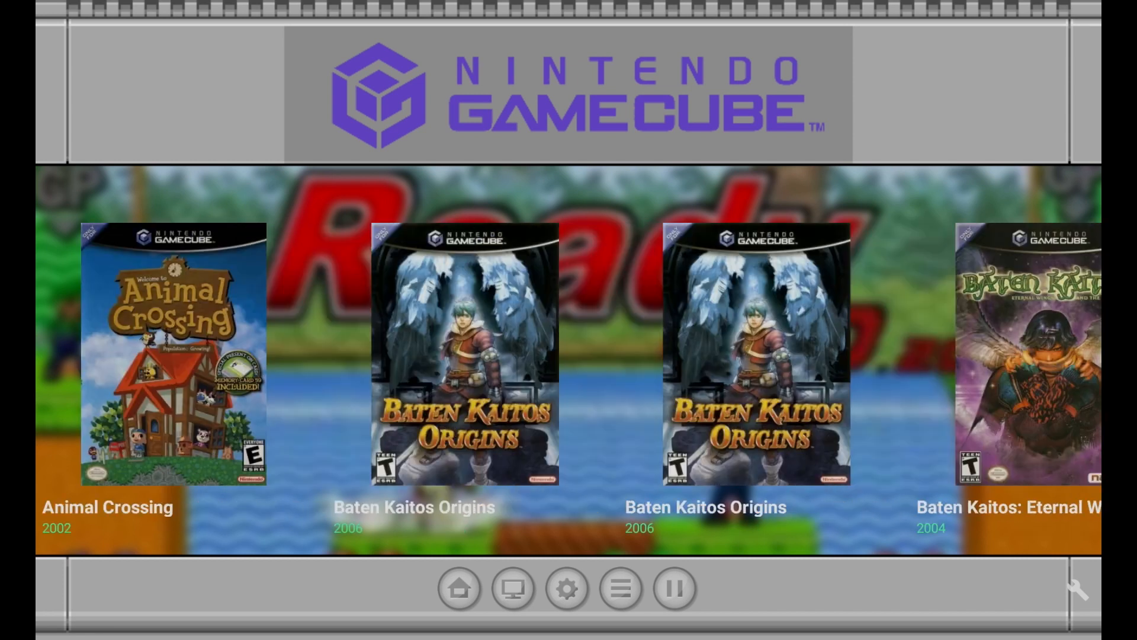
pyautogui.hscroll(3)
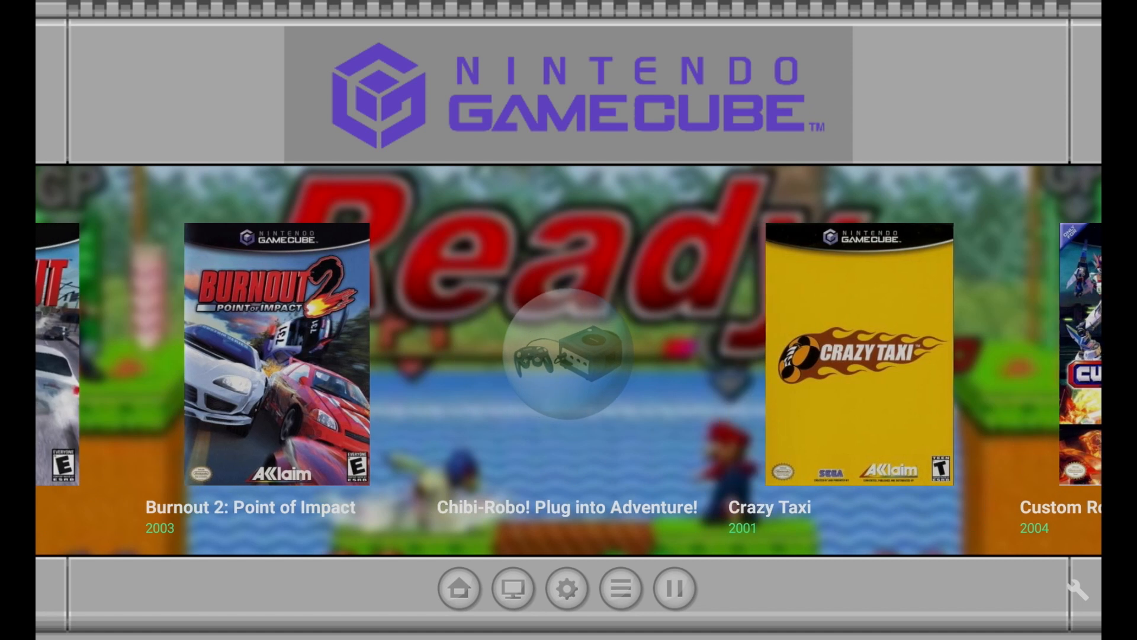
pyautogui.click(565, 355)
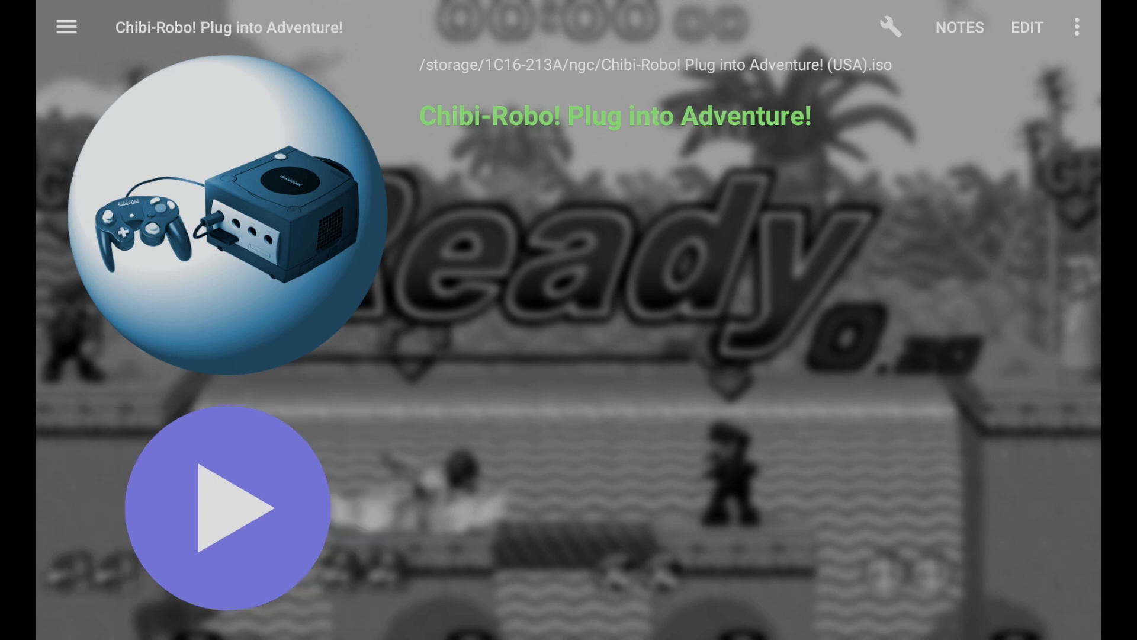
# Rematch the Chibi-Robo! Plug into Adventure file to the Chibi-Robo! entry.
pyautogui.click(1077, 28)
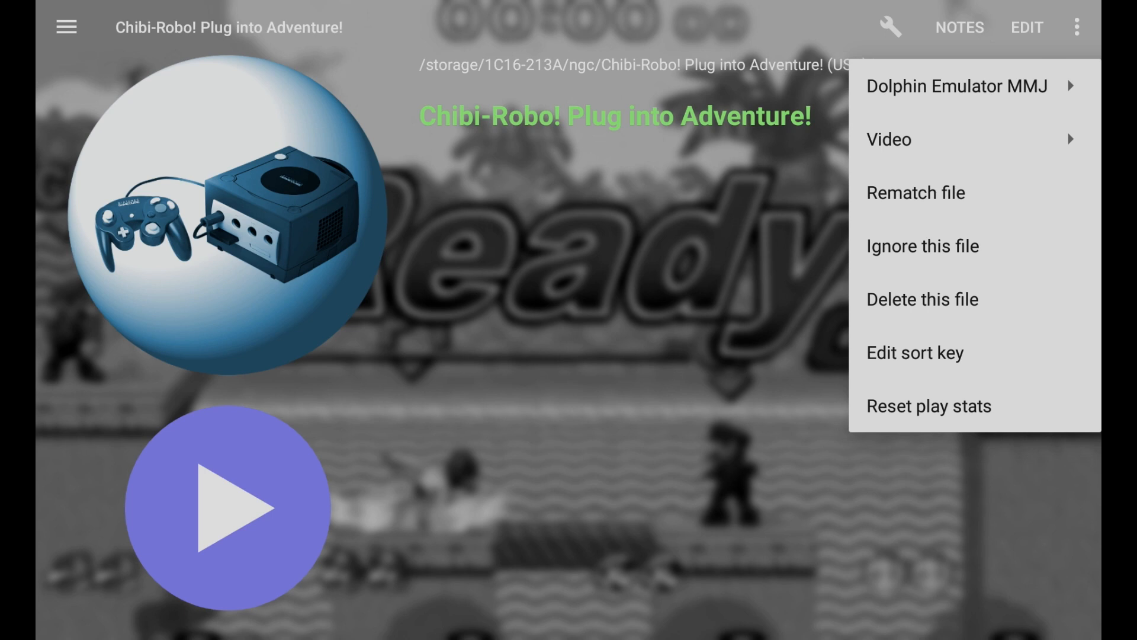
pyautogui.click(915, 193)
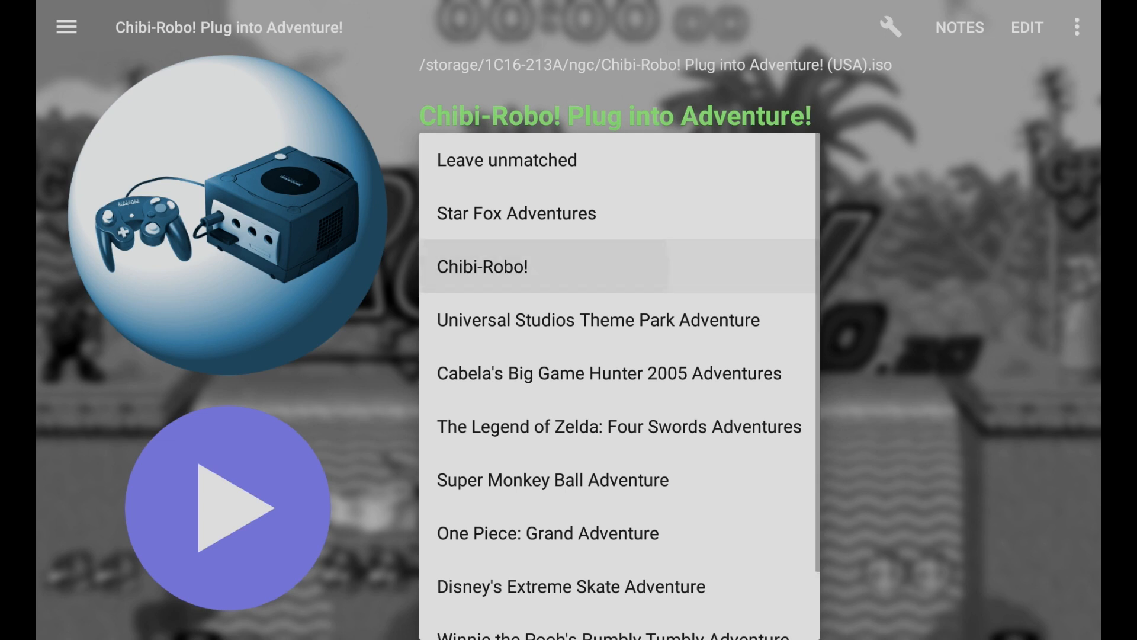
pyautogui.click(481, 266)
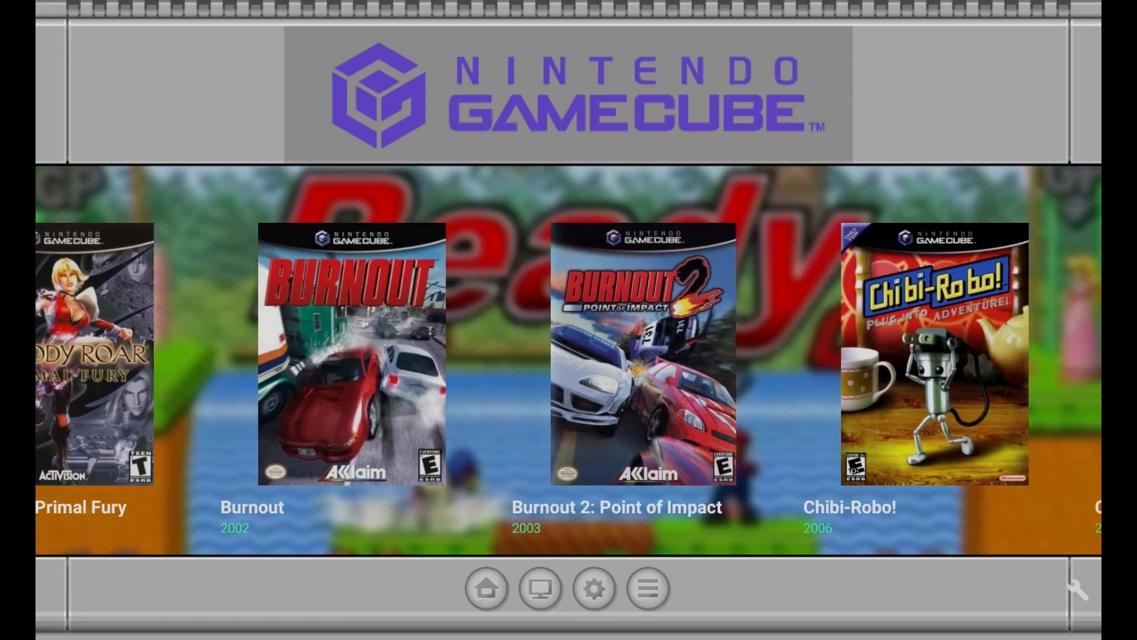
# Scroll to Animal Crossing, open its details page and its overflow menu.
pyautogui.hscroll(3)
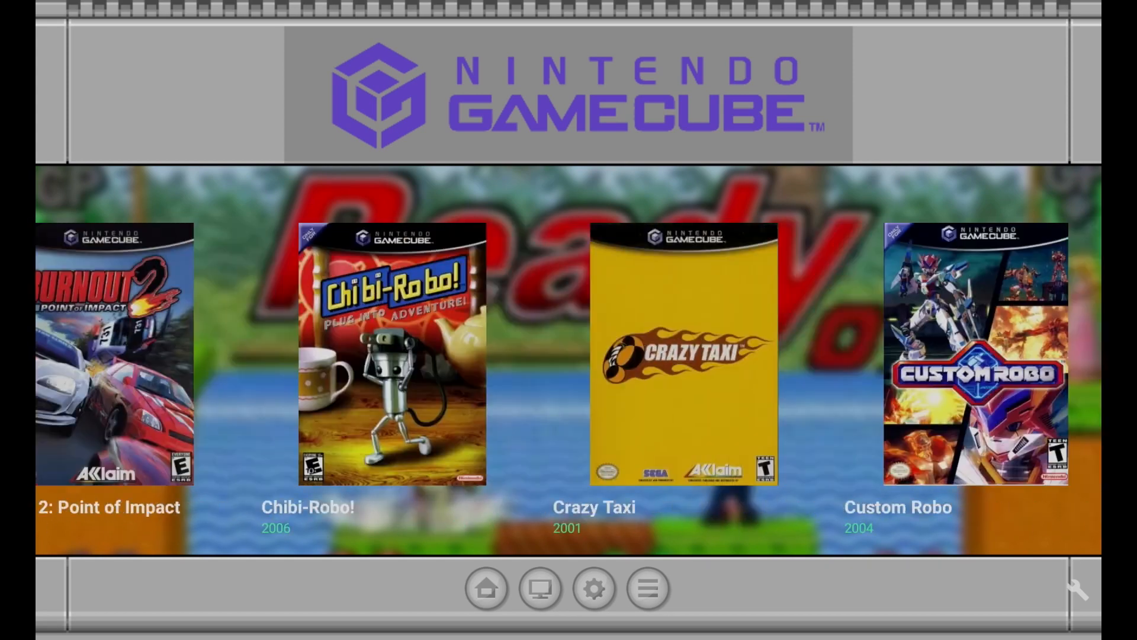
pyautogui.hscroll(3)
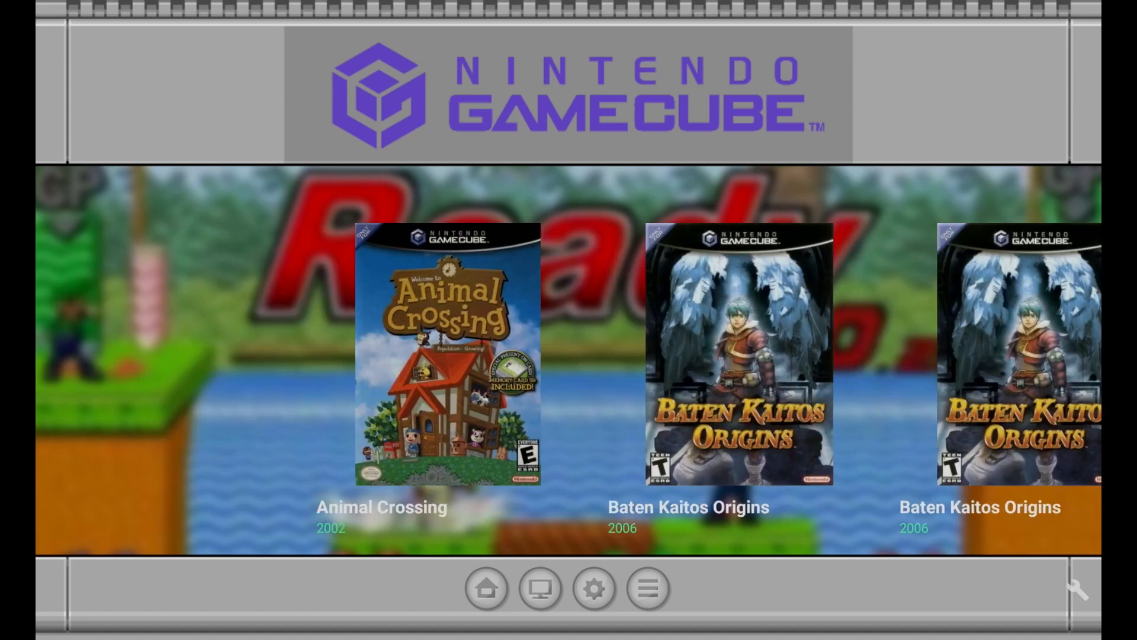
pyautogui.click(450, 362)
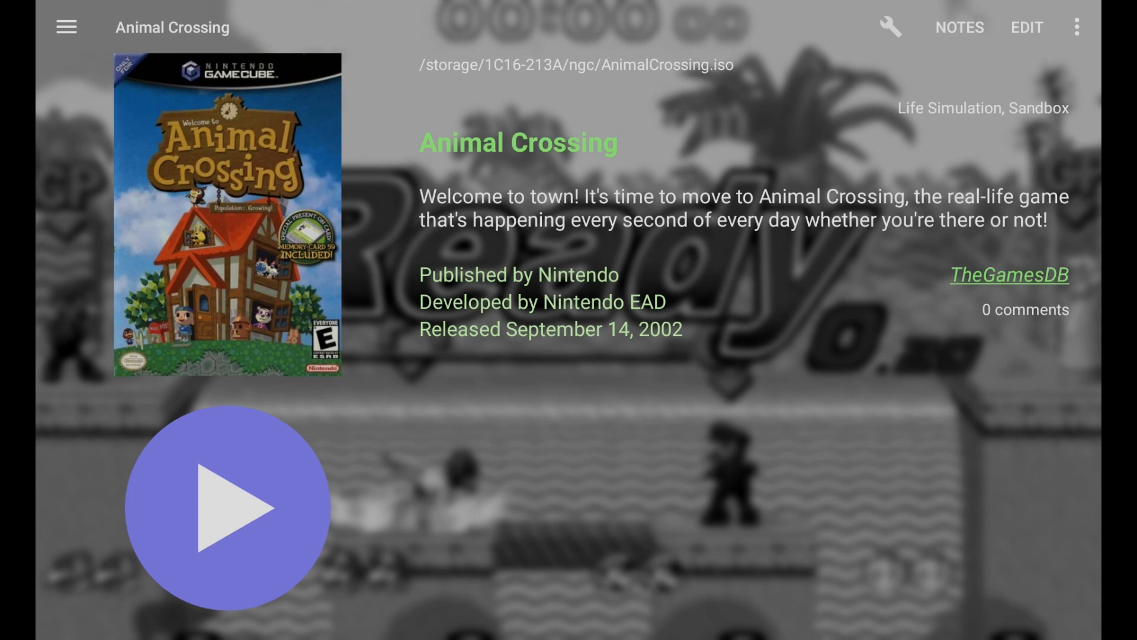
pyautogui.click(1078, 27)
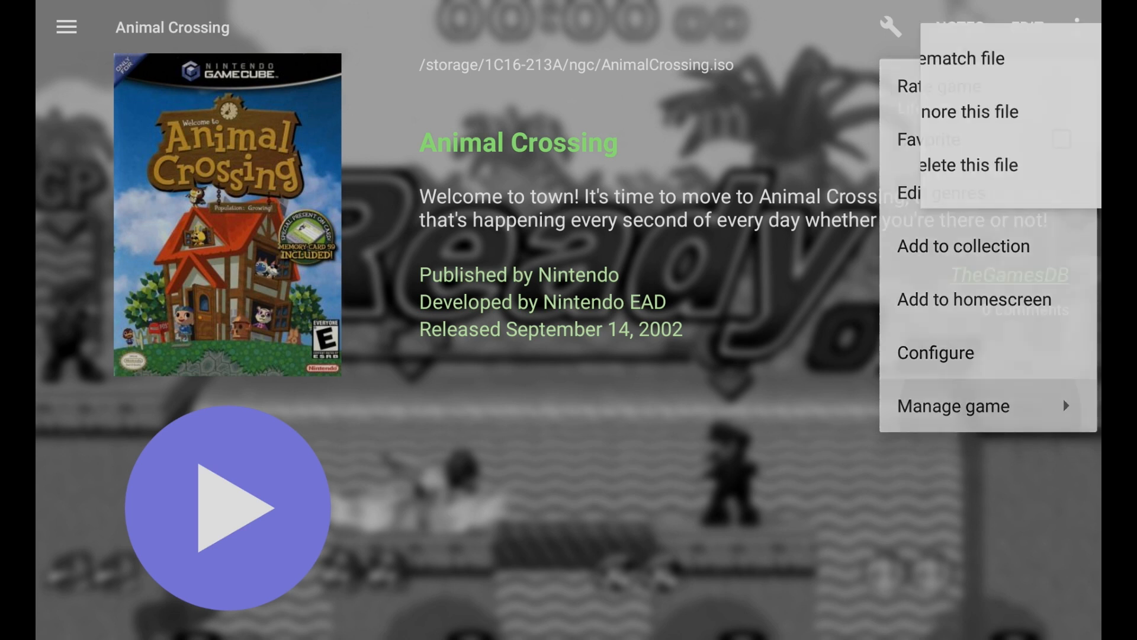
# Browse the options, close the menu and launch Animal Crossing.
pyautogui.click(953, 406)
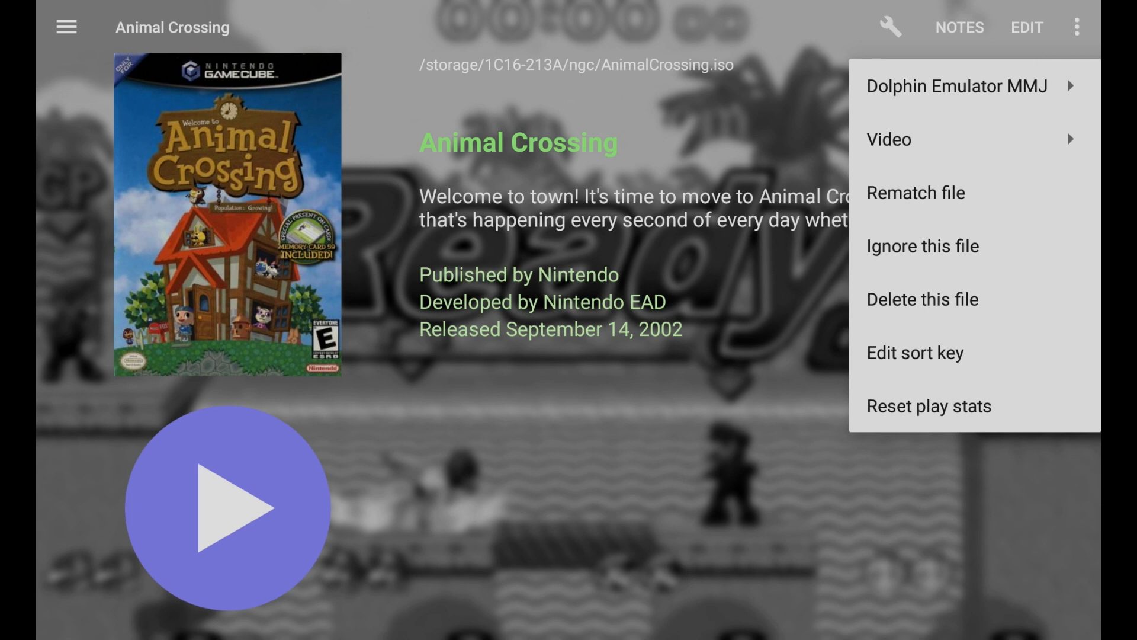
pyautogui.click(957, 85)
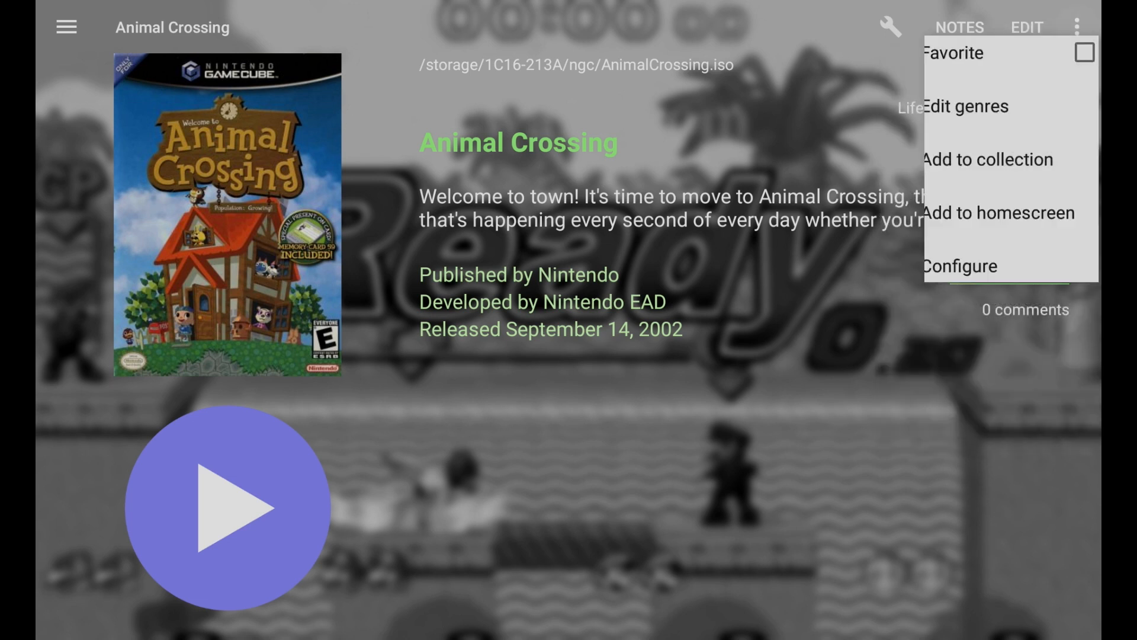
pyautogui.click(1075, 28)
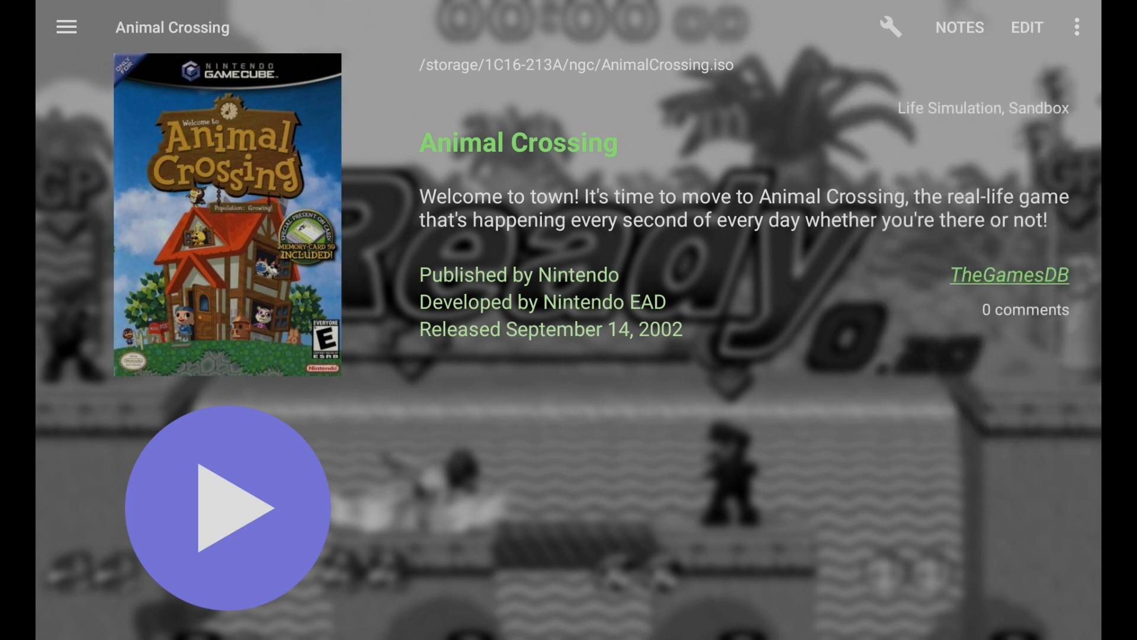
pyautogui.click(226, 507)
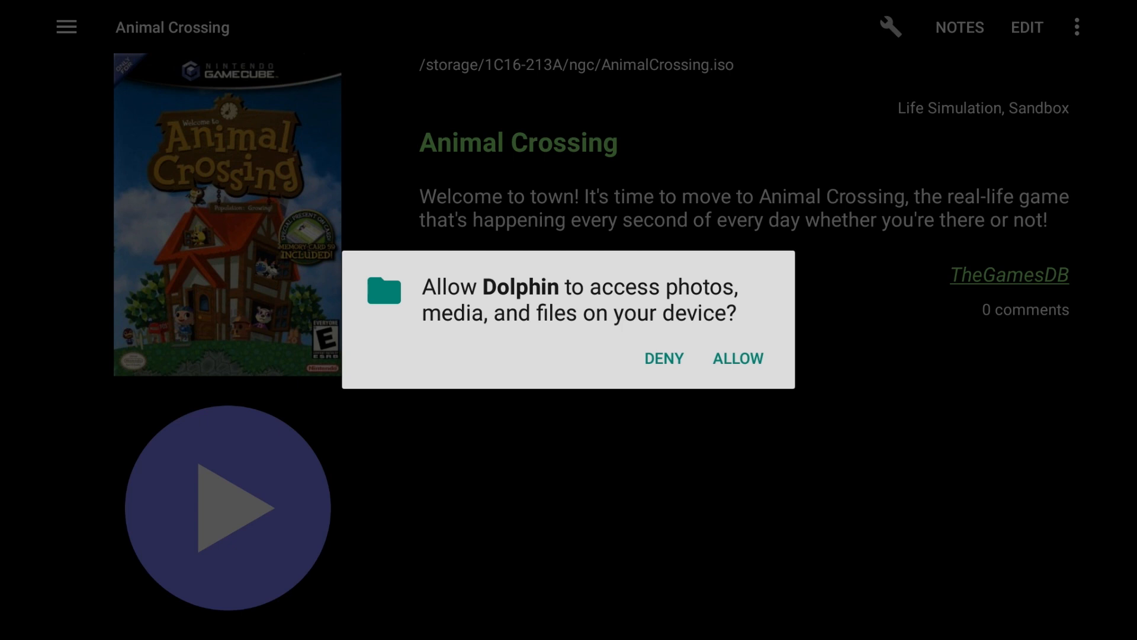
# Allow Dolphin file access and launch Animal Crossing again.
pyautogui.click(737, 358)
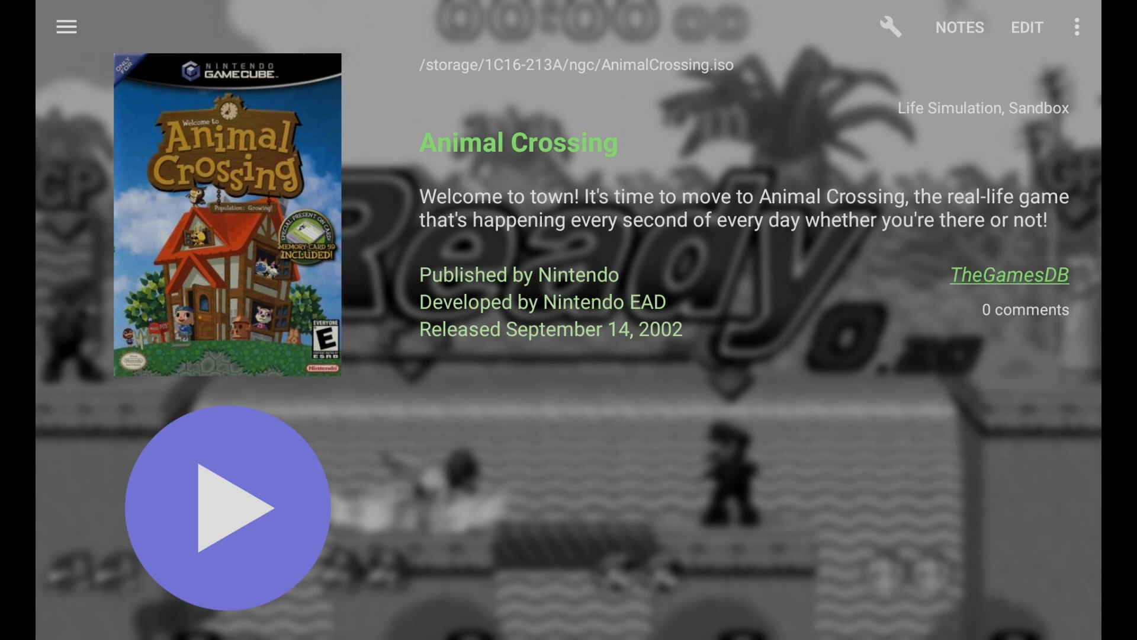
pyautogui.click(226, 506)
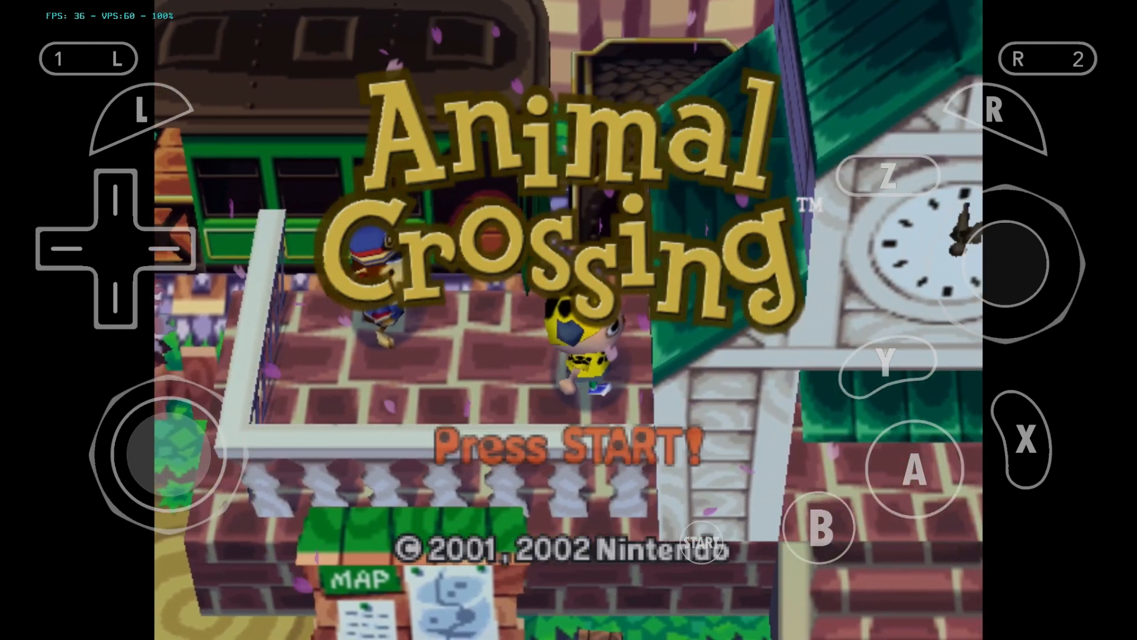
# Hide every on-screen controller button using Toggle Controls and Toggle All.
pyautogui.click(701, 541)
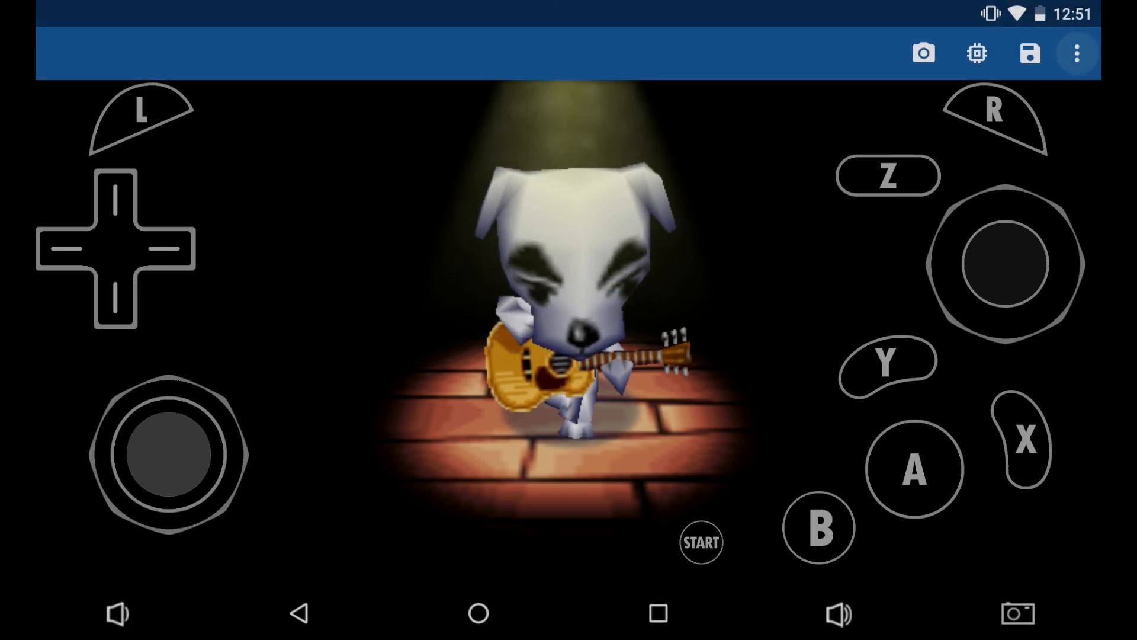
pyautogui.click(1076, 53)
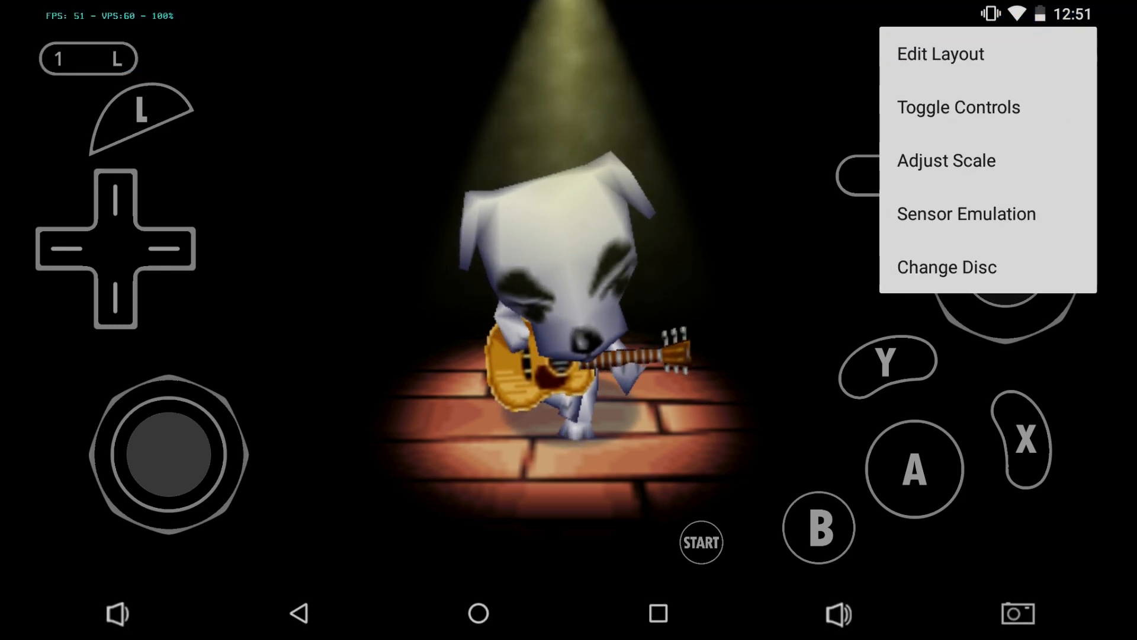
pyautogui.click(957, 106)
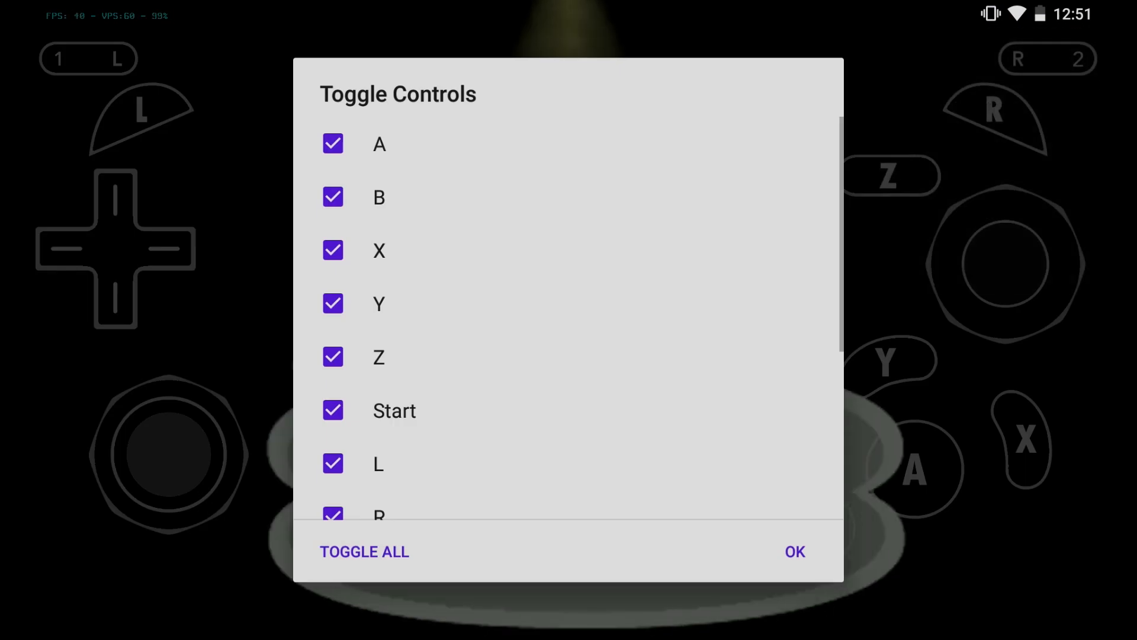
pyautogui.click(794, 551)
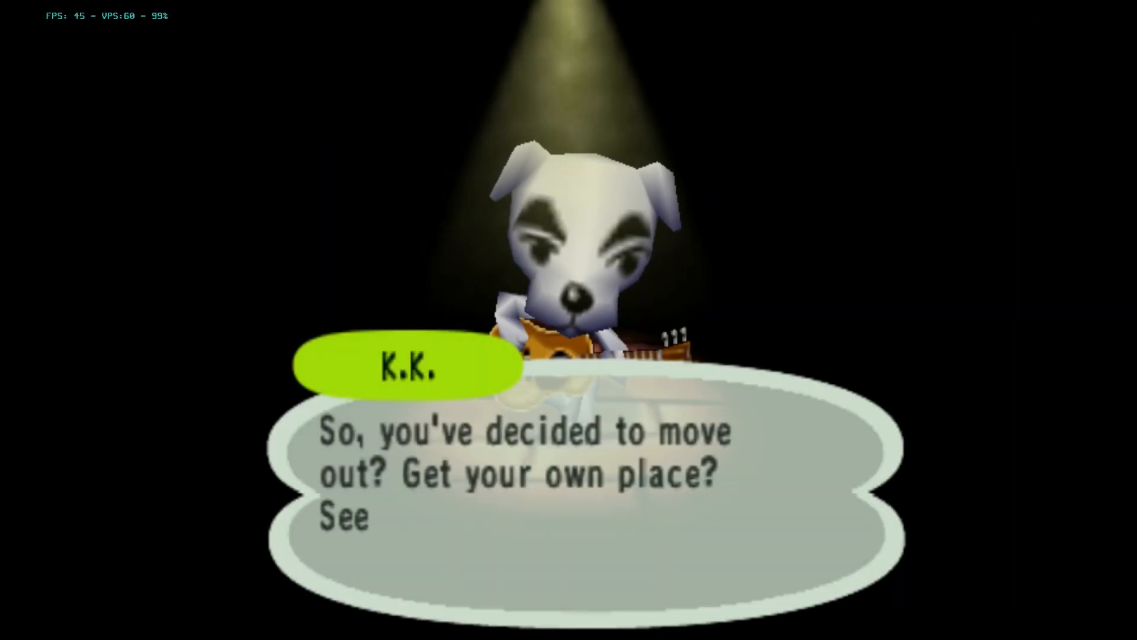